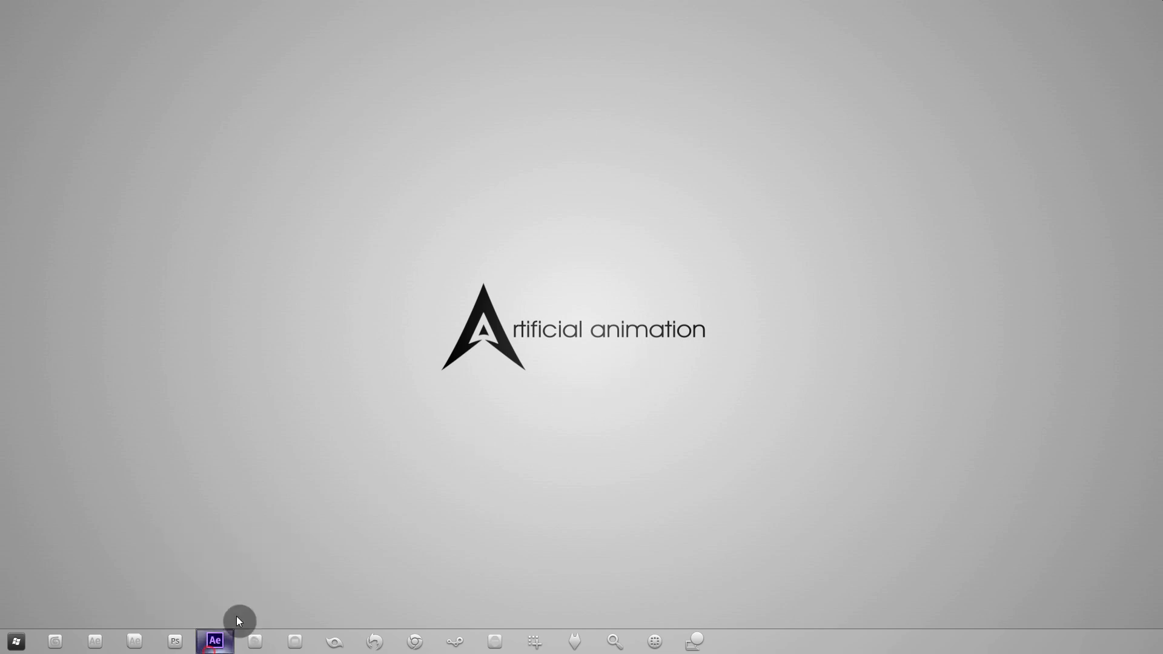
Step: Bring the After Effects project with the MVI_6137 composition to the front
left_click(216, 640)
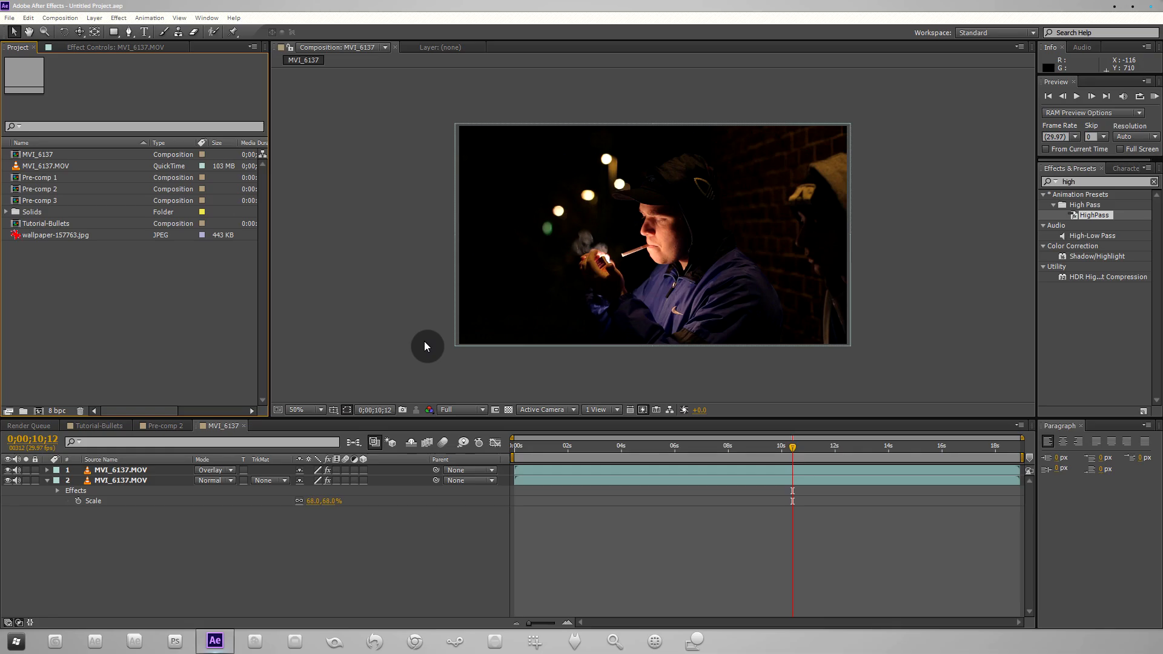
mouse_move(440, 228)
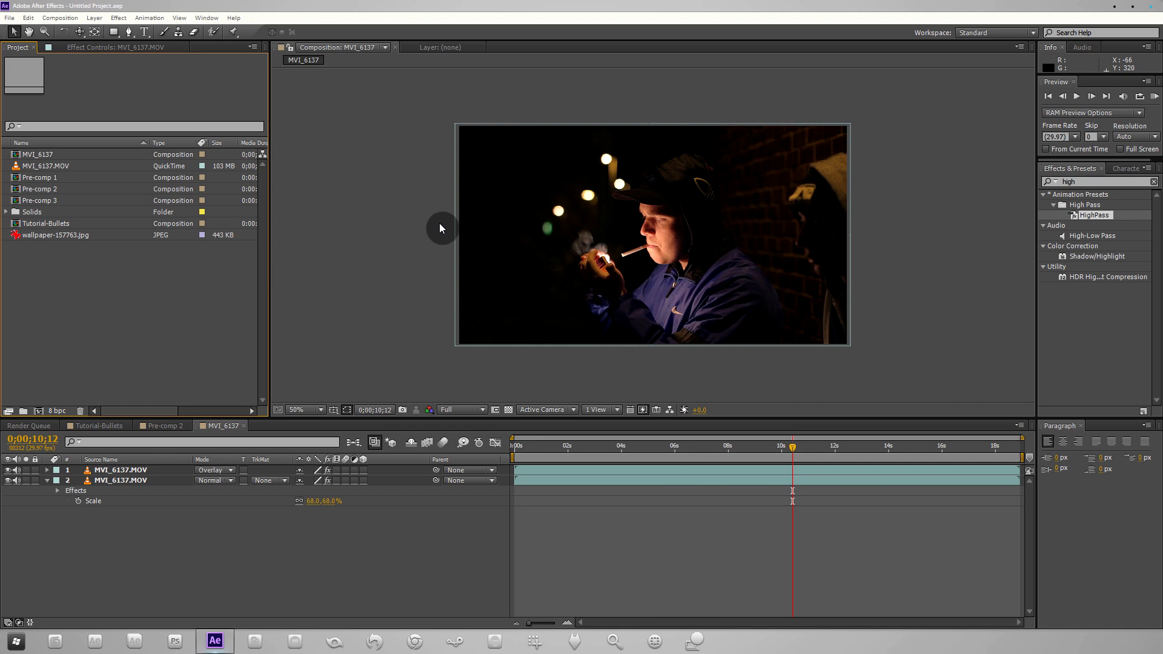
mouse_move(398, 231)
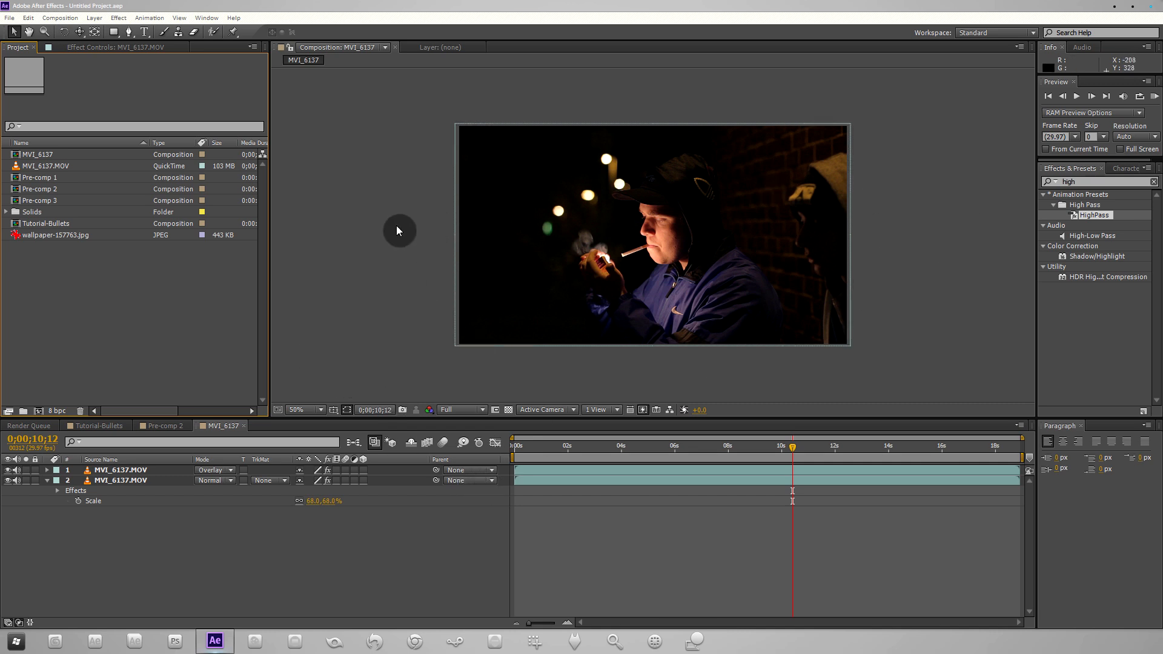
mouse_move(382, 258)
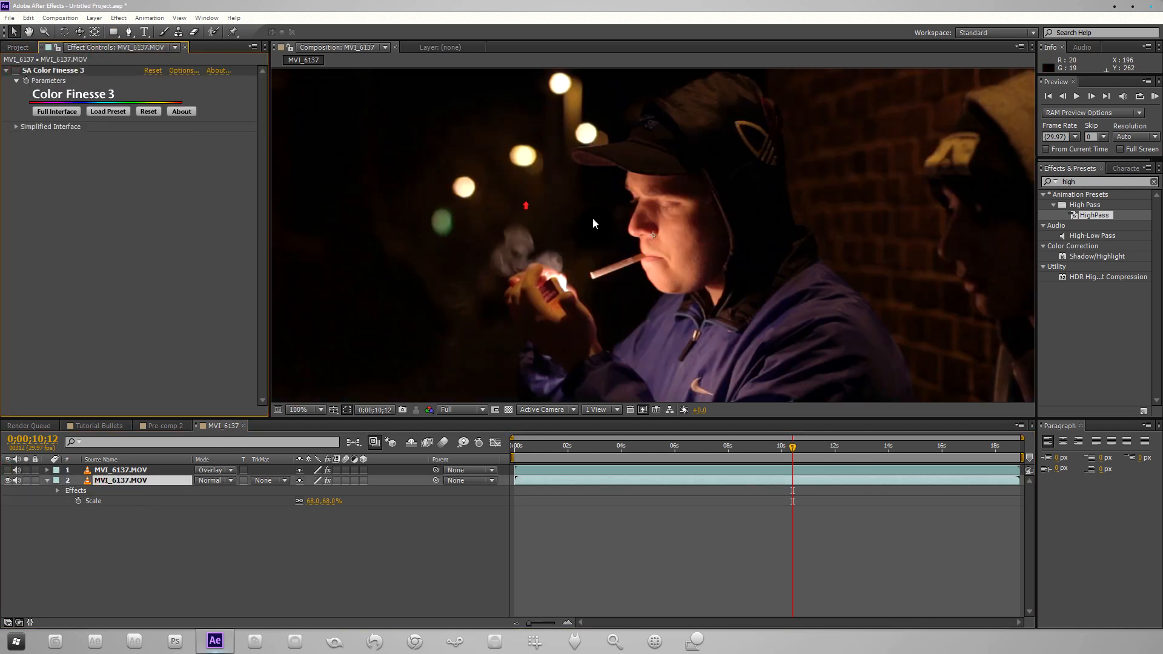
mouse_move(665, 231)
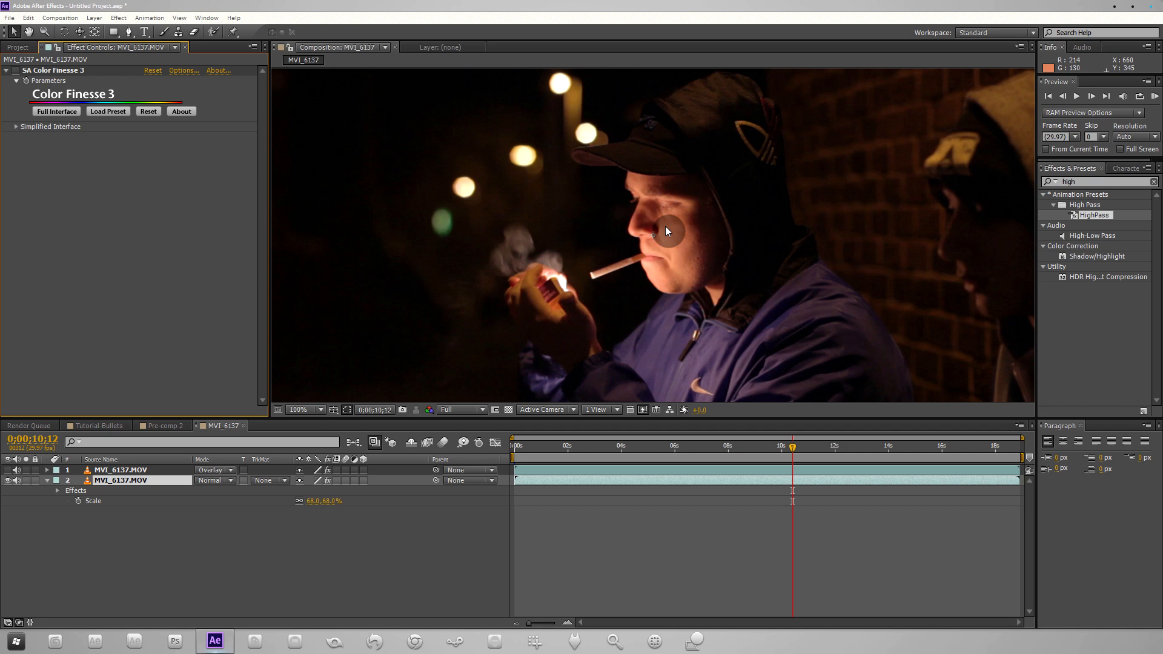
mouse_move(519, 210)
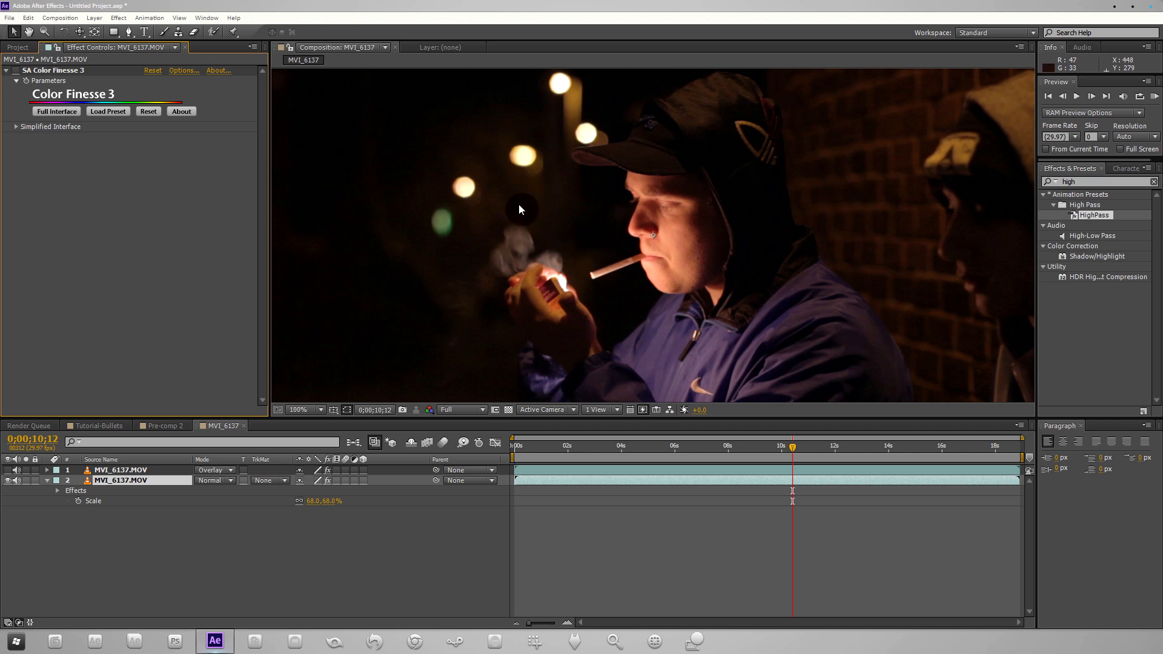
mouse_move(577, 215)
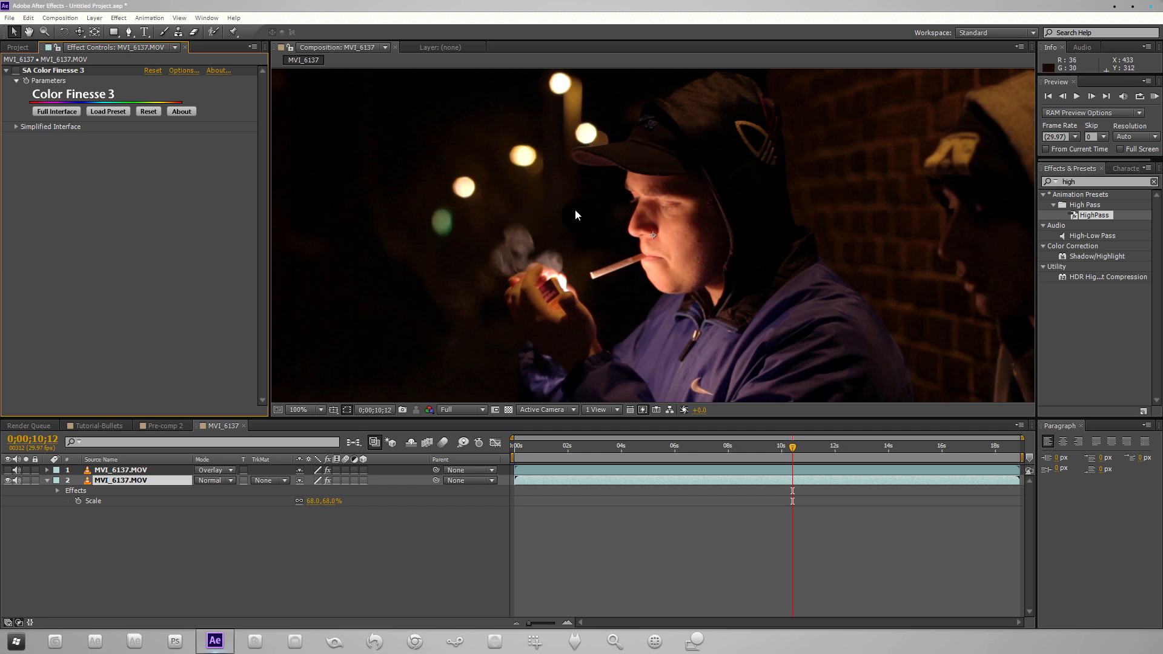
mouse_move(474, 244)
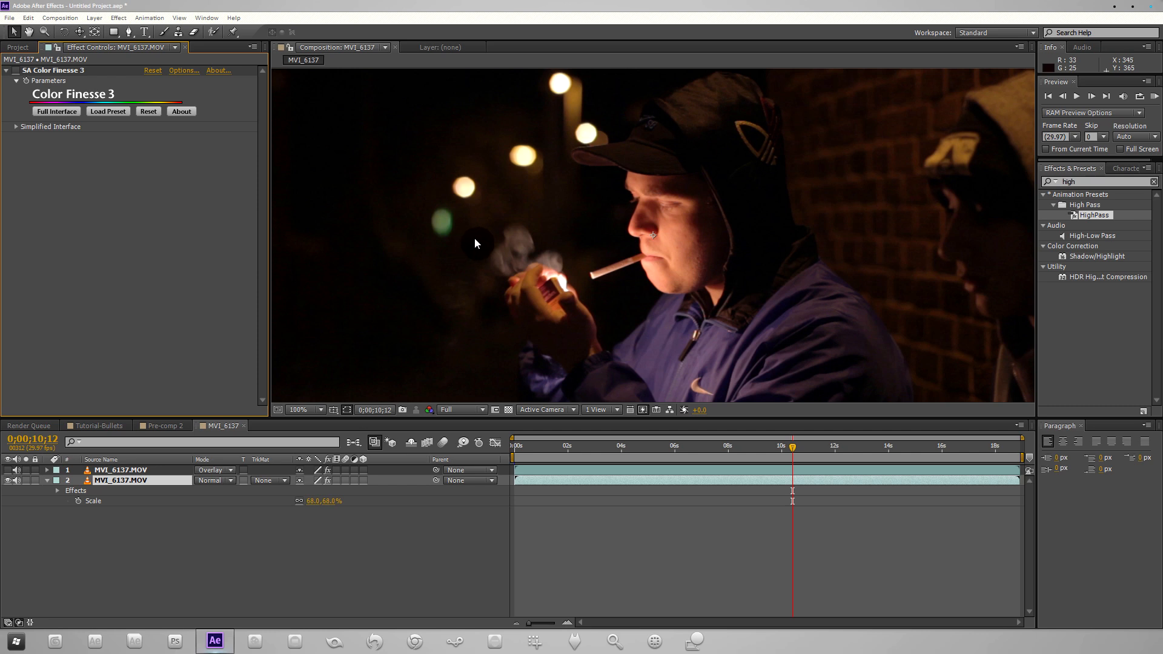
mouse_move(474, 241)
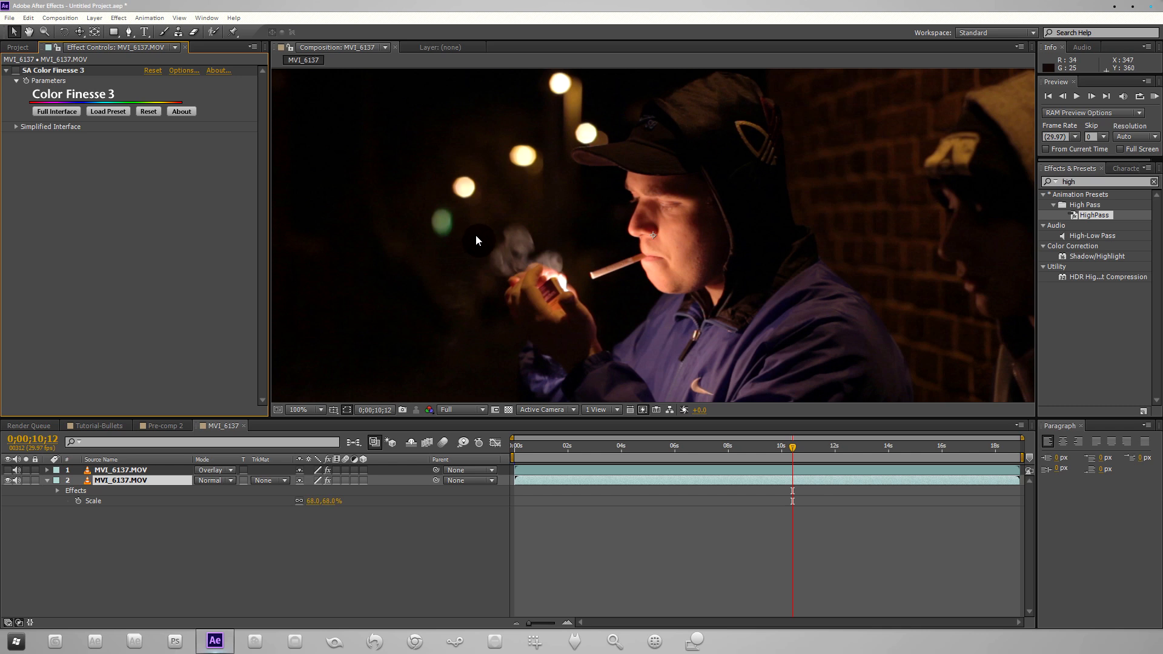
mouse_move(480, 236)
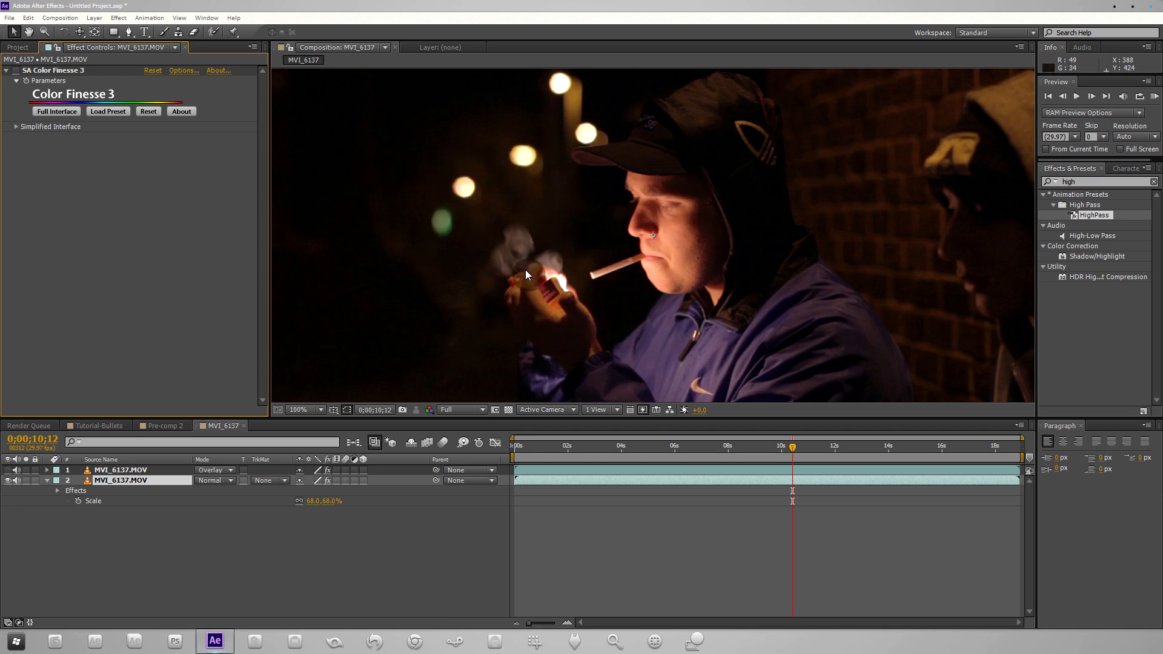
Step: Fit the viewer, then make a new composition MVI_6138 from the MVI_6137.MOV footage in the Project panel
left_click(300, 409)
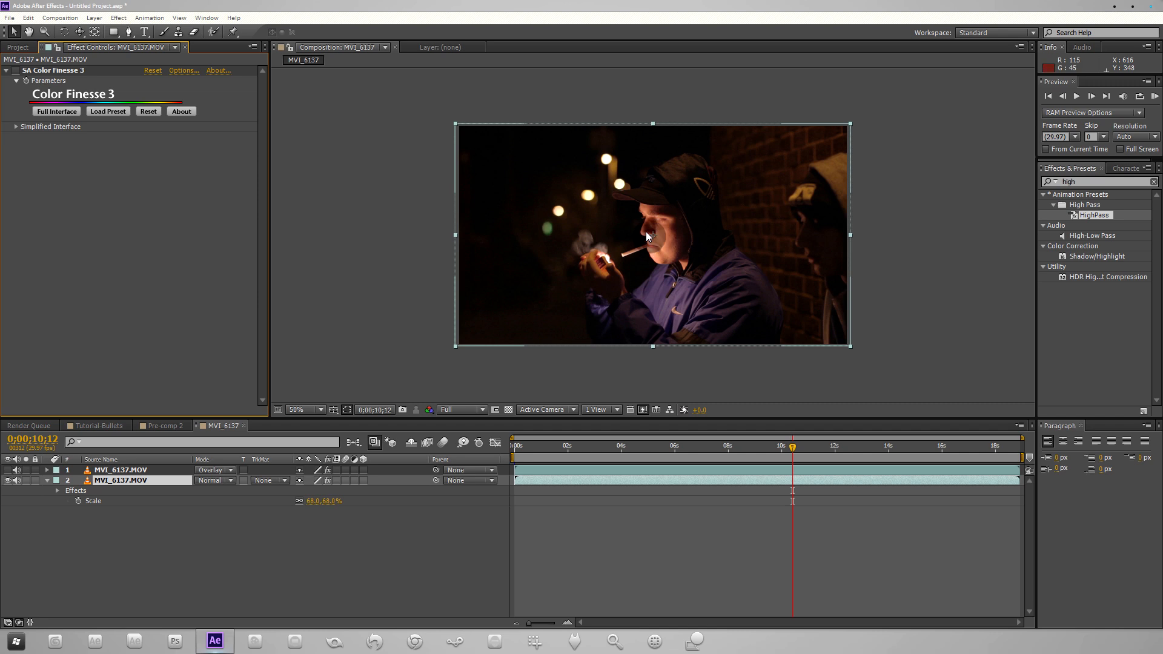
mouse_move(654, 314)
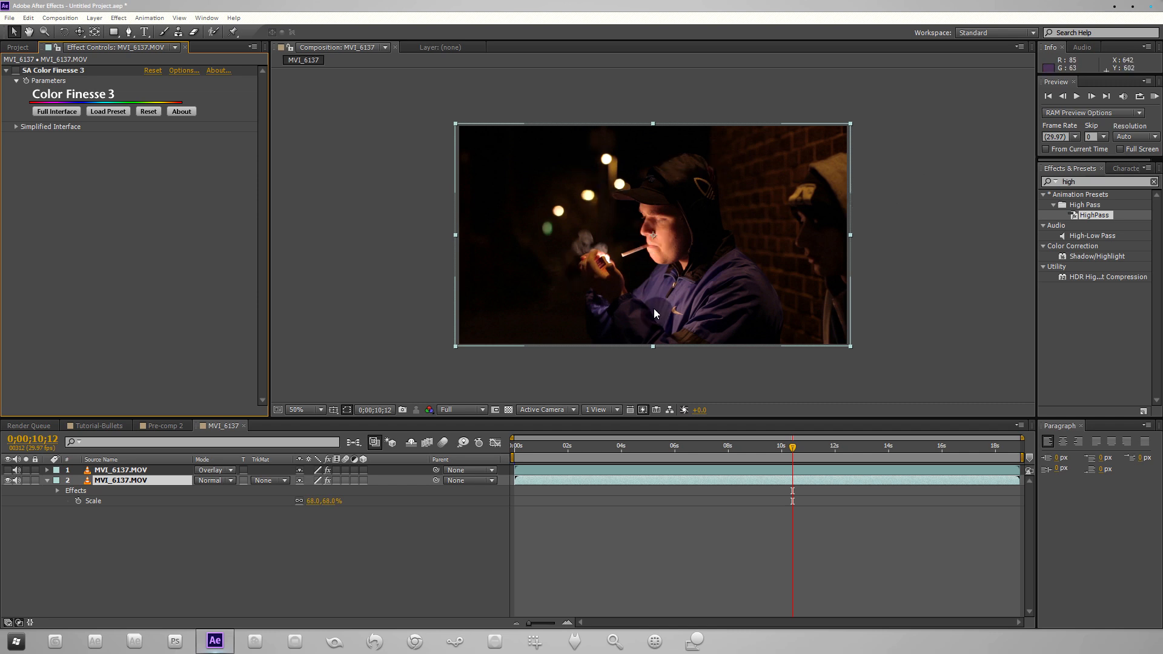
mouse_move(653, 279)
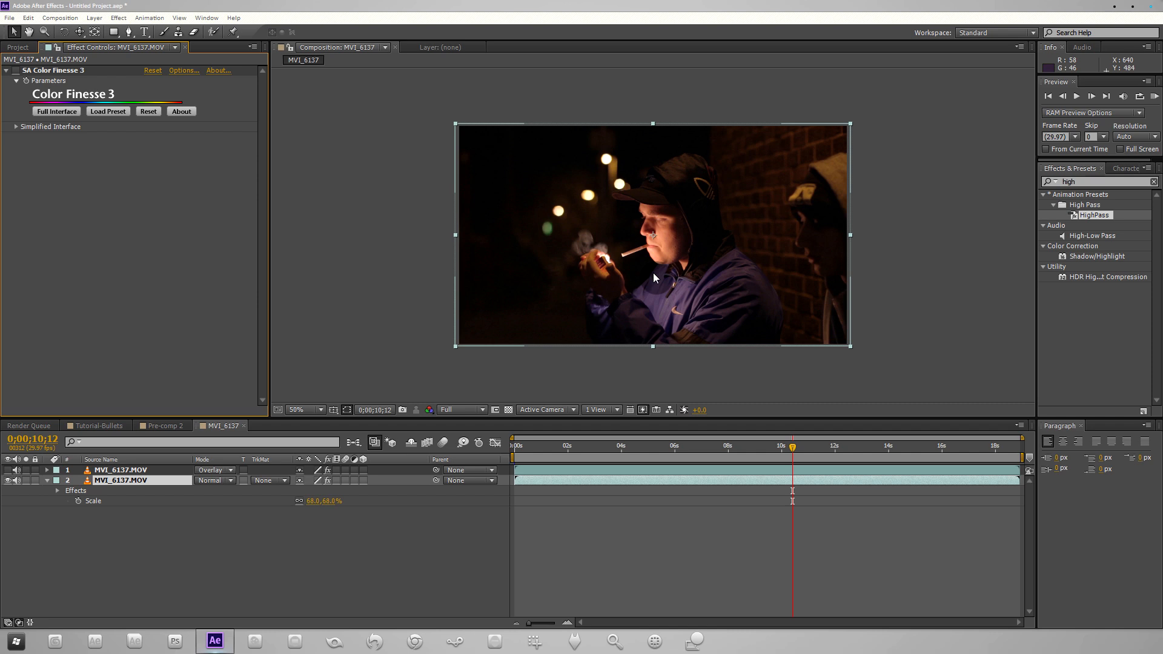
mouse_move(308, 417)
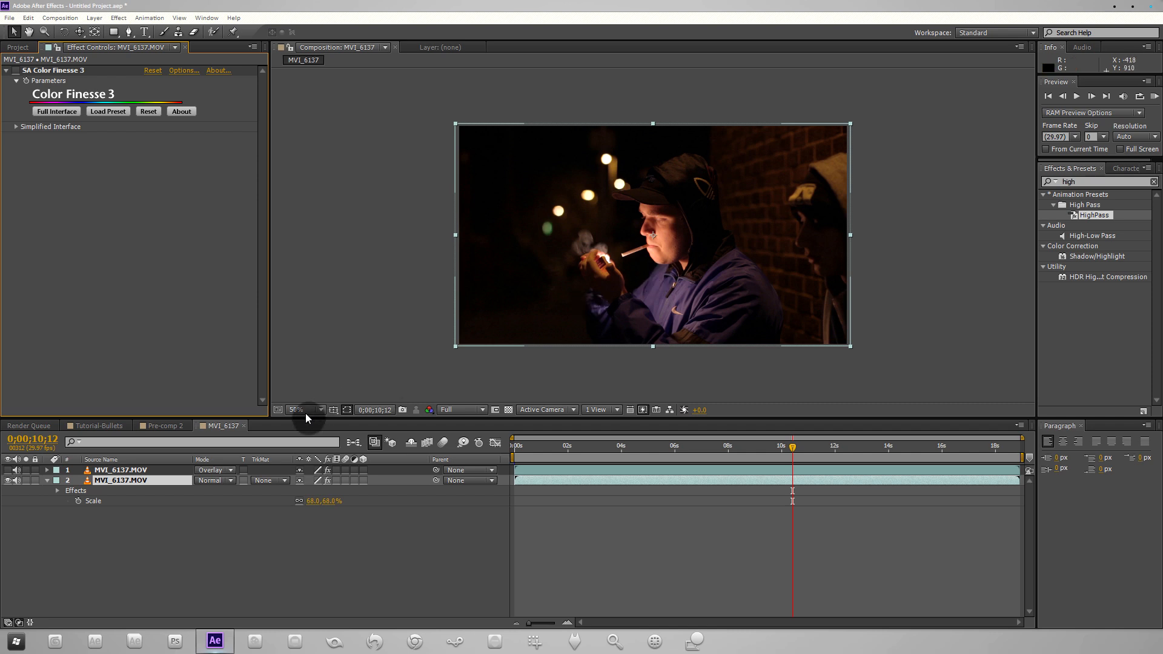
left_click(18, 47)
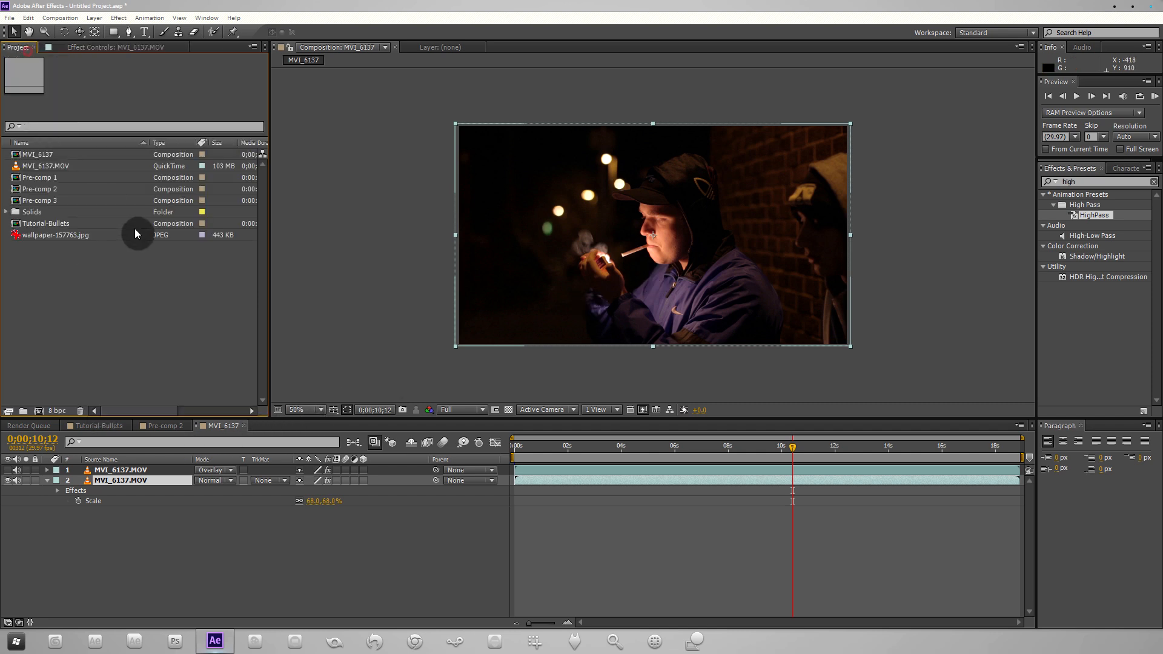
left_click(46, 166)
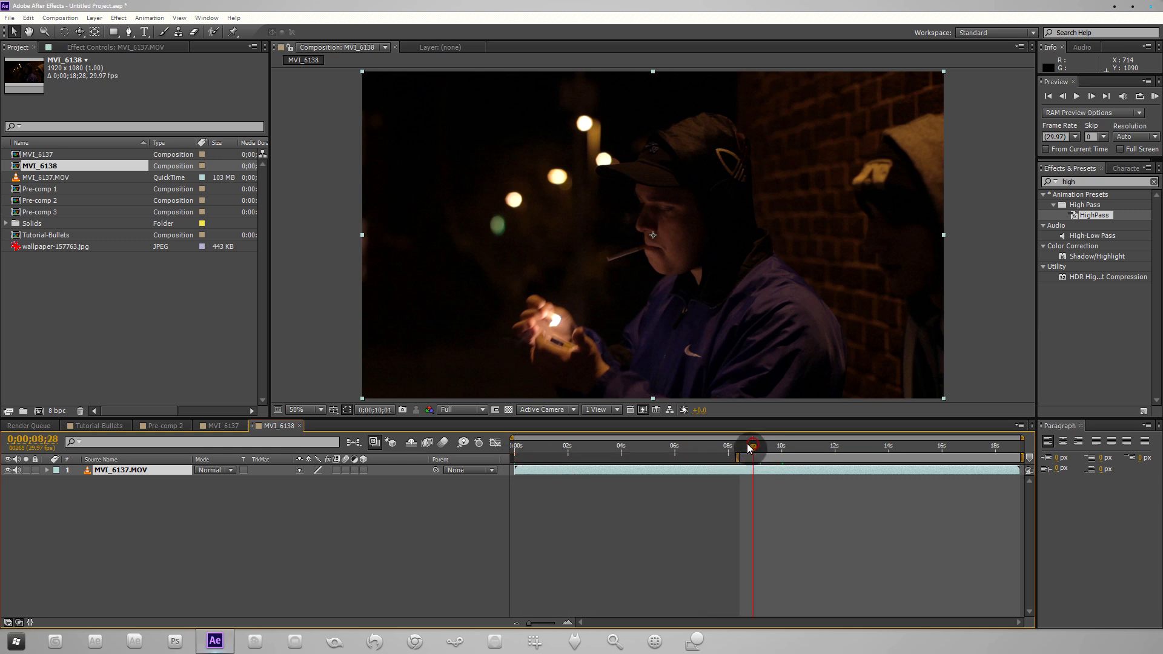
Step: Trim the MVI_6138 composition to its work area via the work-area bar menu
right_click(747, 444)
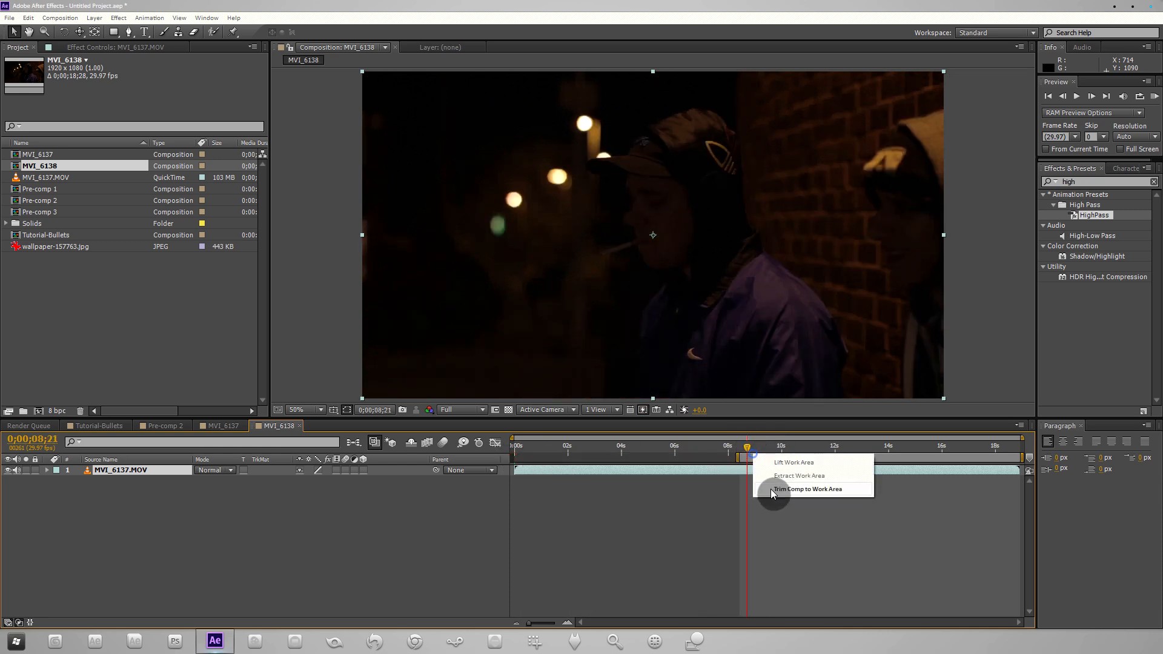
left_click(807, 488)
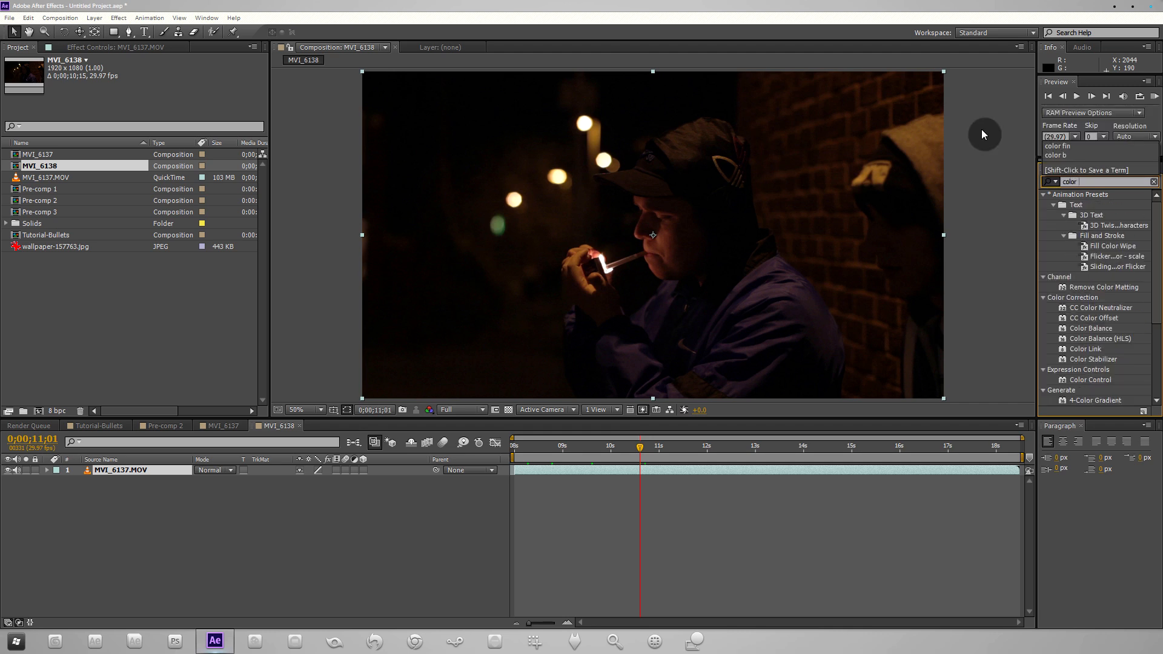
Step: Find 'color finess' in Effects & Presets, apply SA Color Finesse 3 and launch its Full Interface
type("color finess")
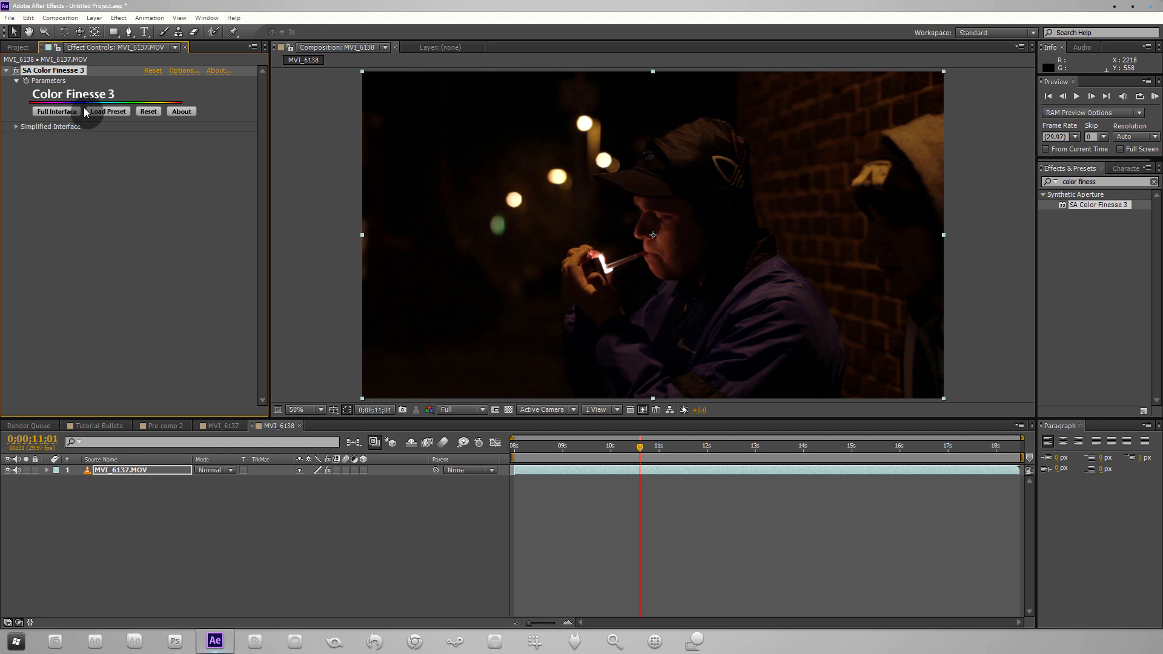
mouse_move(74, 104)
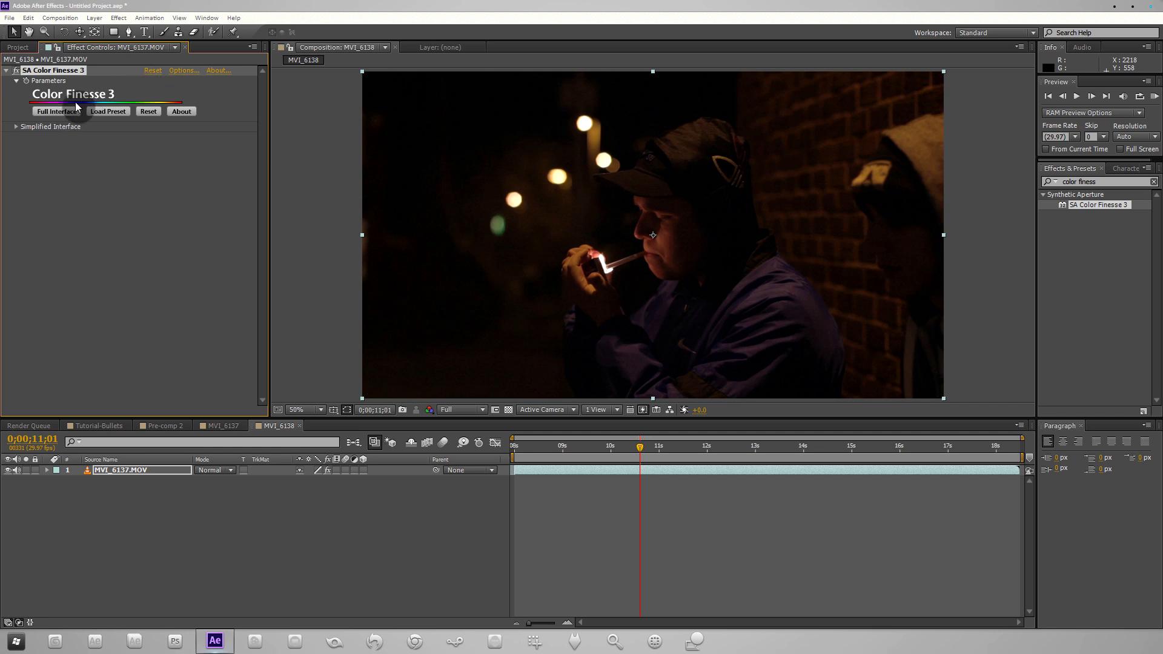
mouse_move(81, 116)
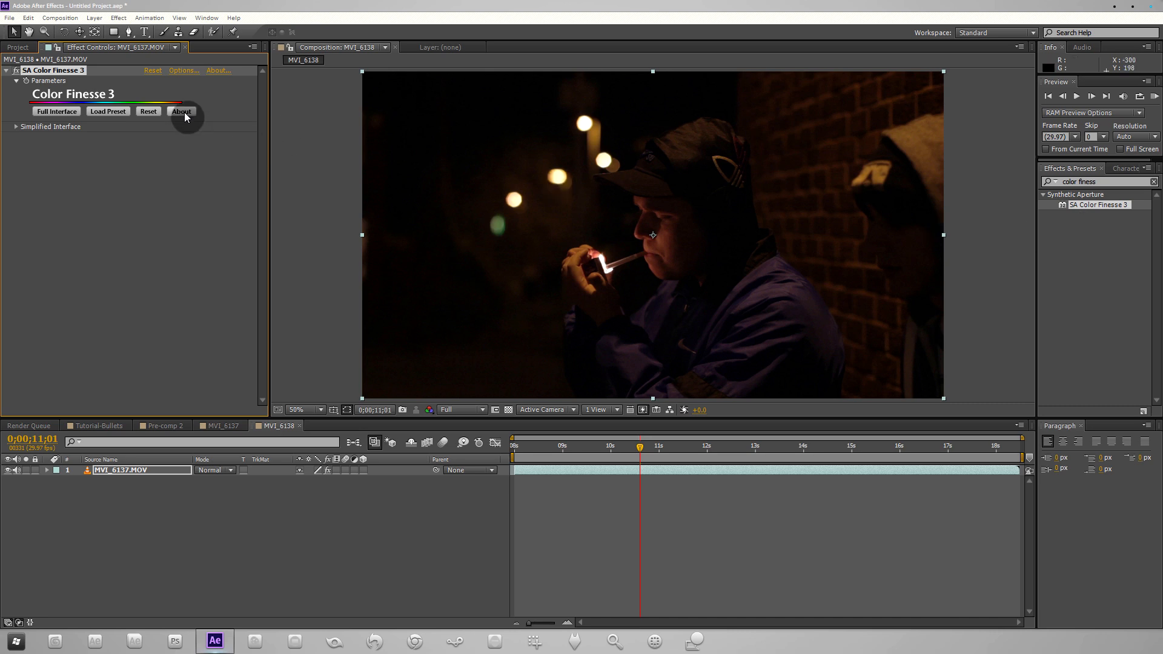
mouse_move(181, 122)
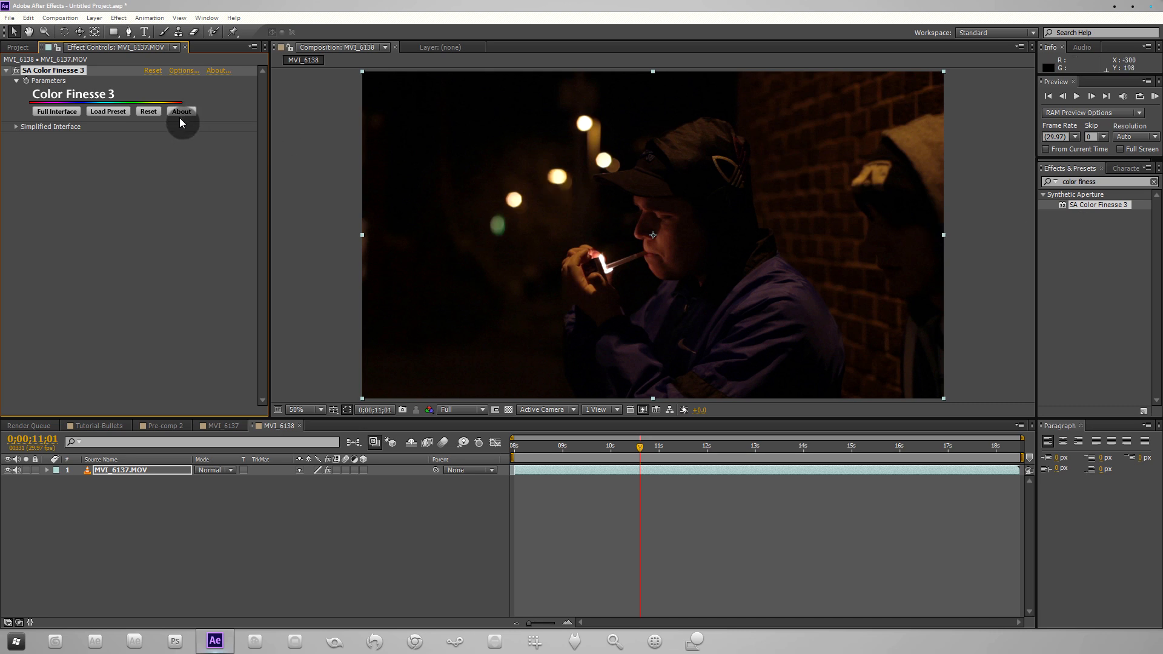
left_click(180, 112)
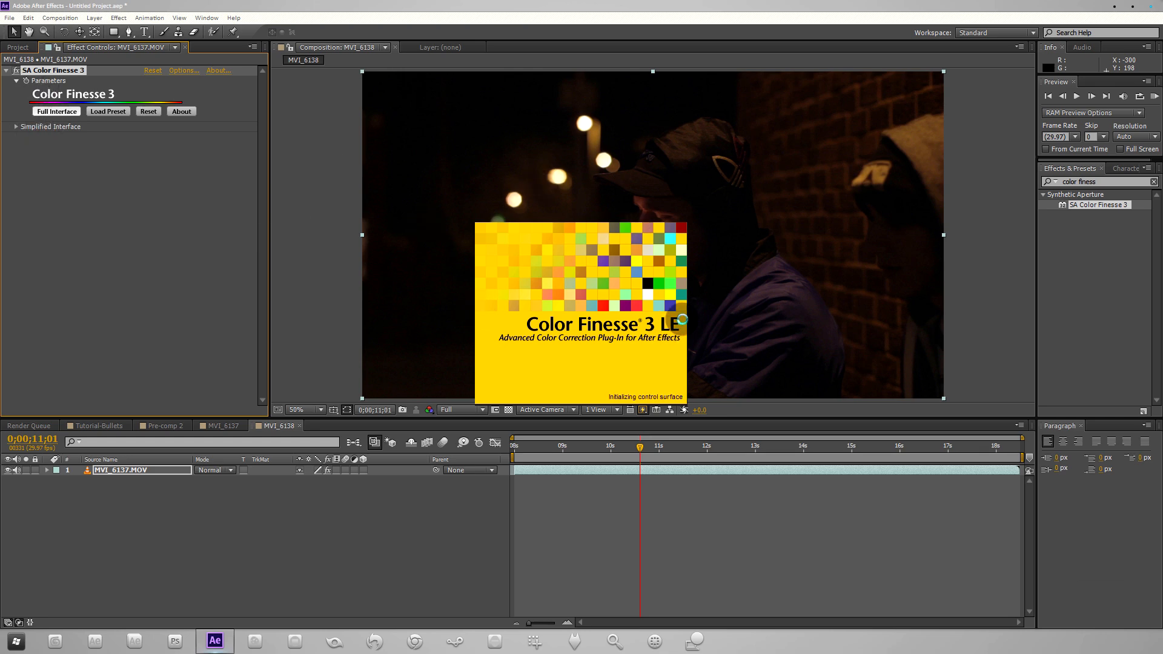
left_click(57, 111)
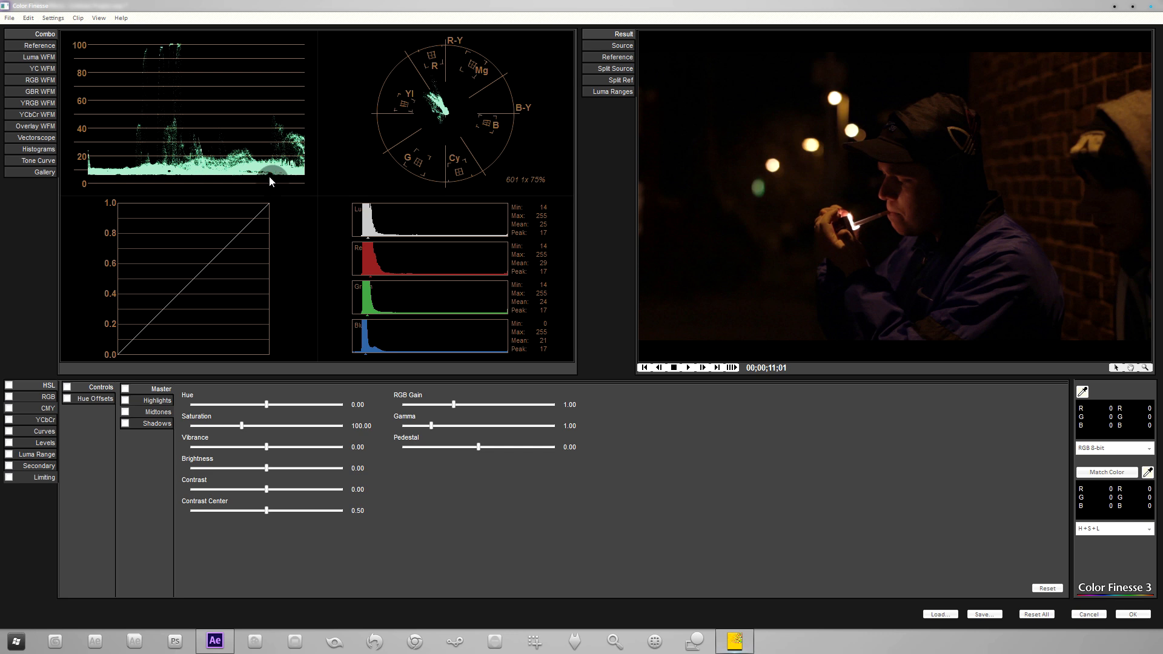
mouse_move(259, 190)
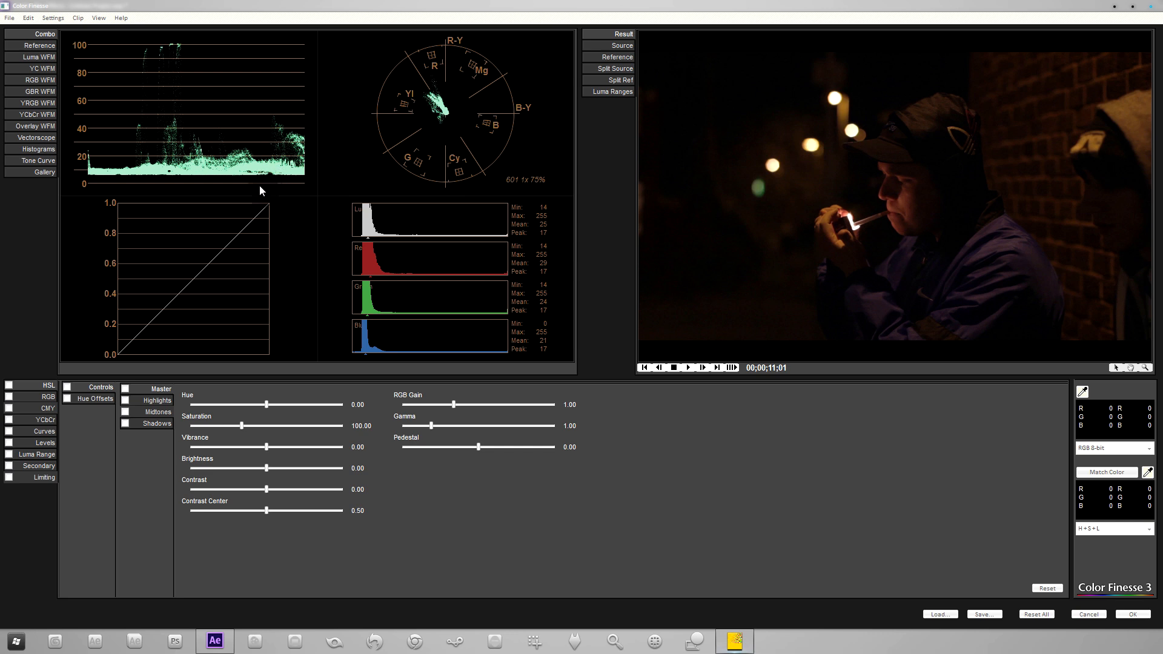
mouse_move(289, 256)
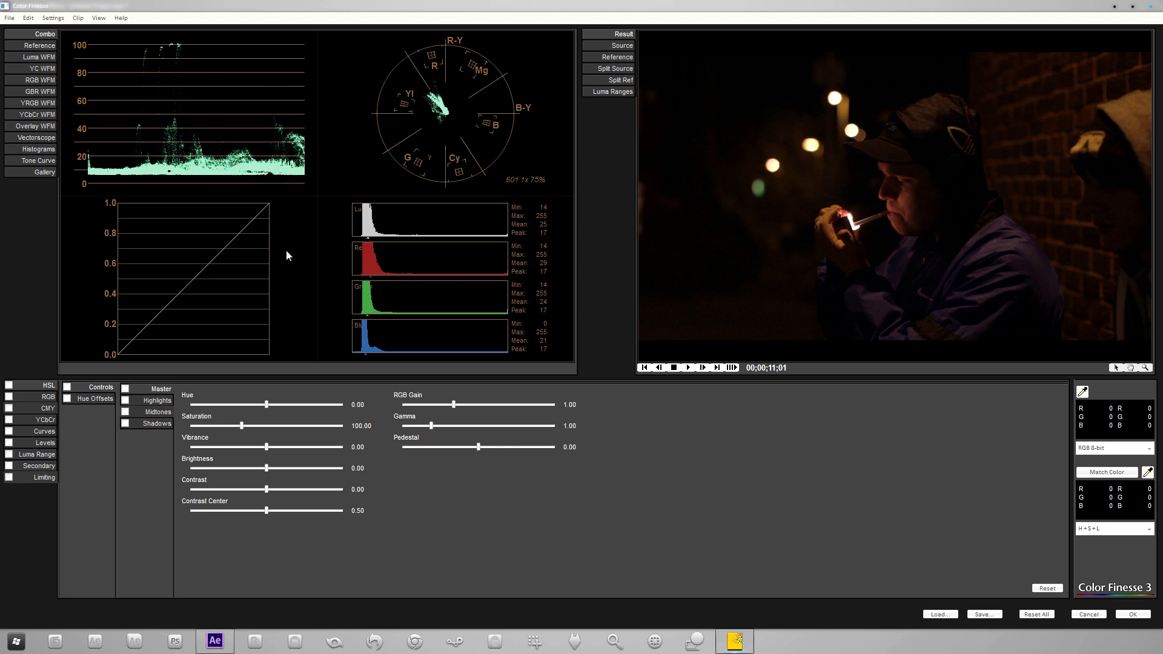
mouse_move(524, 112)
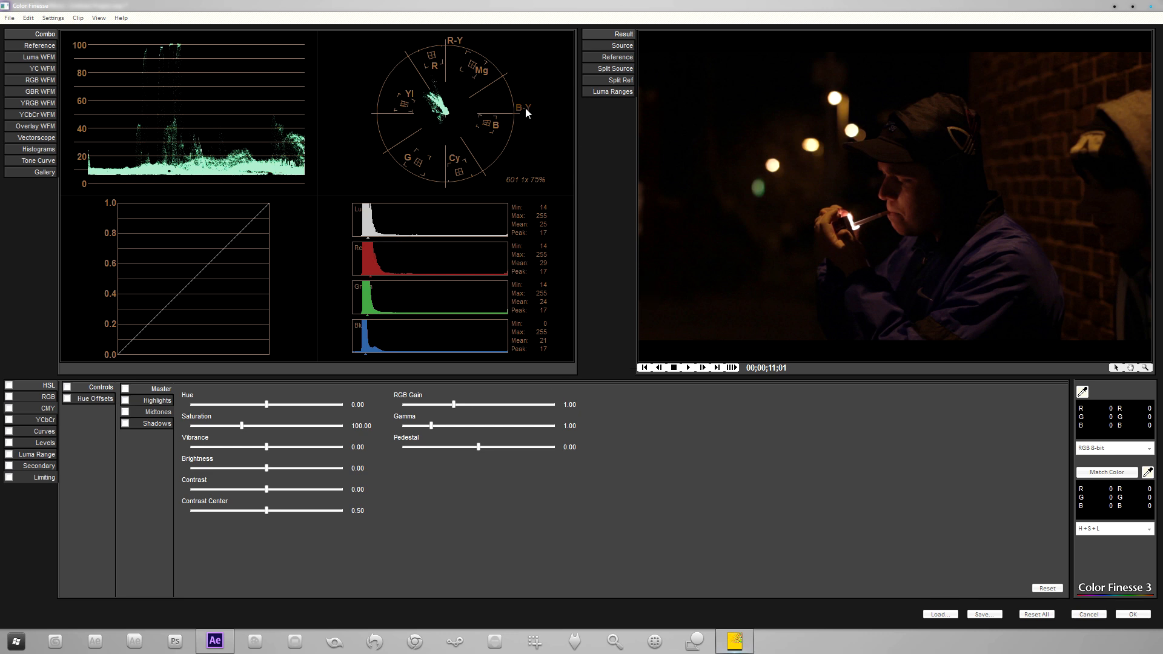
mouse_move(241, 248)
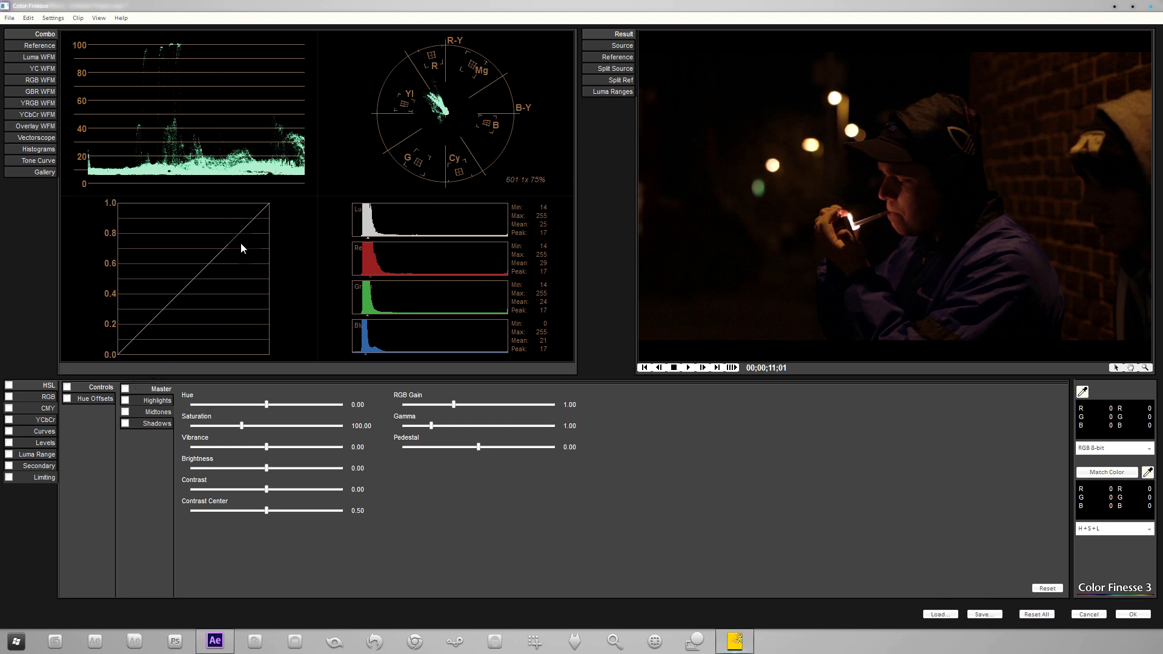
mouse_move(399, 201)
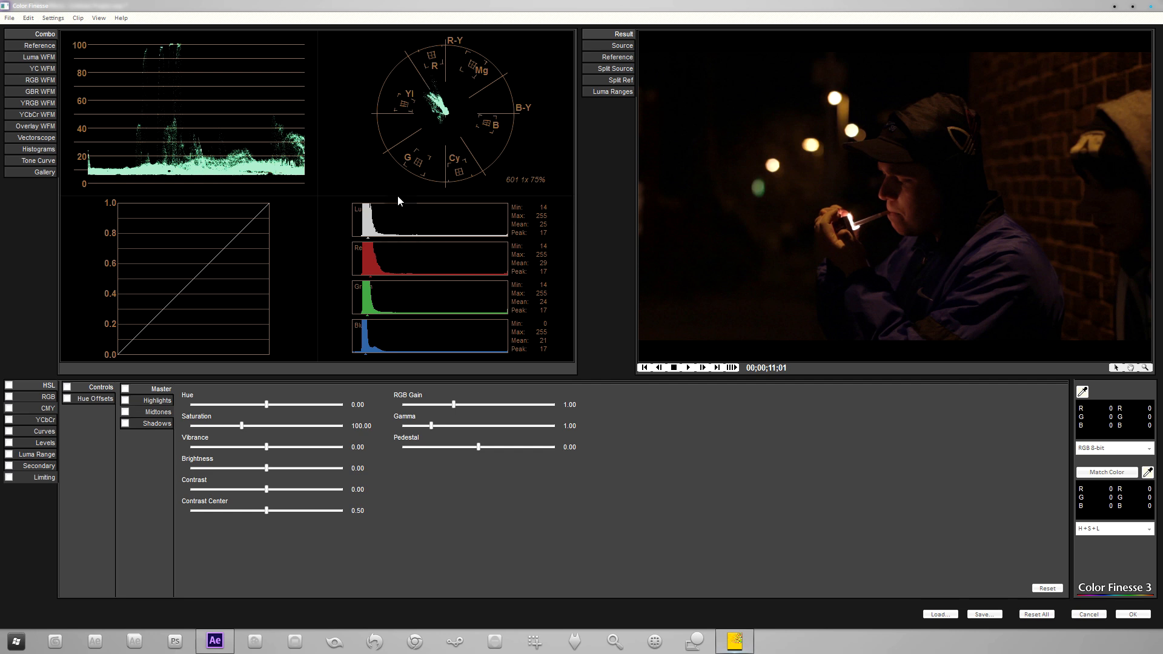
mouse_move(58, 66)
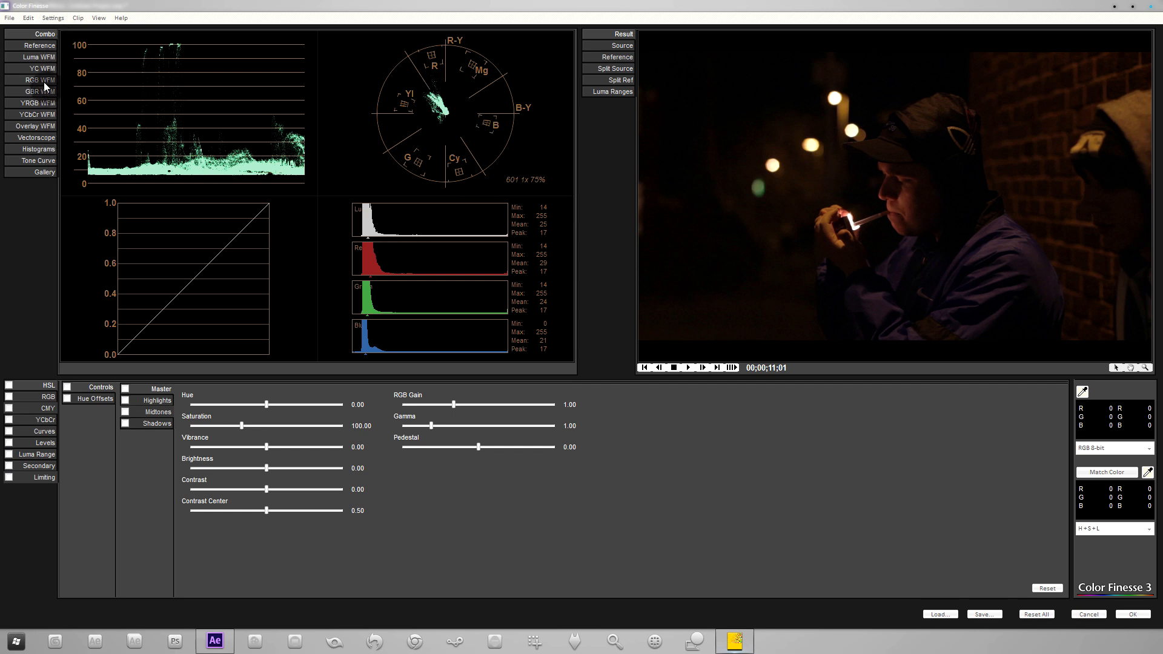
Step: Show the RGB waveform parade, glance at the histograms, and settle back on RGB WFM
left_click(35, 80)
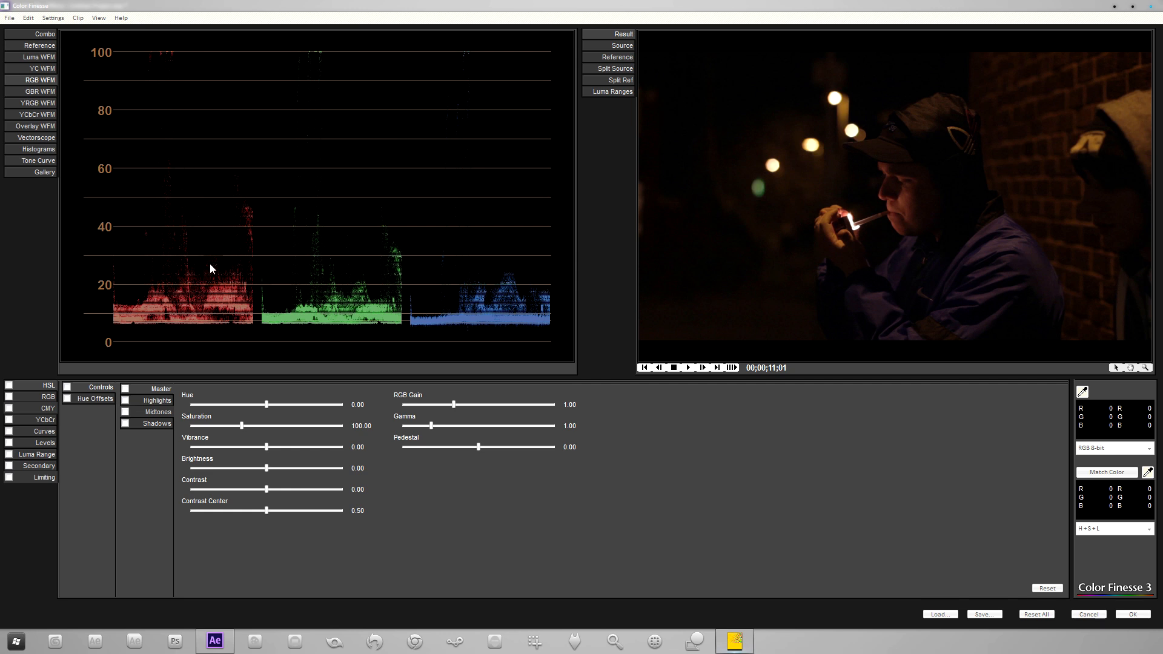
mouse_move(69, 156)
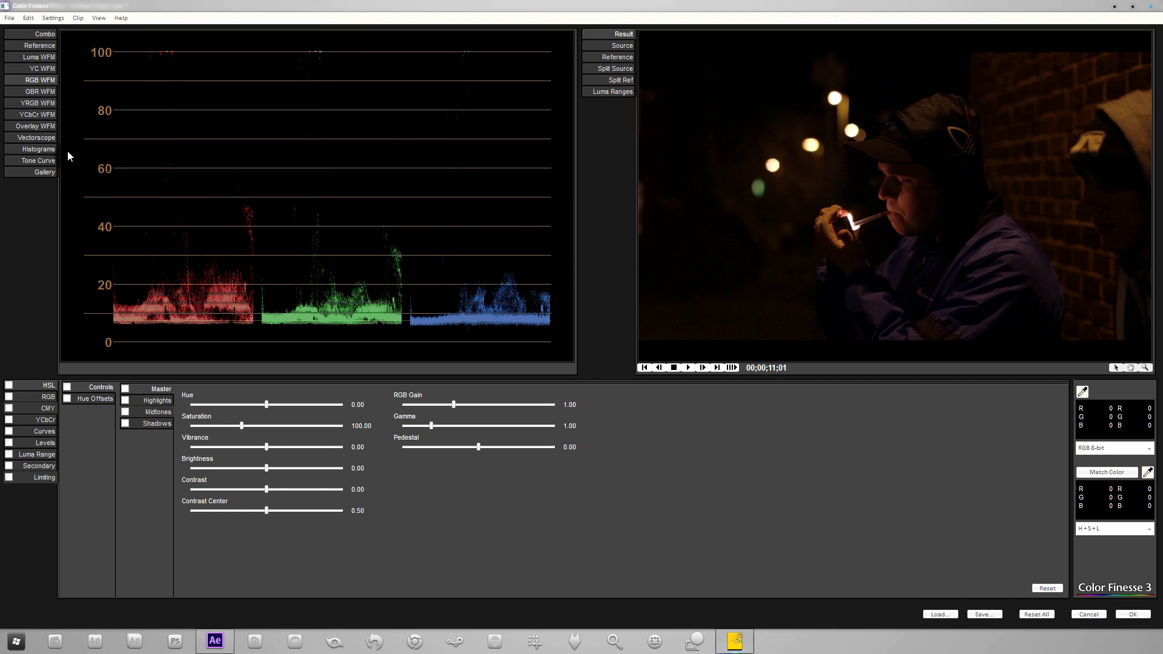
left_click(36, 148)
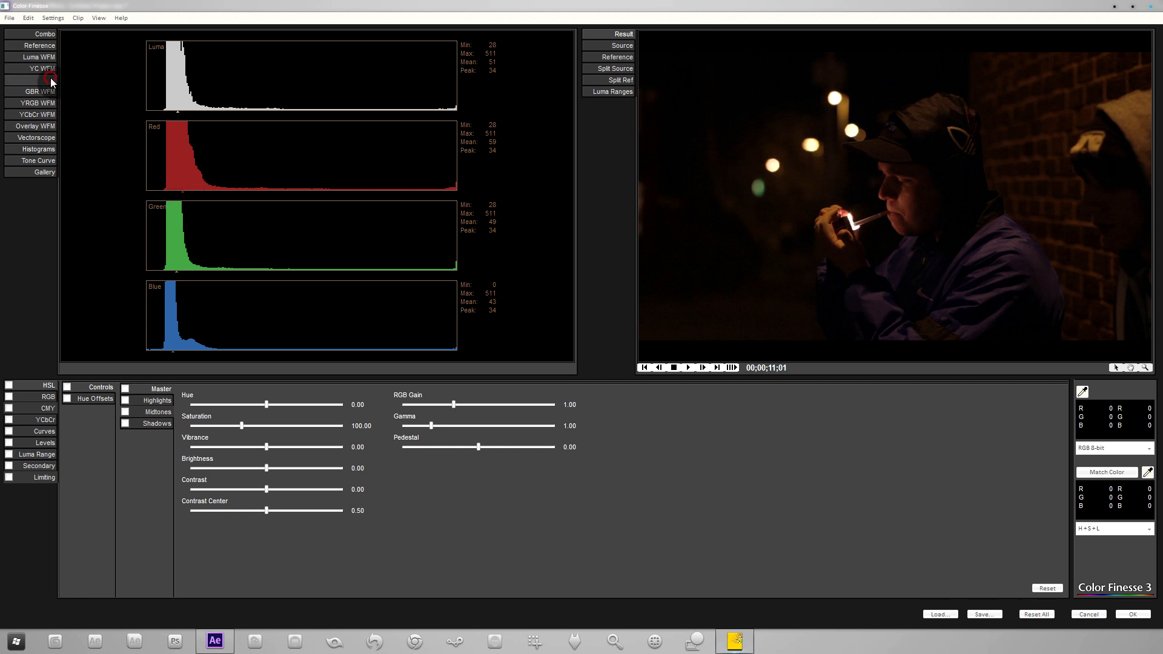
left_click(39, 80)
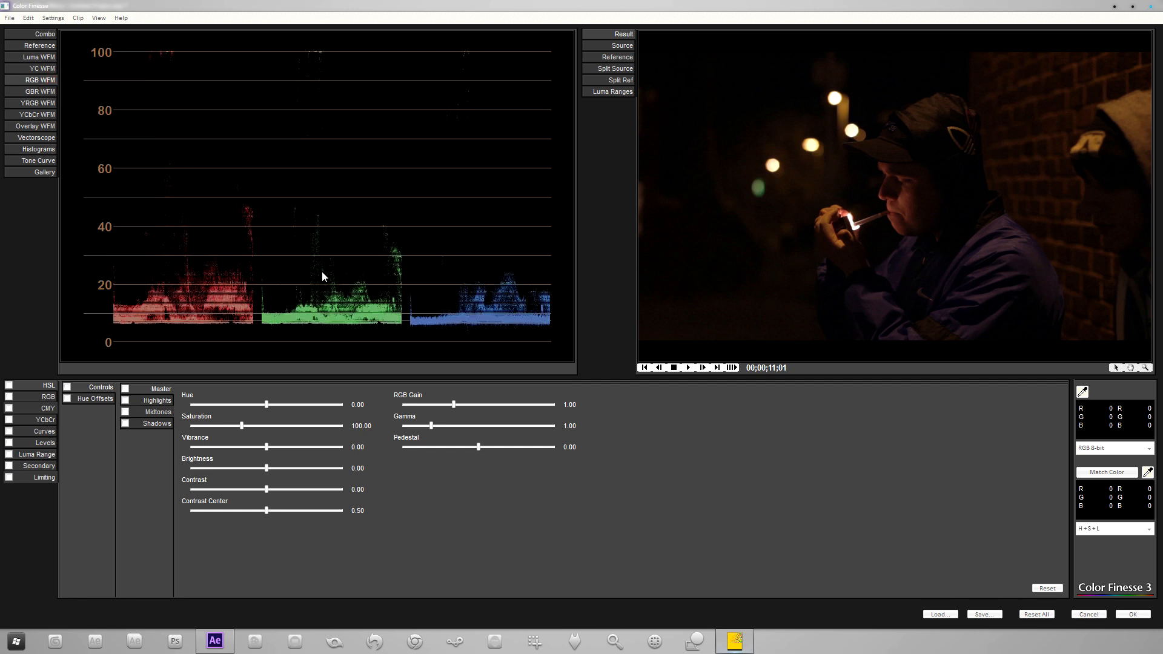
mouse_move(435, 273)
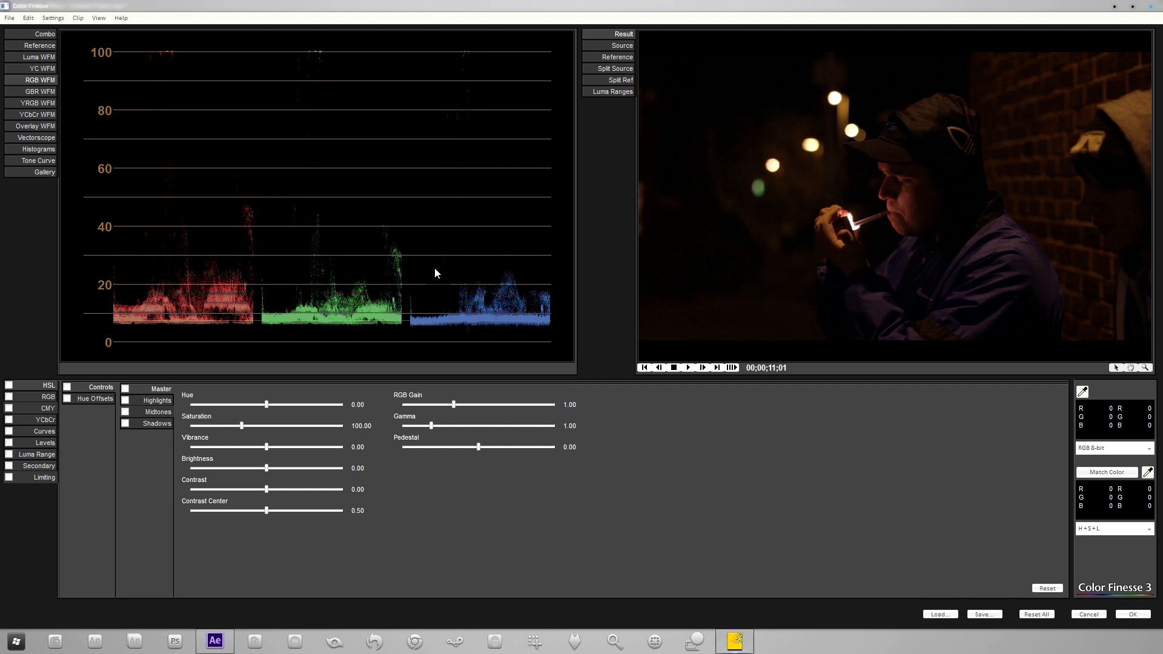
mouse_move(450, 329)
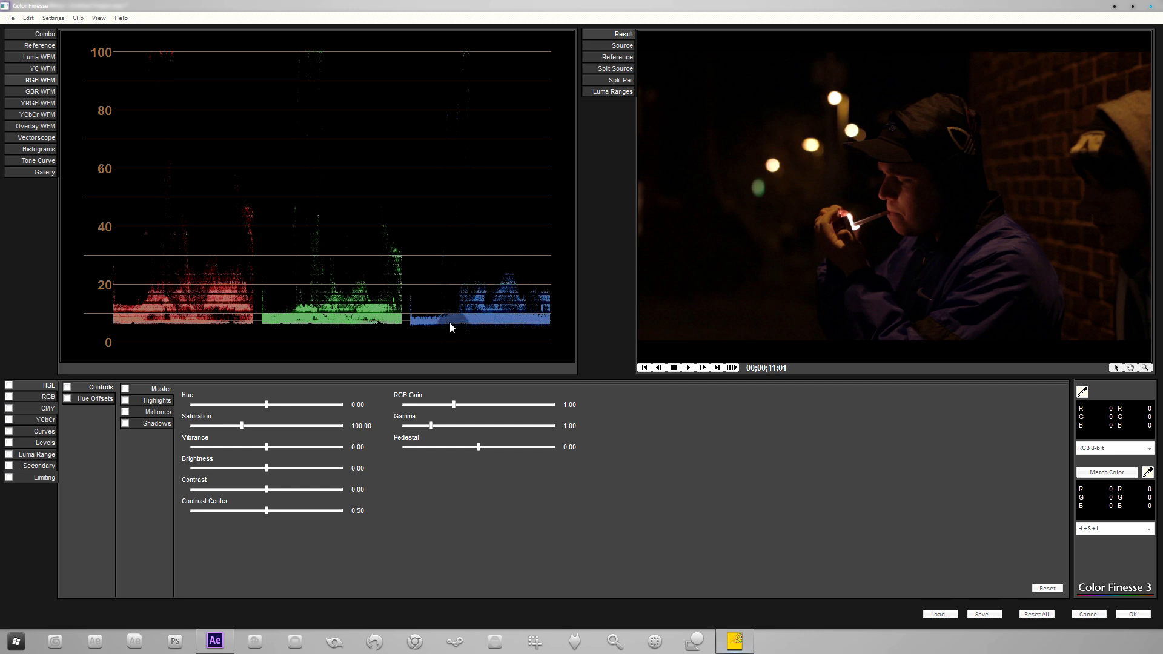
mouse_move(524, 284)
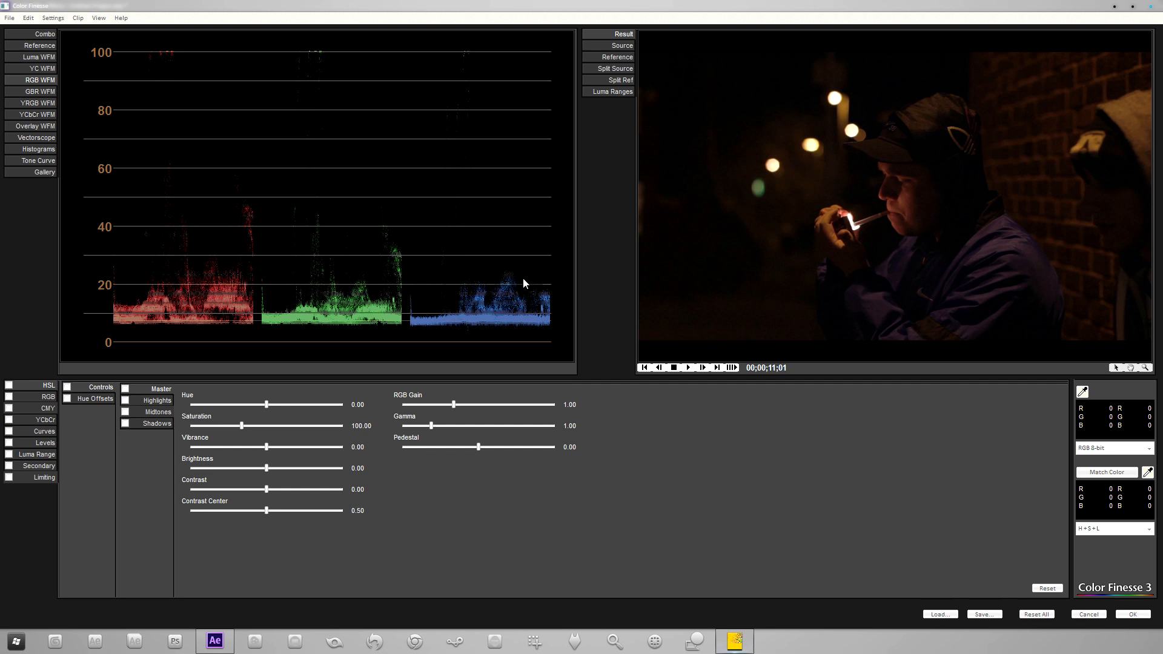
mouse_move(282, 269)
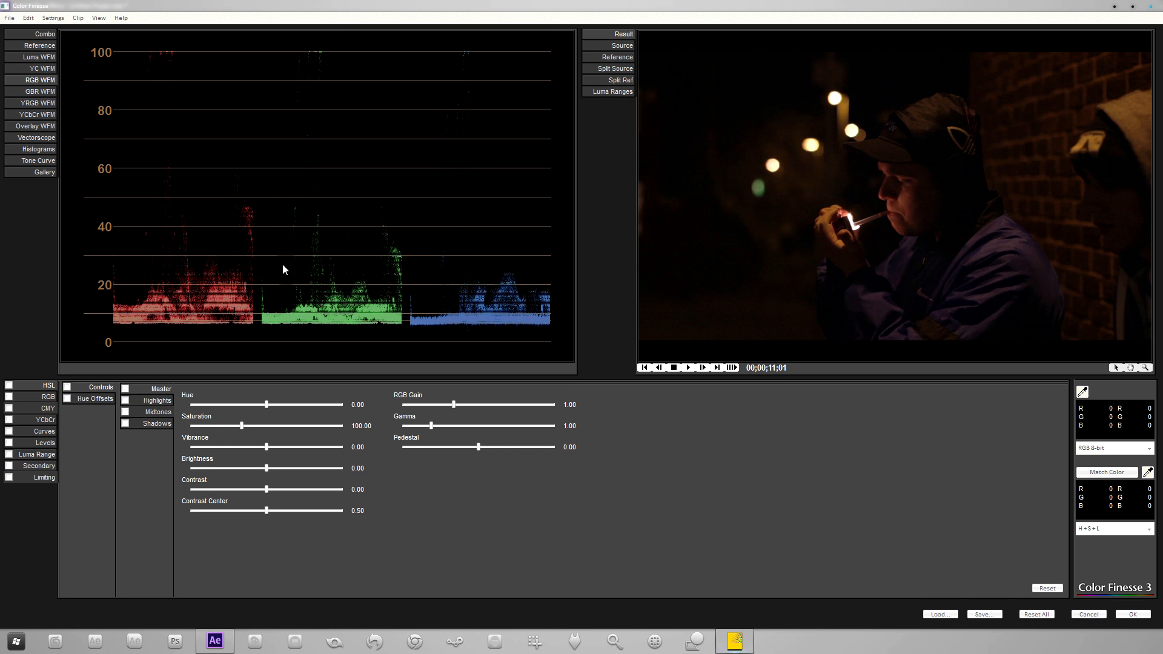
mouse_move(227, 263)
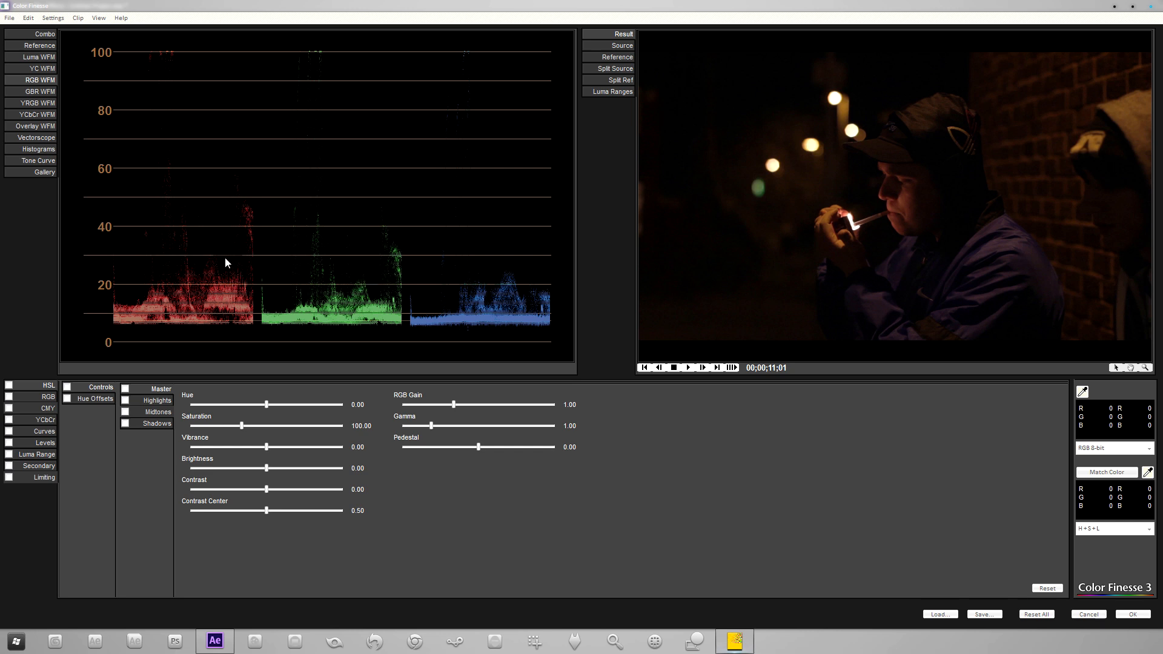
mouse_move(157, 292)
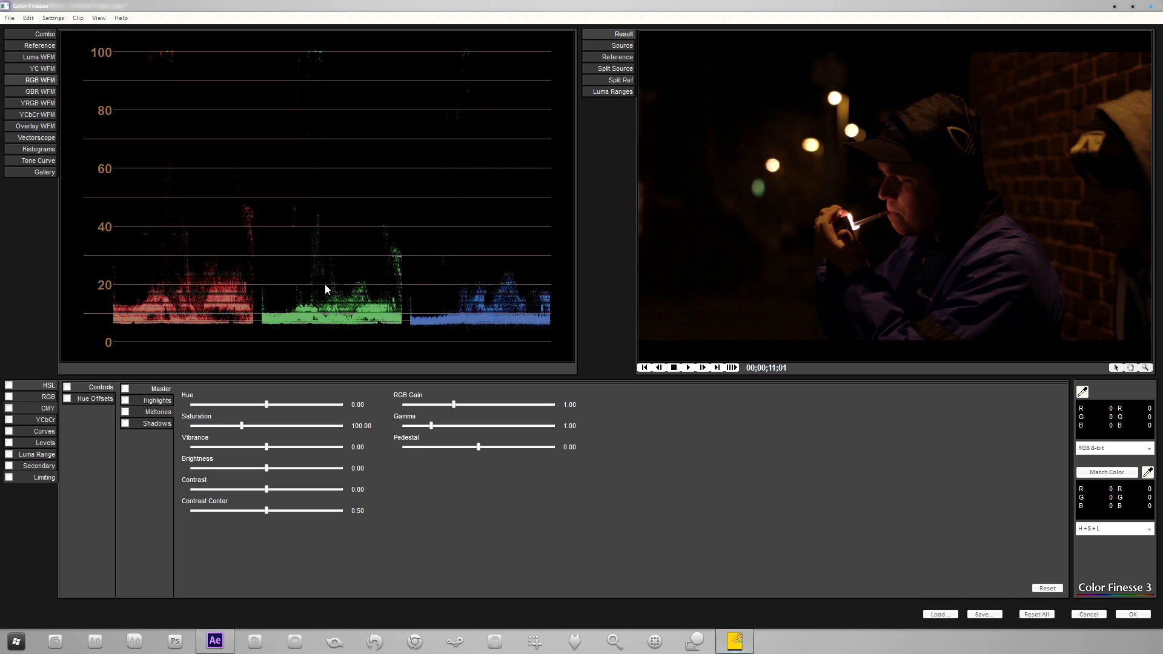
mouse_move(364, 291)
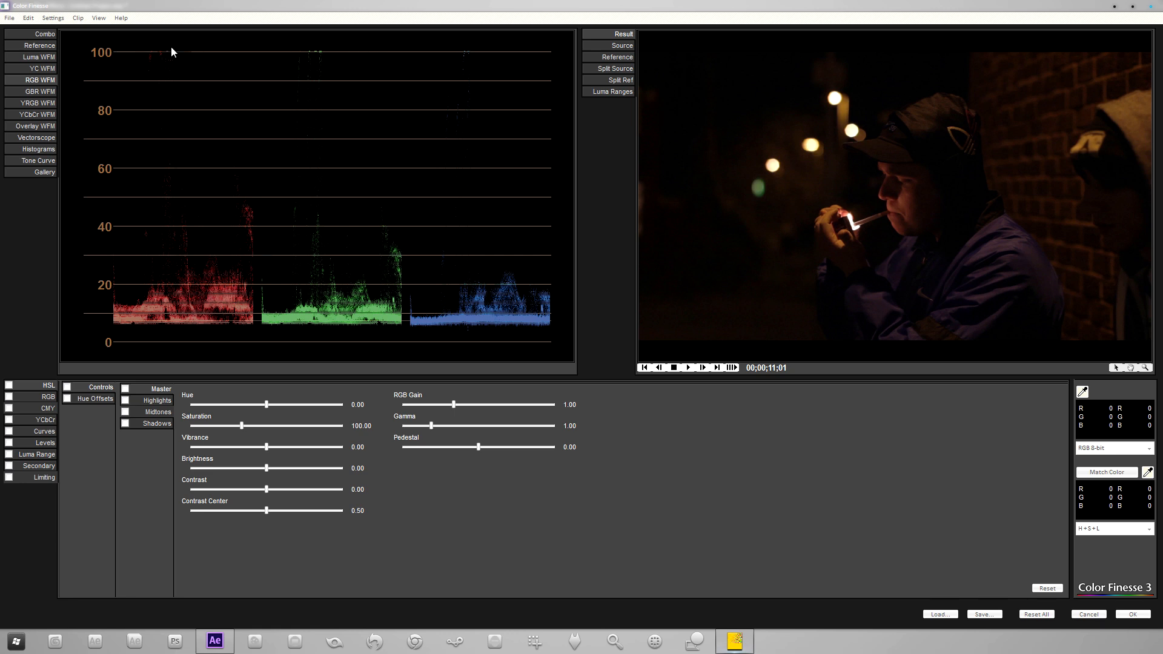
mouse_move(356, 58)
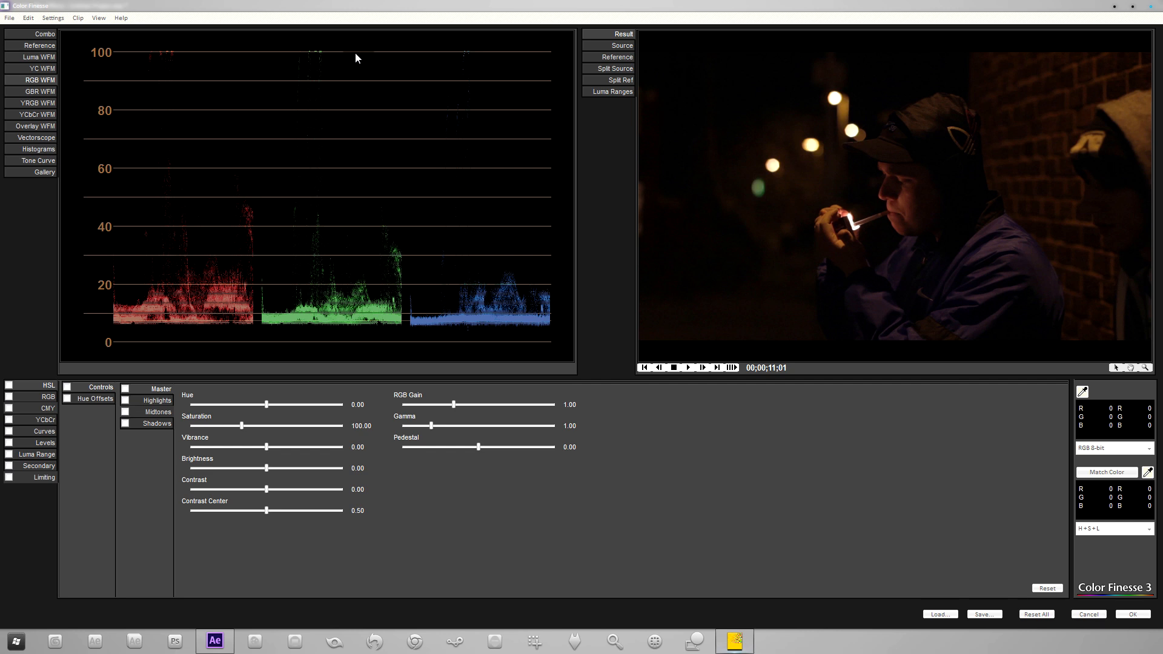
mouse_move(317, 54)
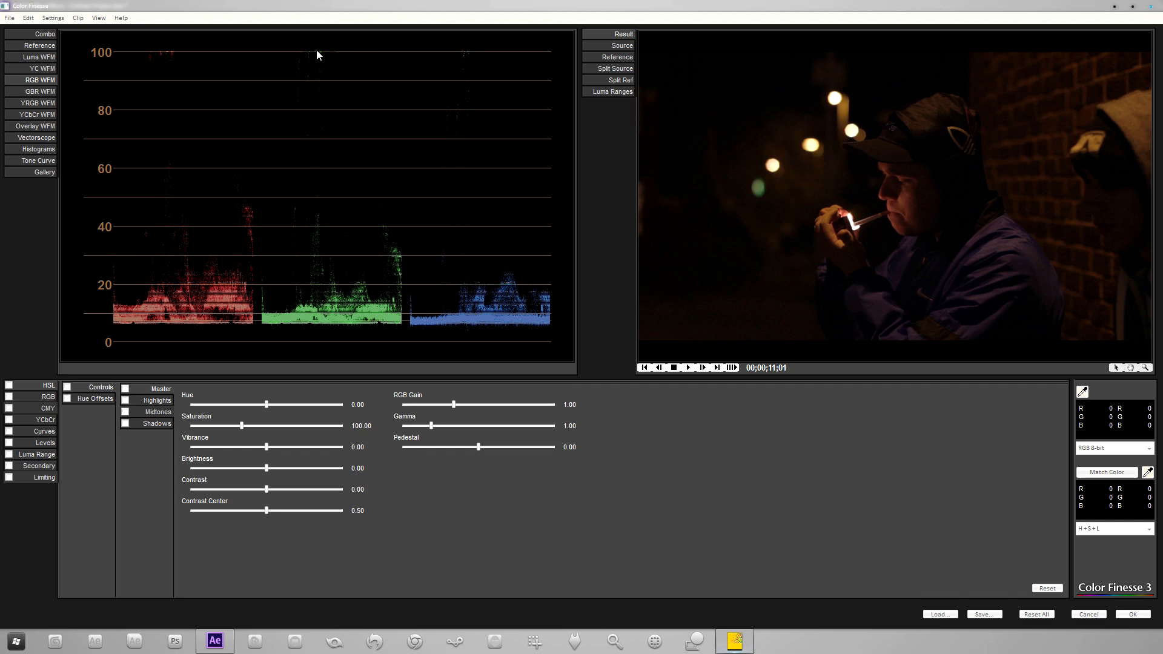
mouse_move(256, 226)
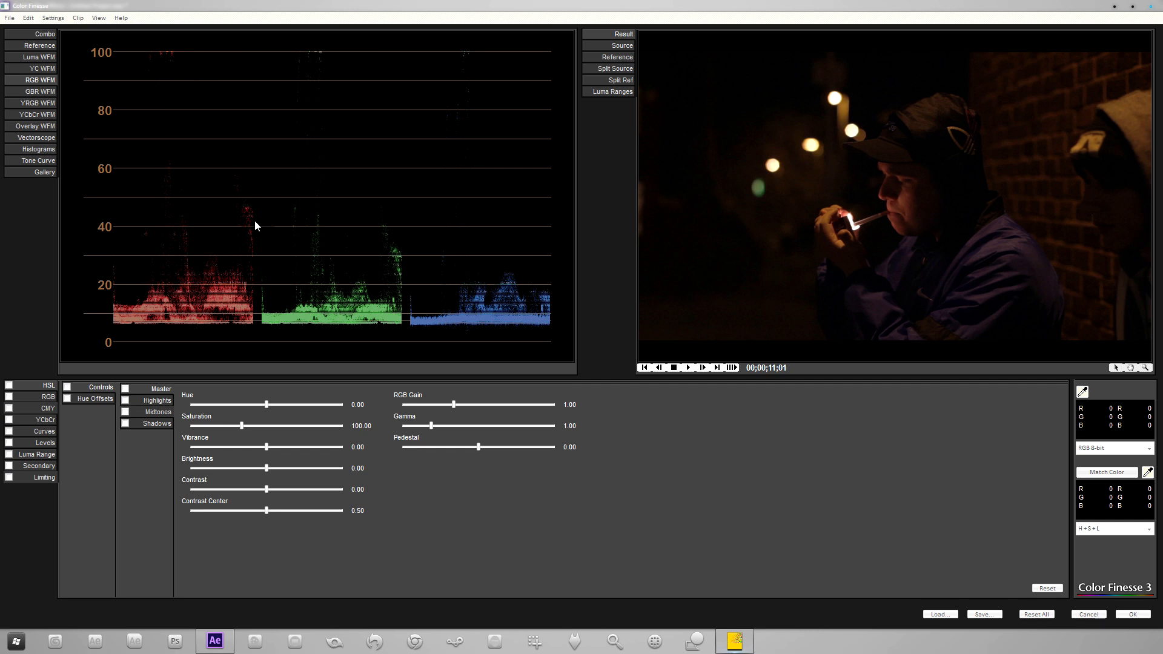
mouse_move(45, 419)
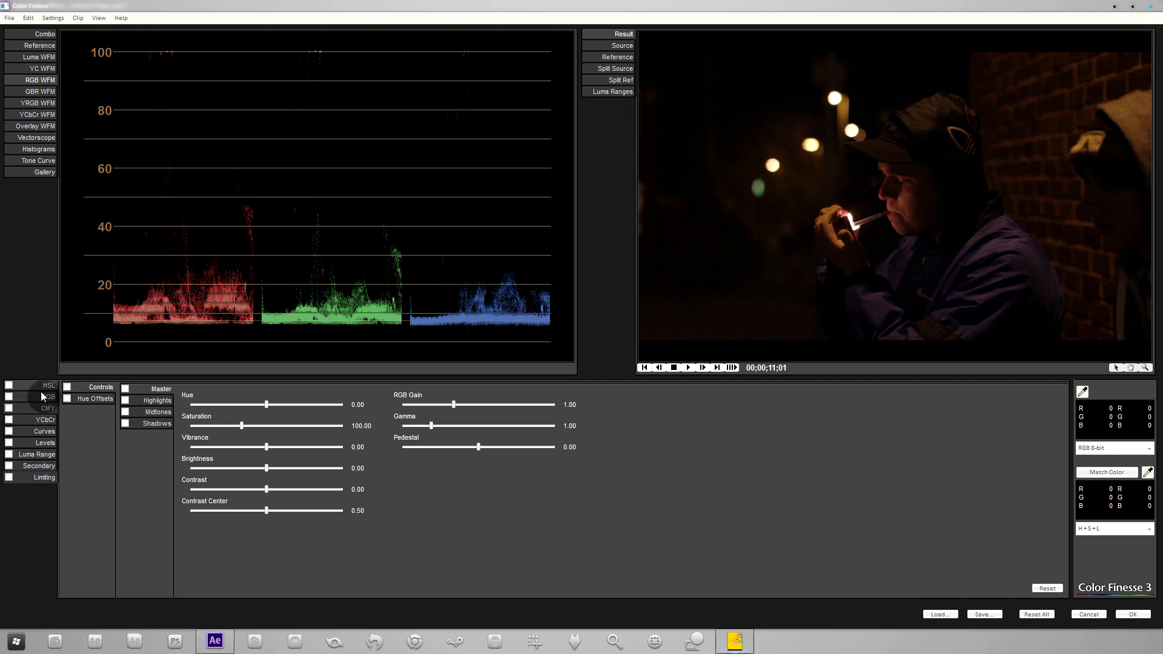
Step: Browse the CMY and RGB level panes, then select Curves and enable its checkbox
left_click(47, 396)
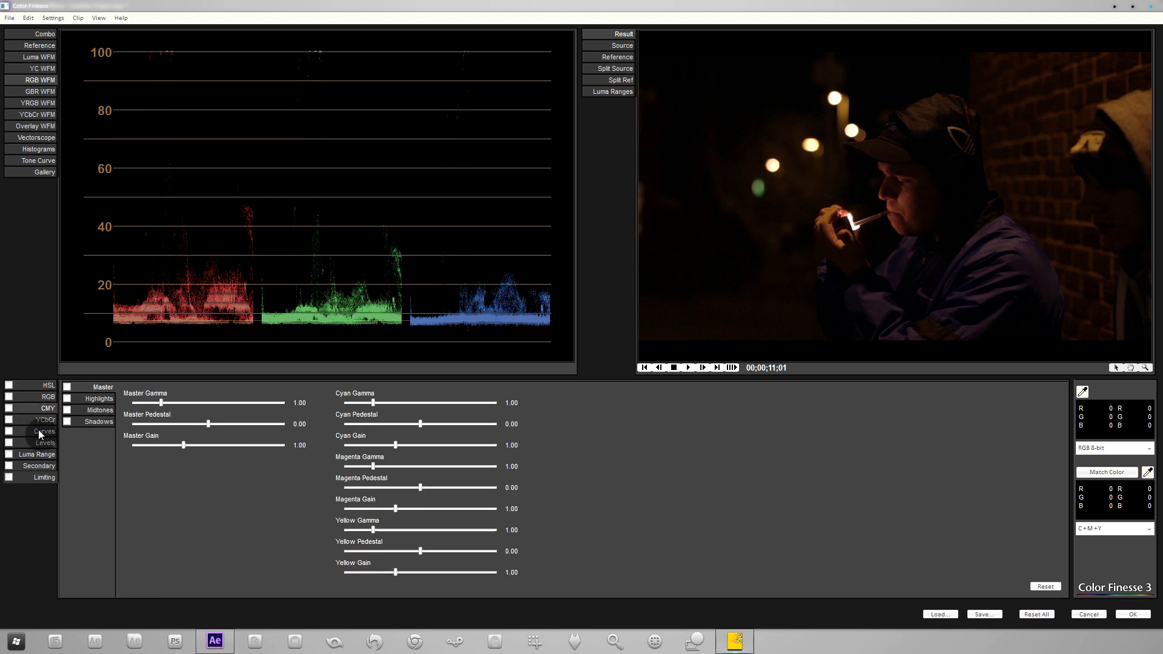
left_click(49, 396)
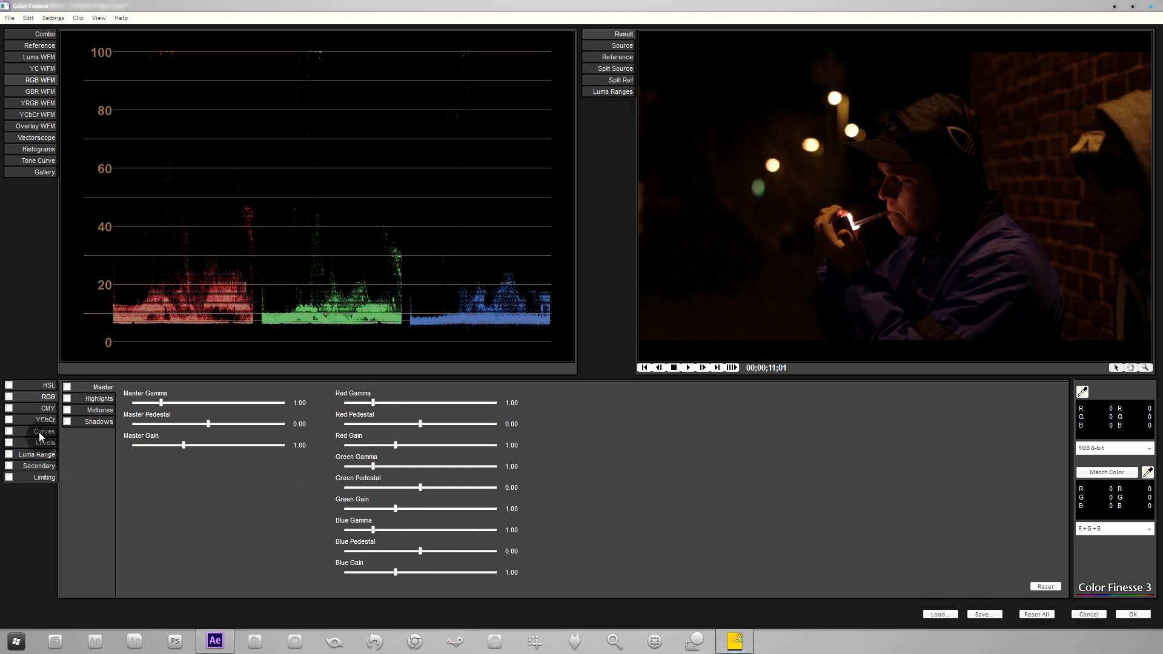
left_click(45, 431)
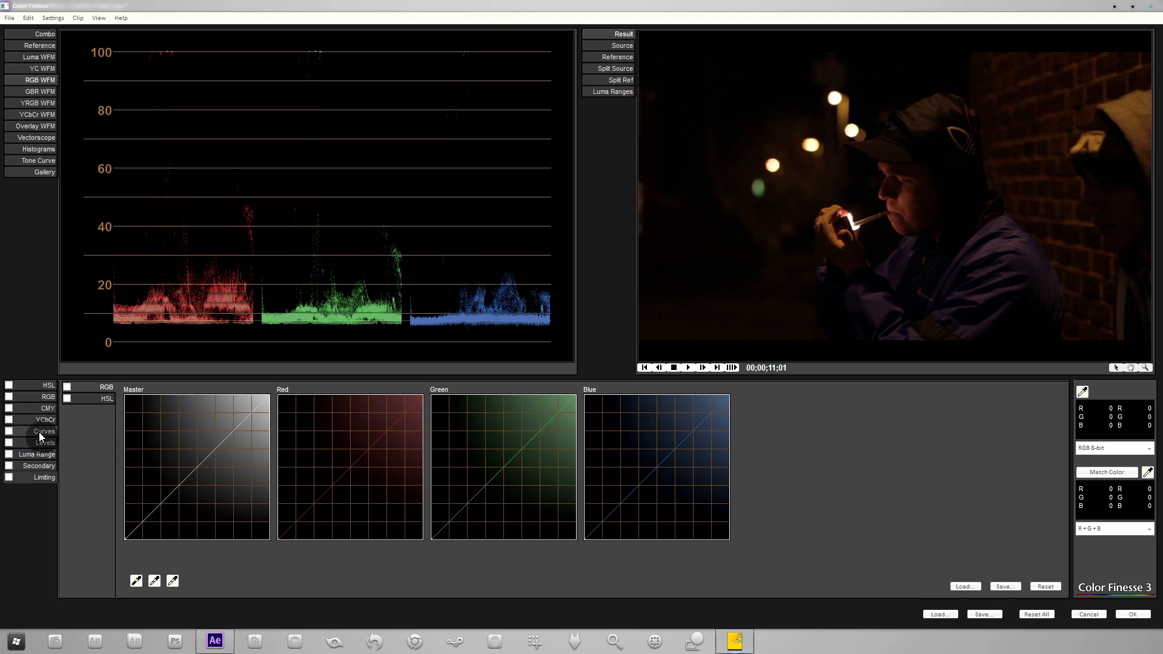
left_click(8, 432)
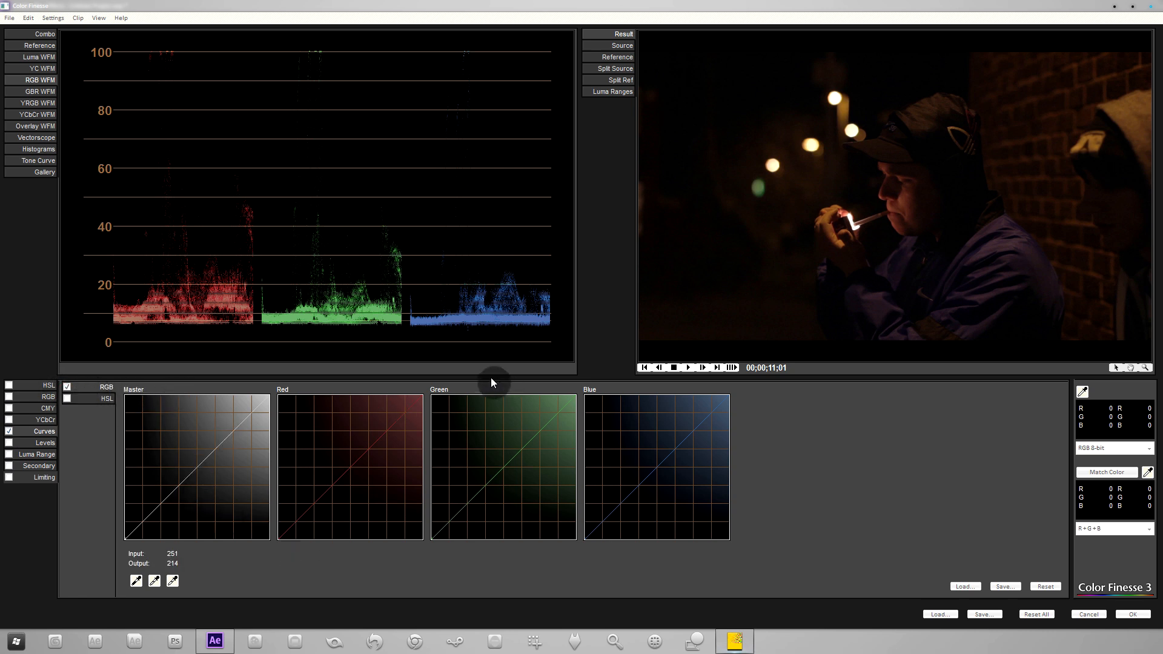
mouse_move(407, 307)
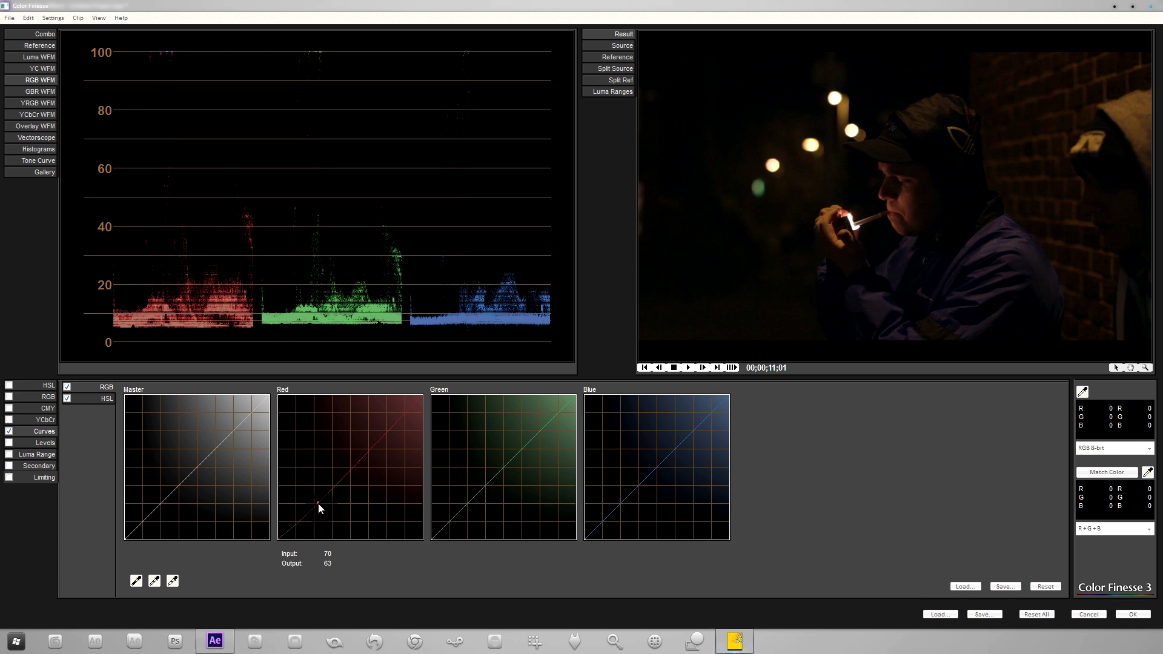
Step: Add a point on the red curve and pull it down to about input 192, output 165
left_click(319, 503)
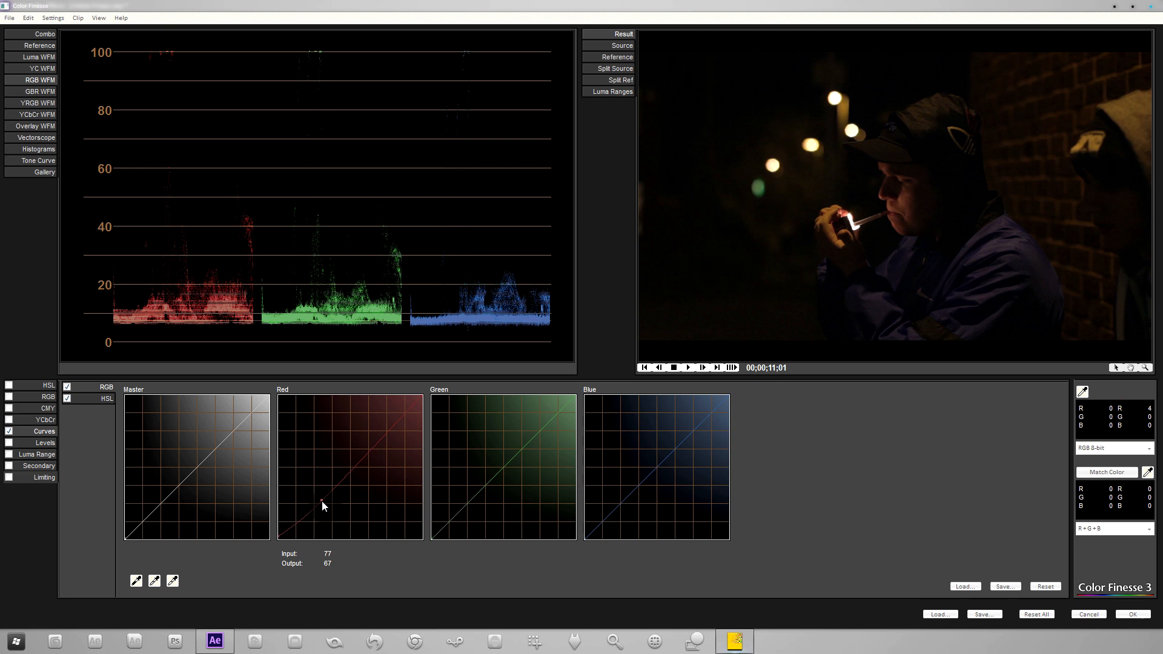
left_click(382, 437)
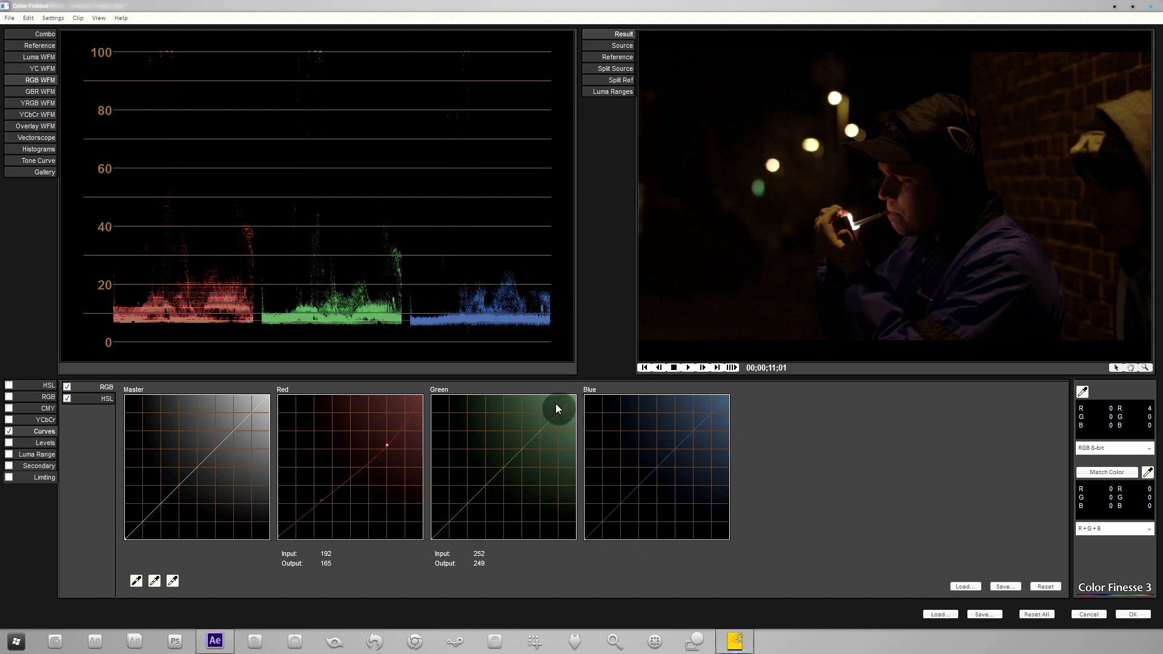
mouse_move(656, 531)
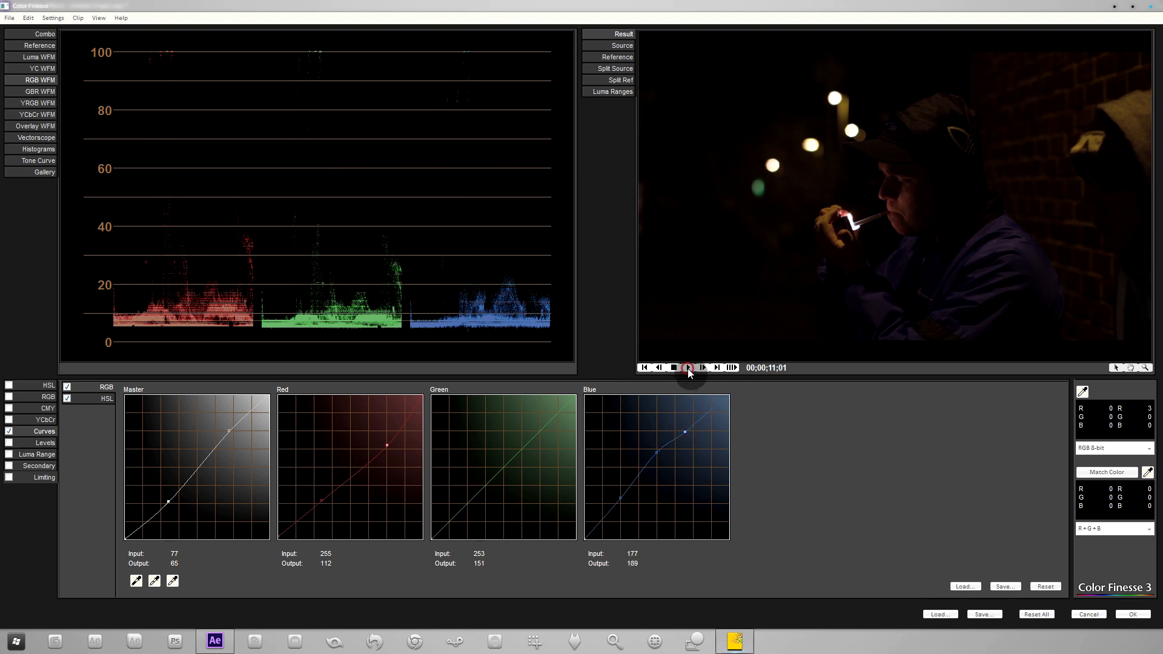
Step: Play and pause through the graded clip, stopping as the lighter is raised
left_click(685, 367)
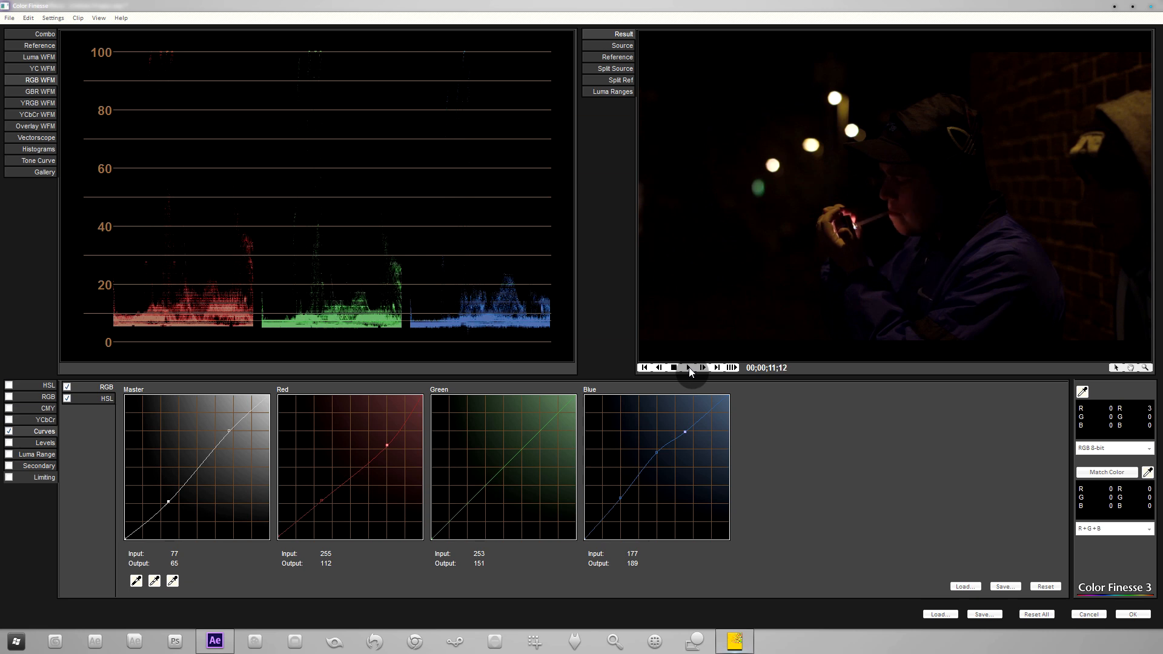
left_click(686, 367)
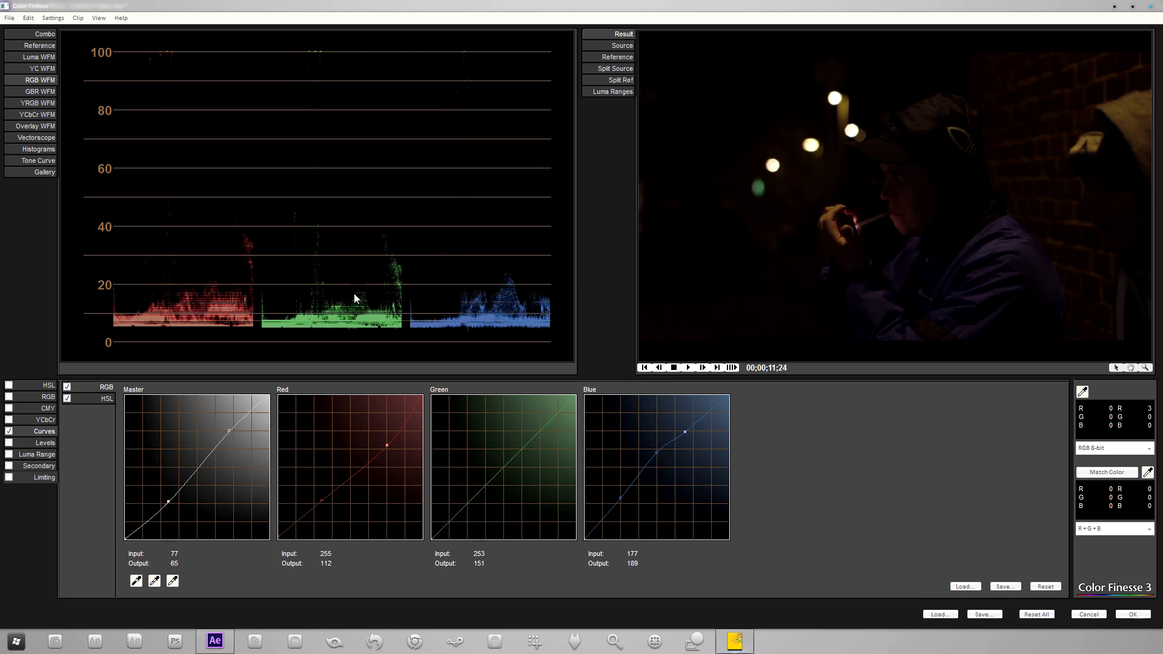
left_click(672, 367)
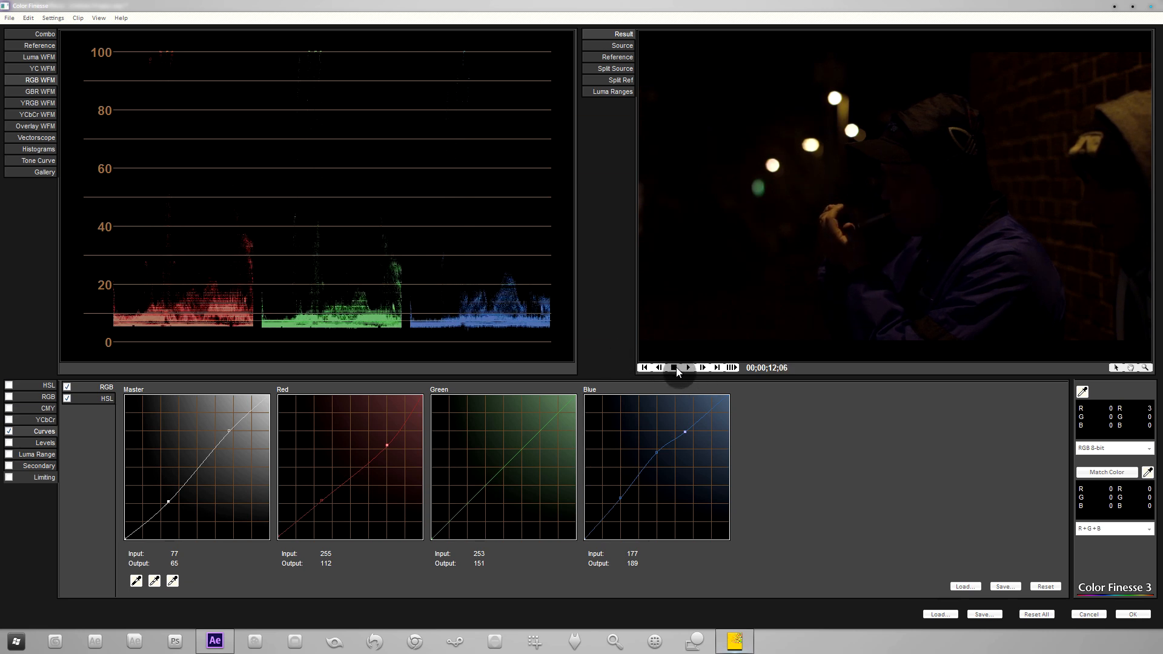
left_click(672, 367)
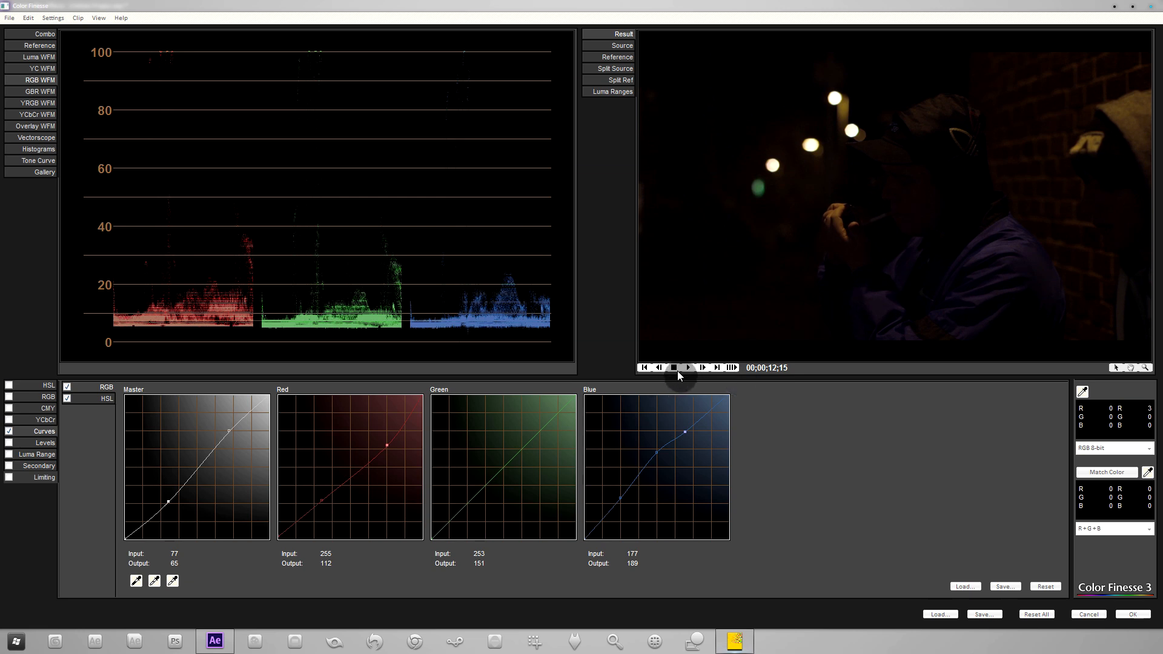
left_click(672, 367)
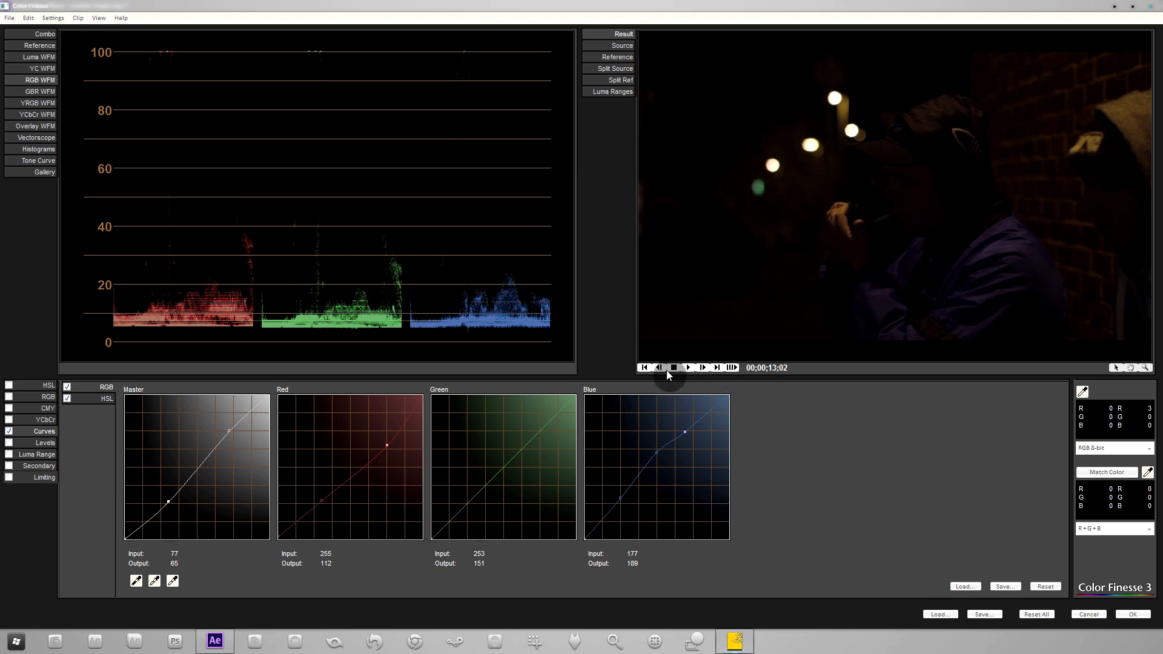
left_click(685, 367)
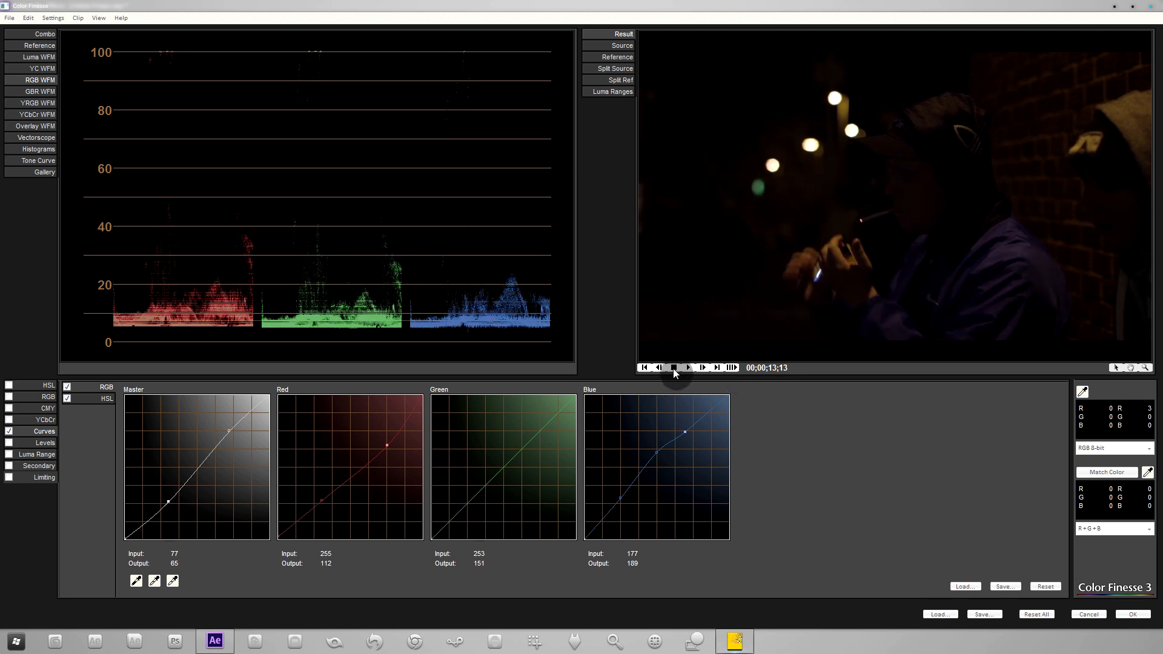
left_click(687, 367)
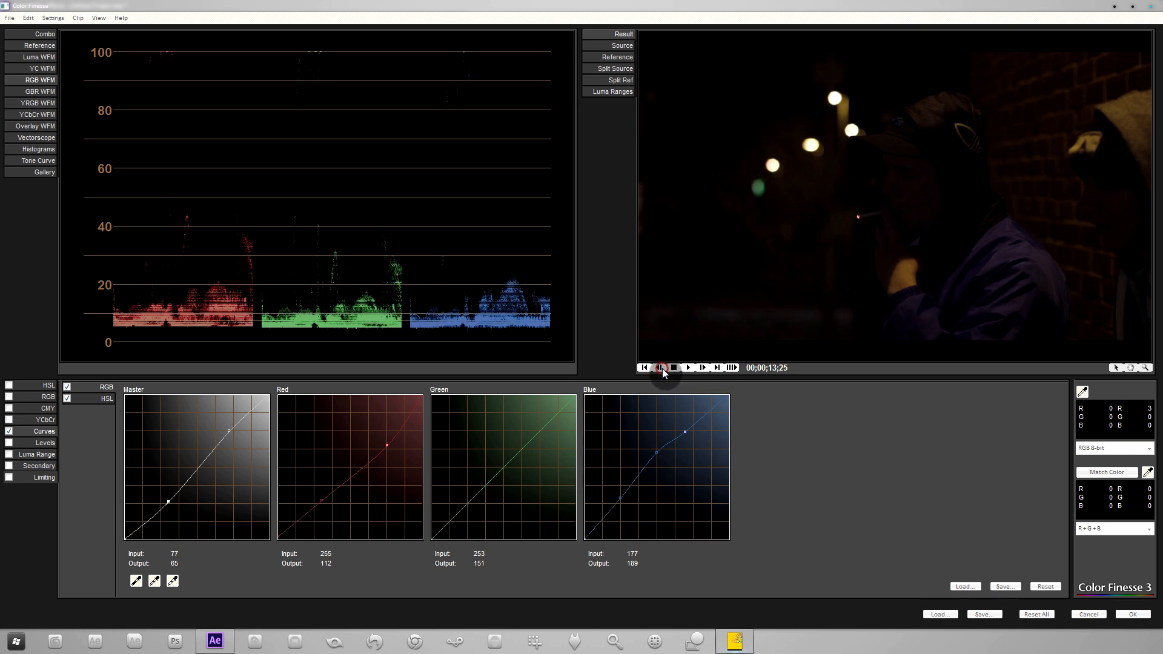
Step: Replay from the start and rest on the lighter-lit frame at 00;00;10;14
left_click(674, 367)
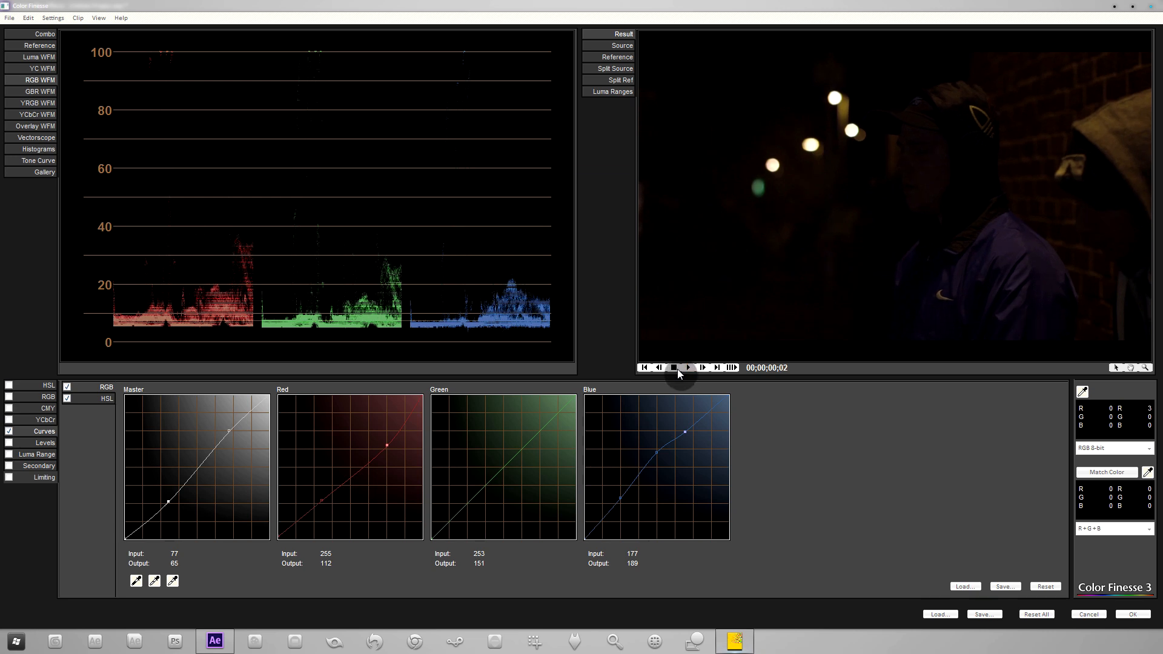
left_click(688, 367)
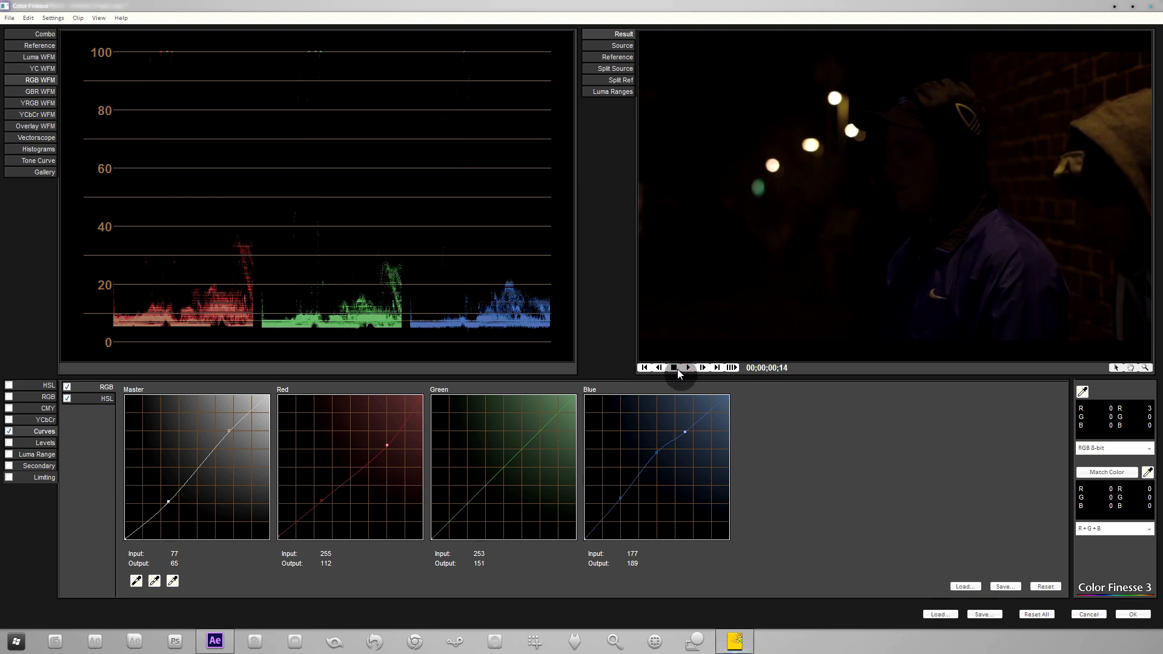
left_click(674, 367)
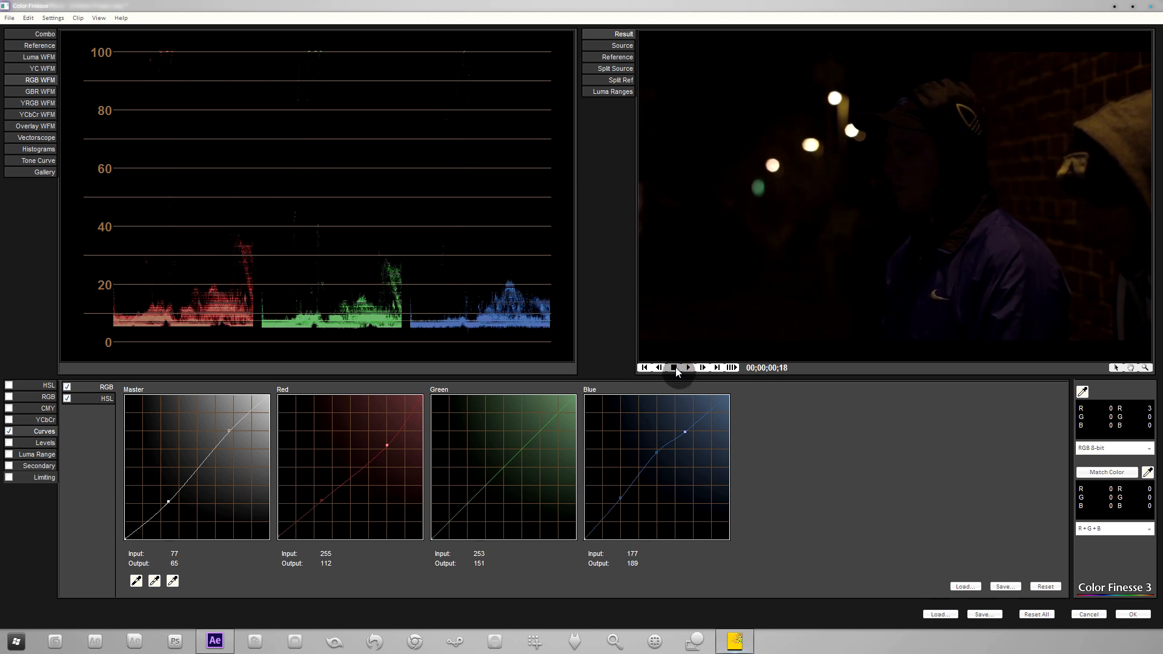
left_click(672, 366)
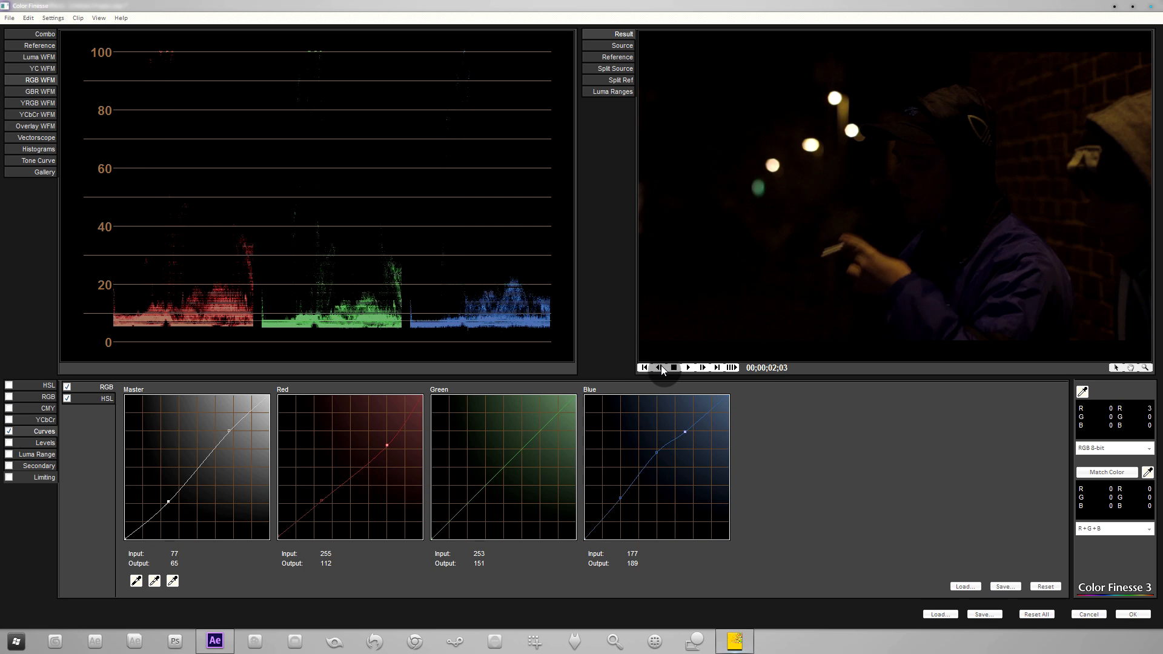
left_click(672, 367)
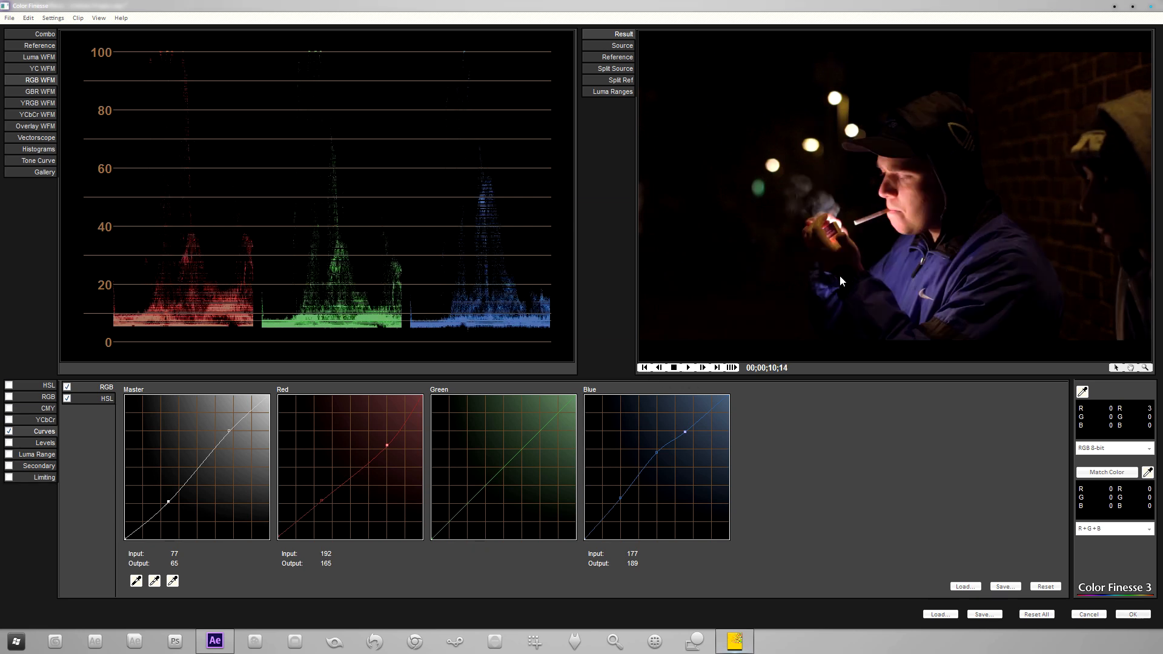
mouse_move(831, 266)
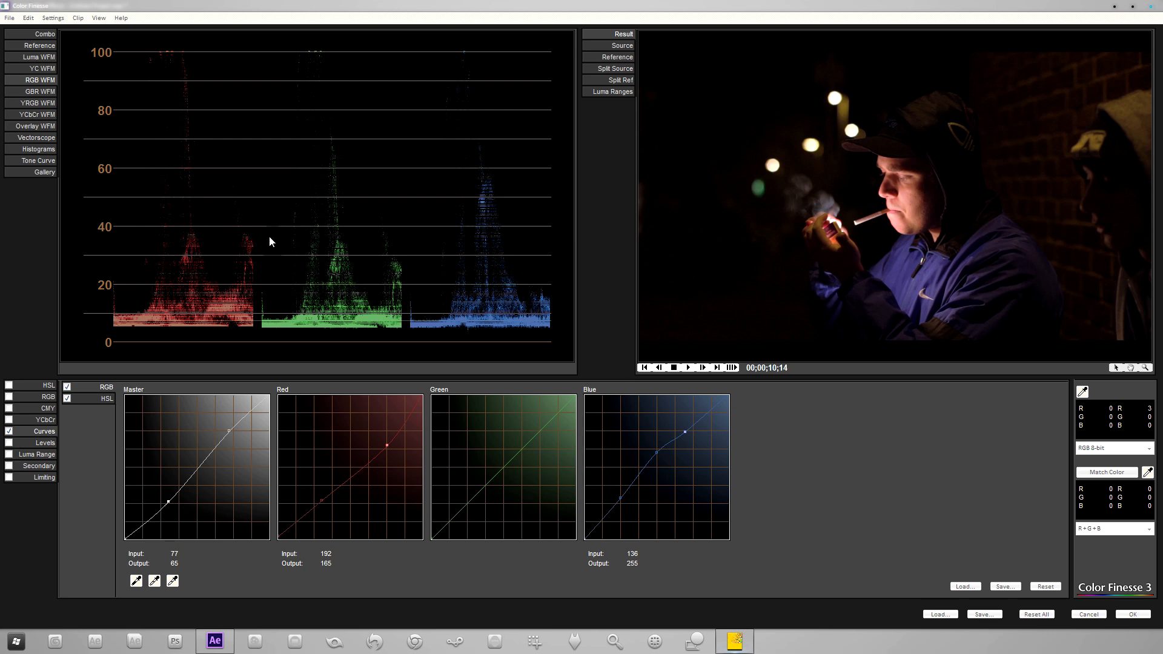
mouse_move(481, 213)
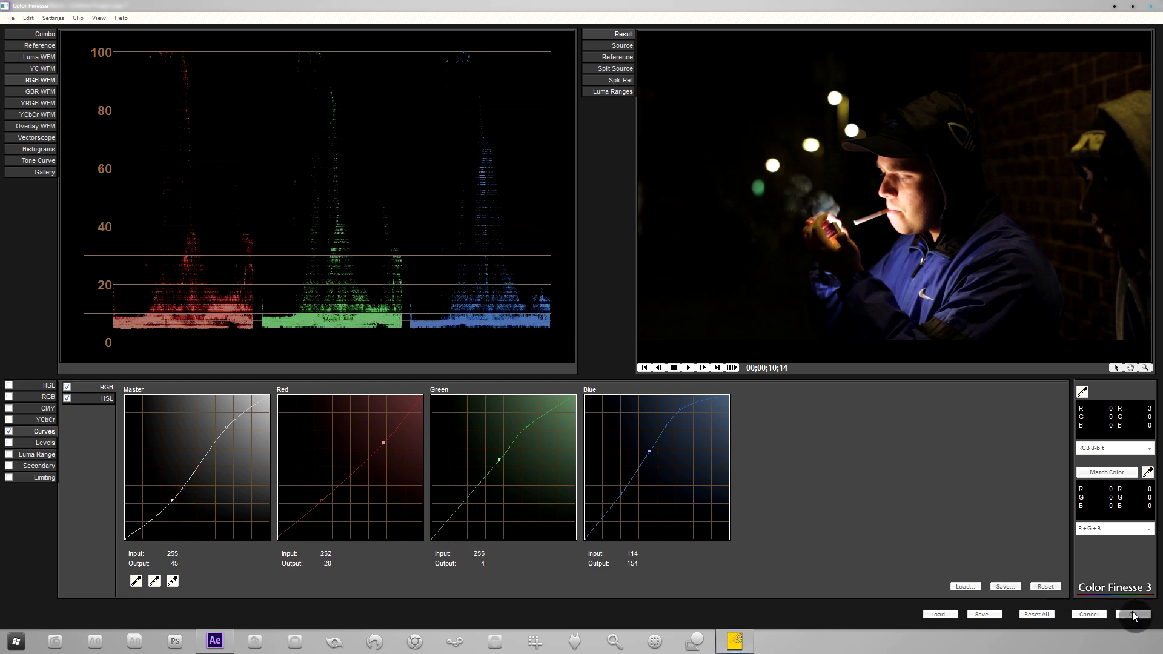
Step: Confirm OK in Color Finesse to commit the curves grade back to the composition
left_click(1132, 614)
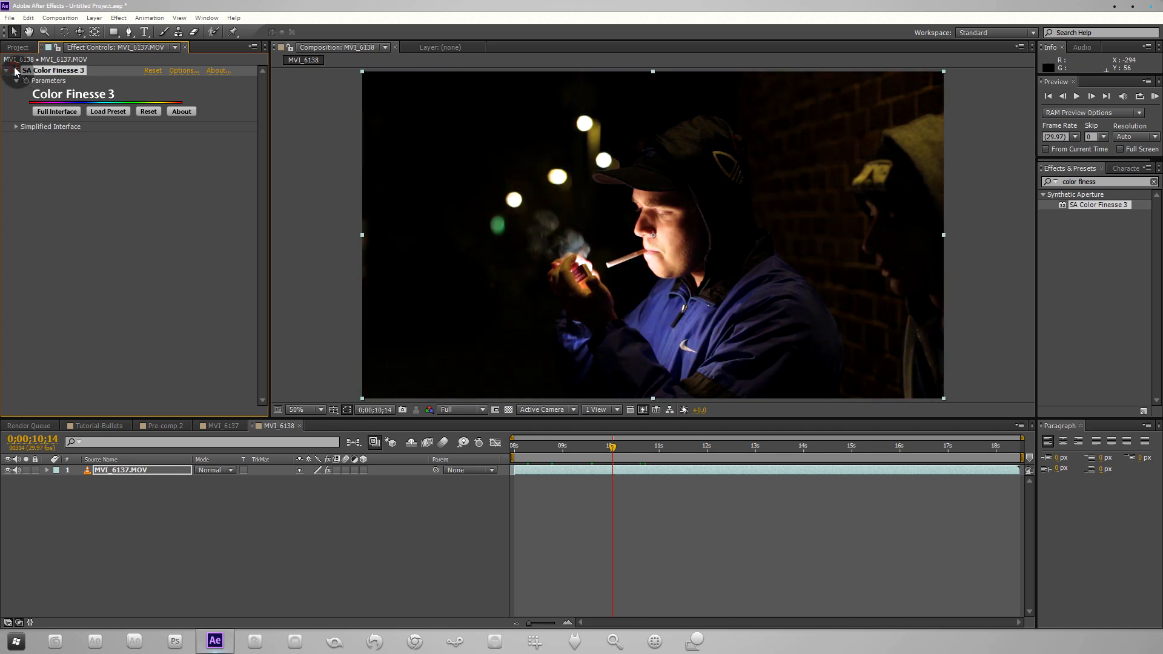
left_click(57, 112)
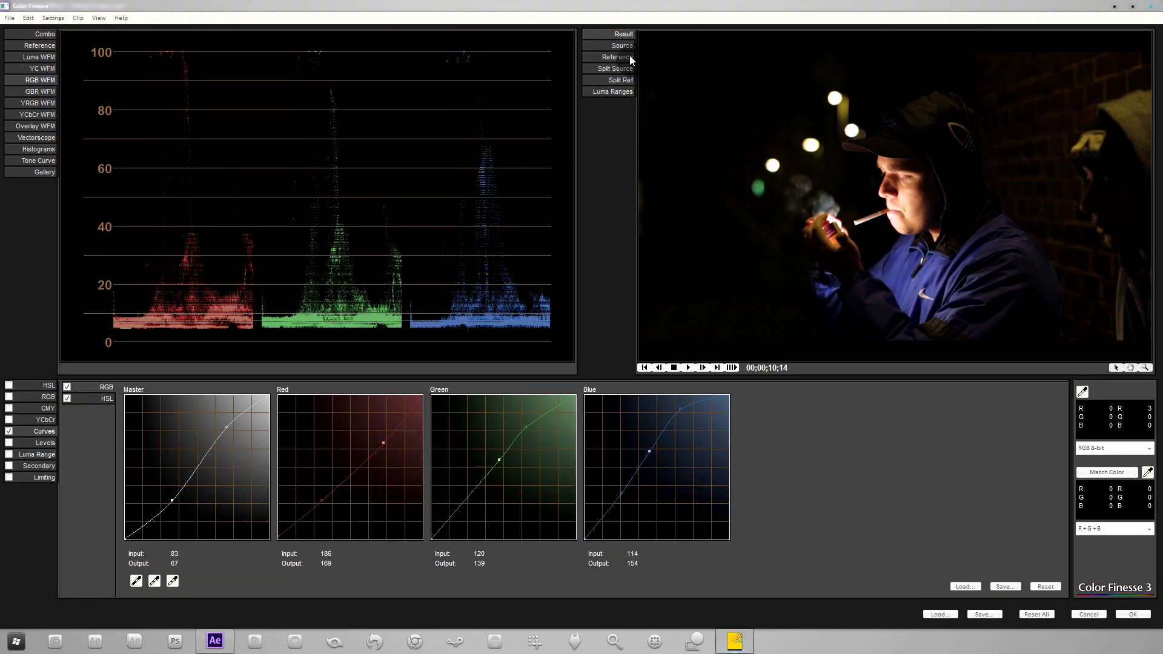
left_click(622, 34)
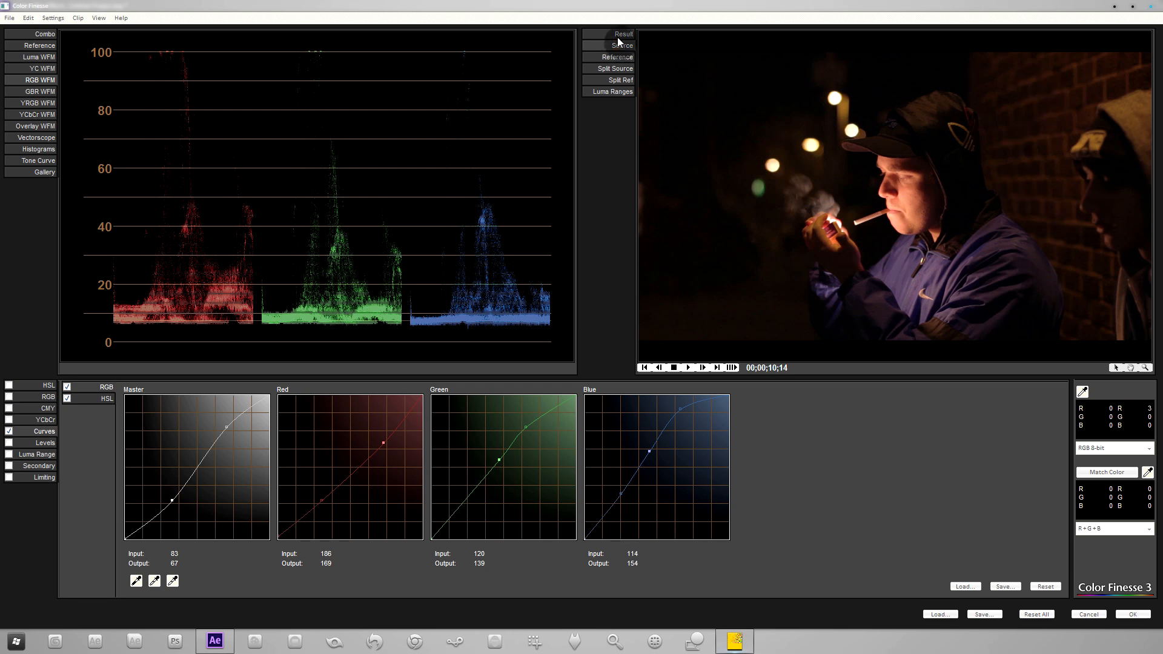
left_click(623, 34)
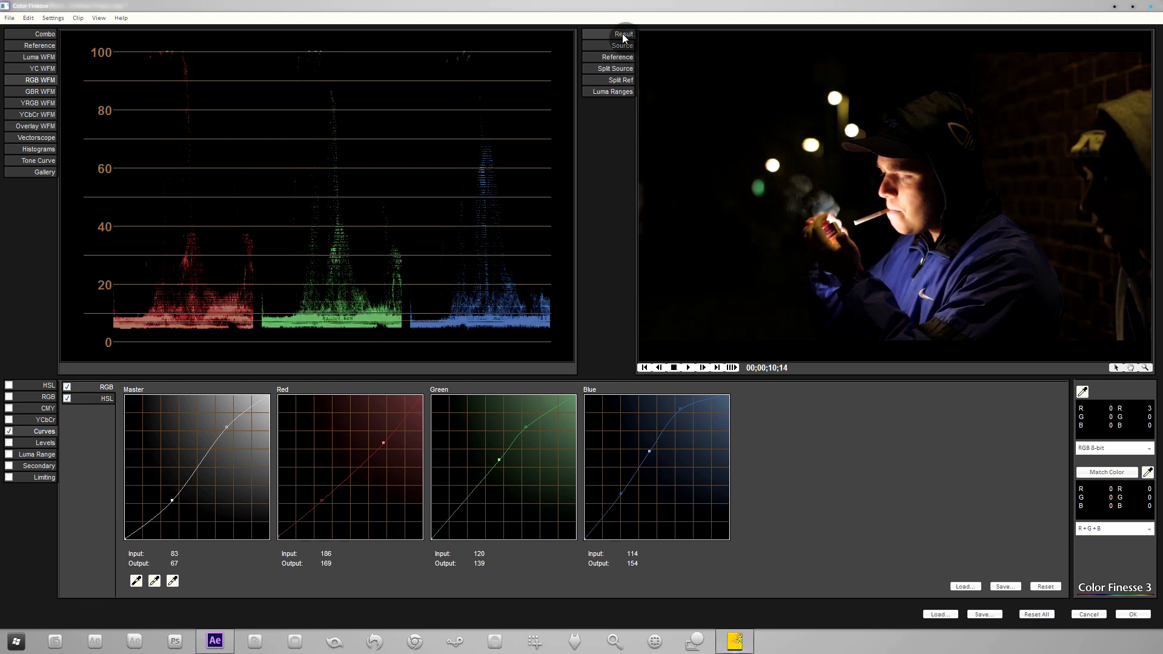
left_click(622, 45)
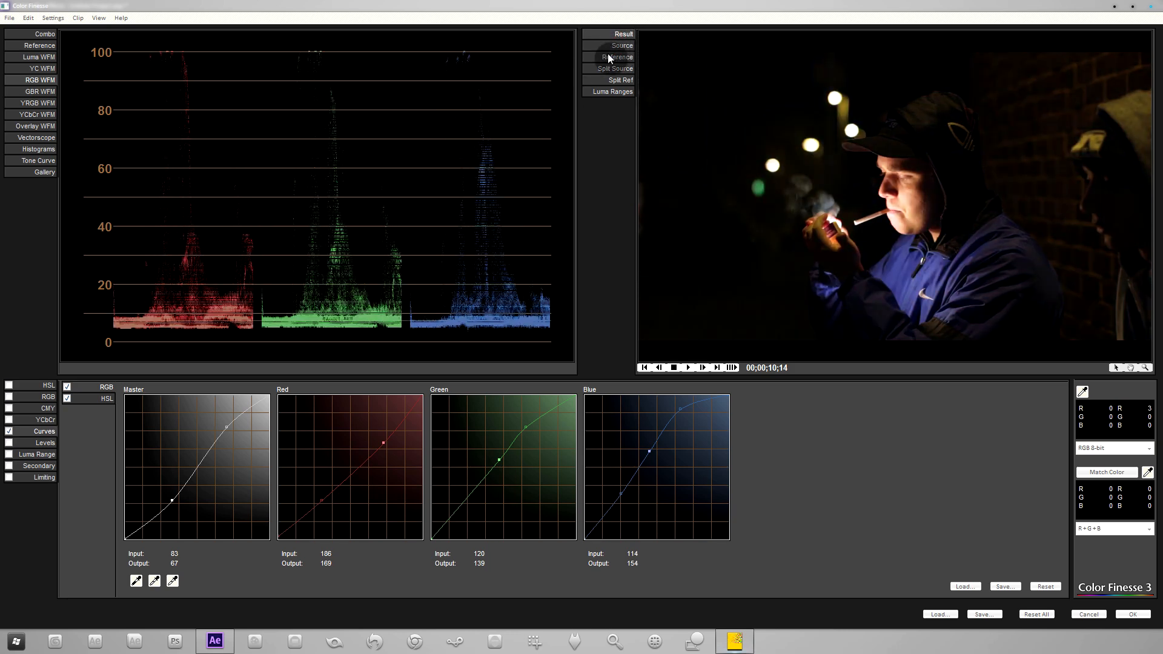
left_click(621, 45)
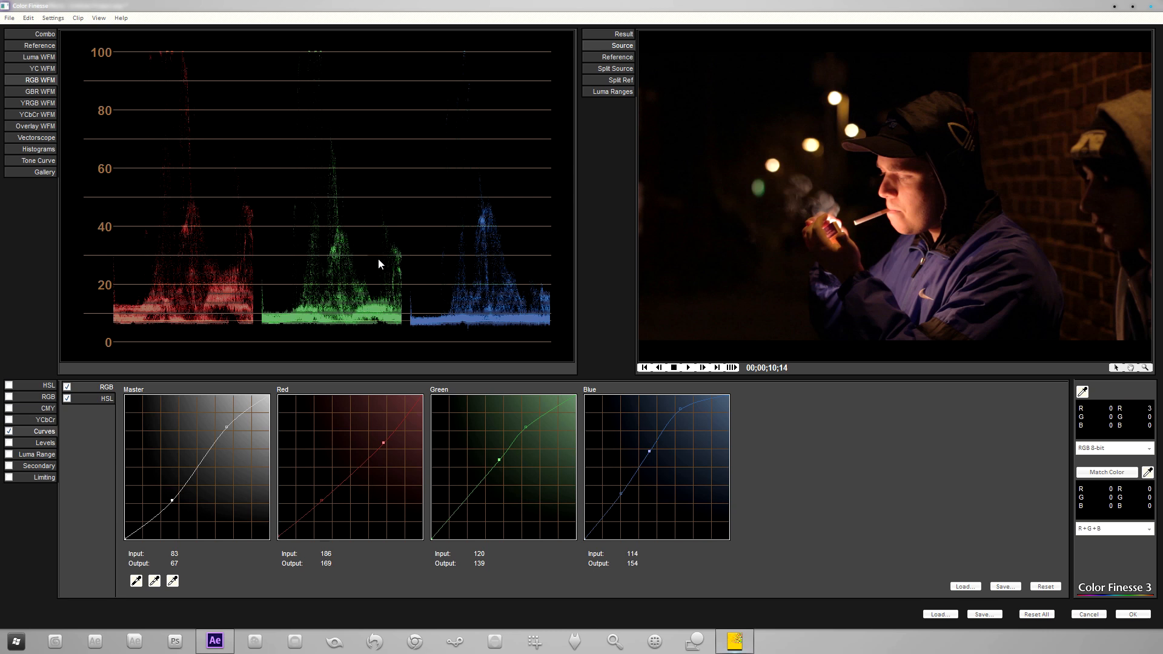
mouse_move(329, 246)
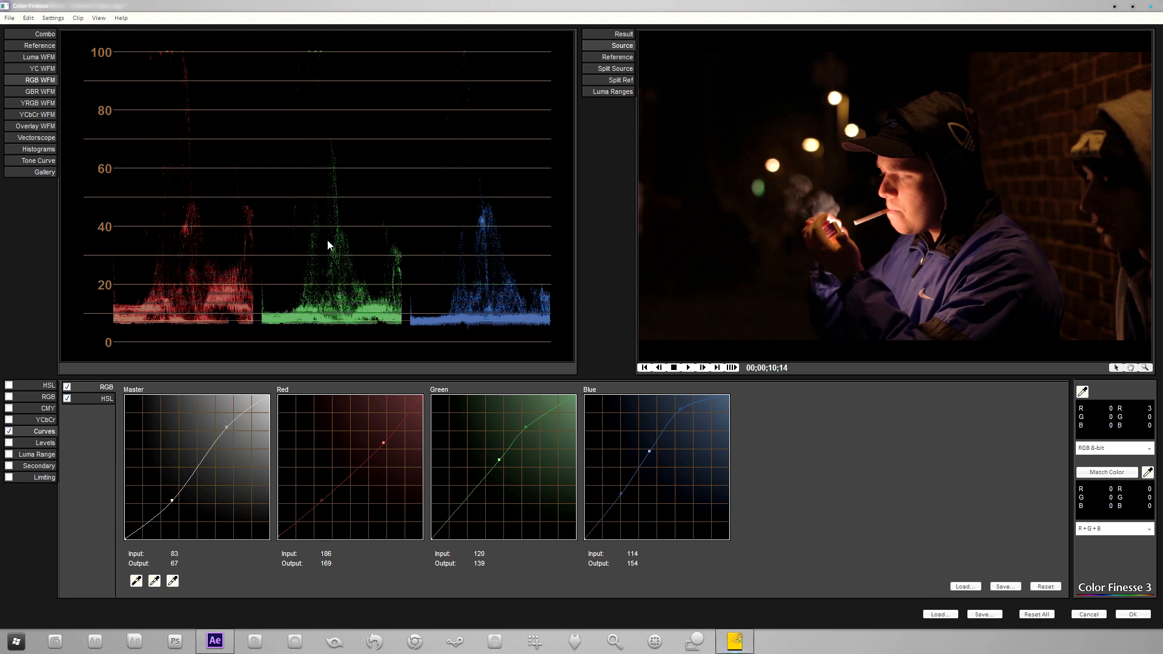
mouse_move(416, 241)
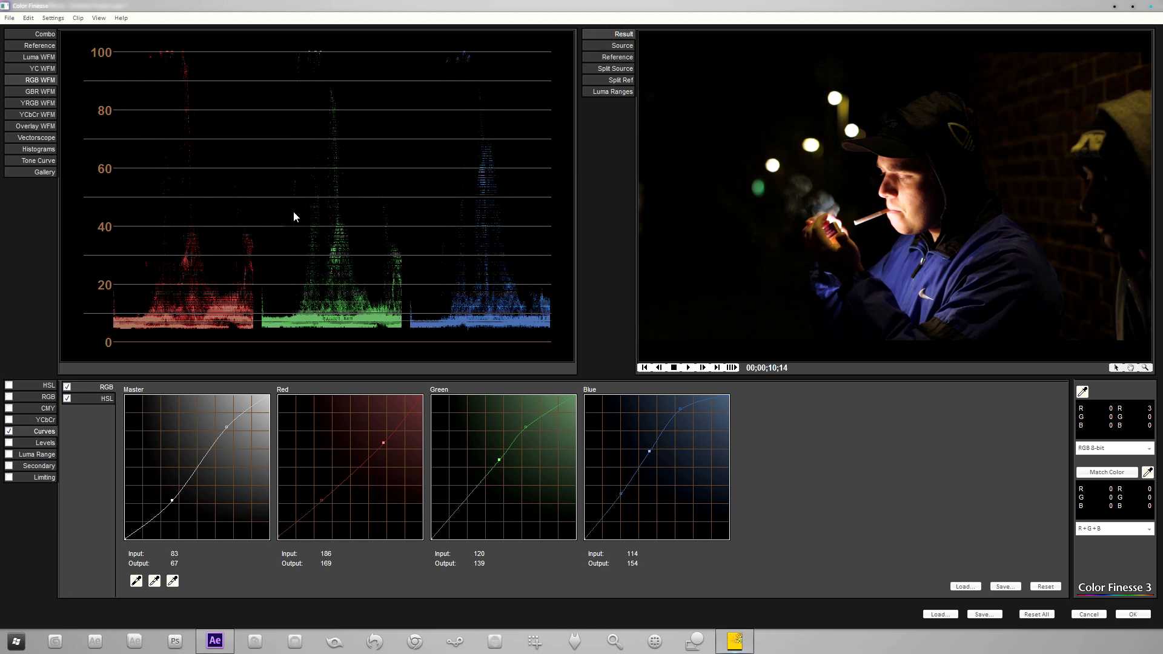
left_click(623, 45)
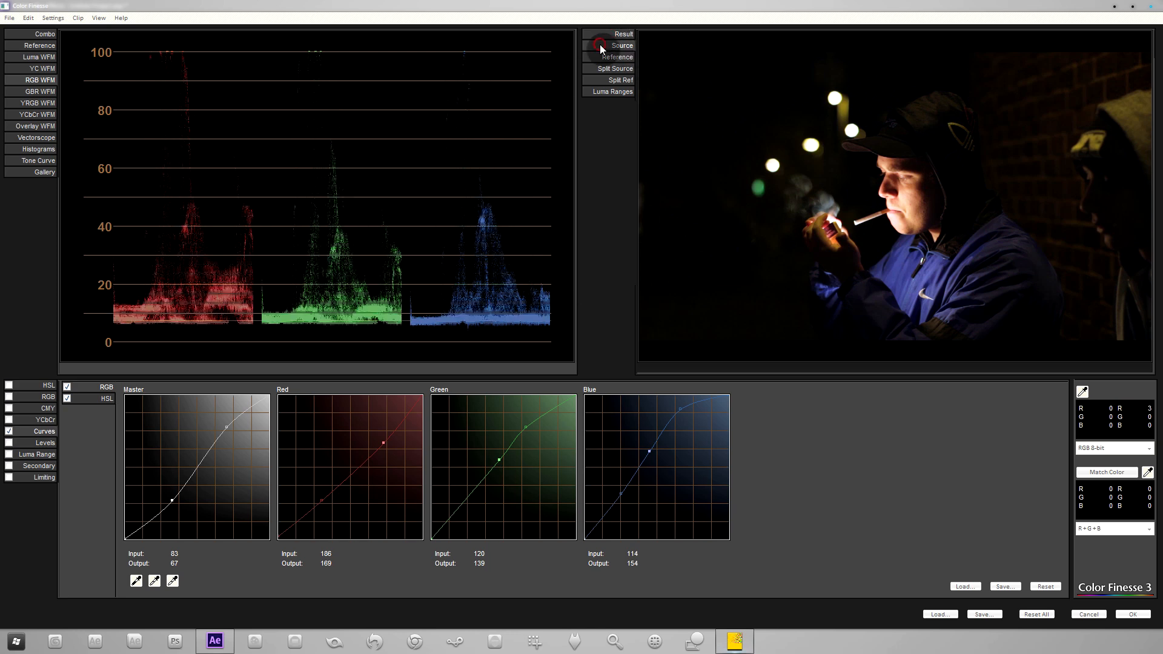
left_click(622, 34)
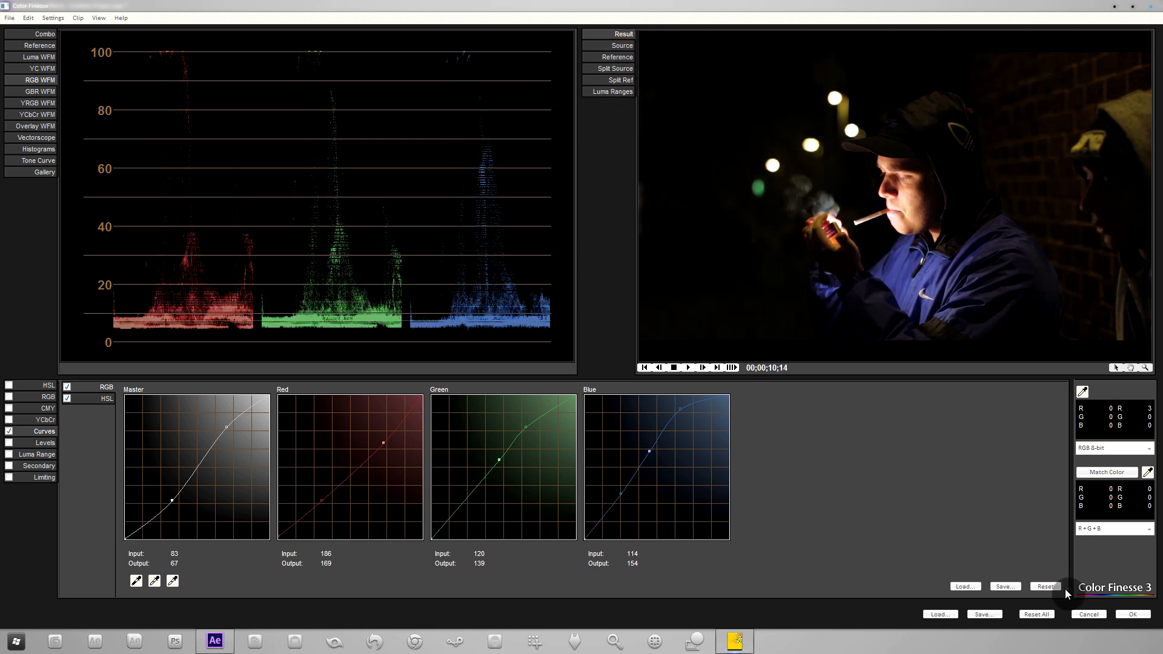
mouse_move(1061, 644)
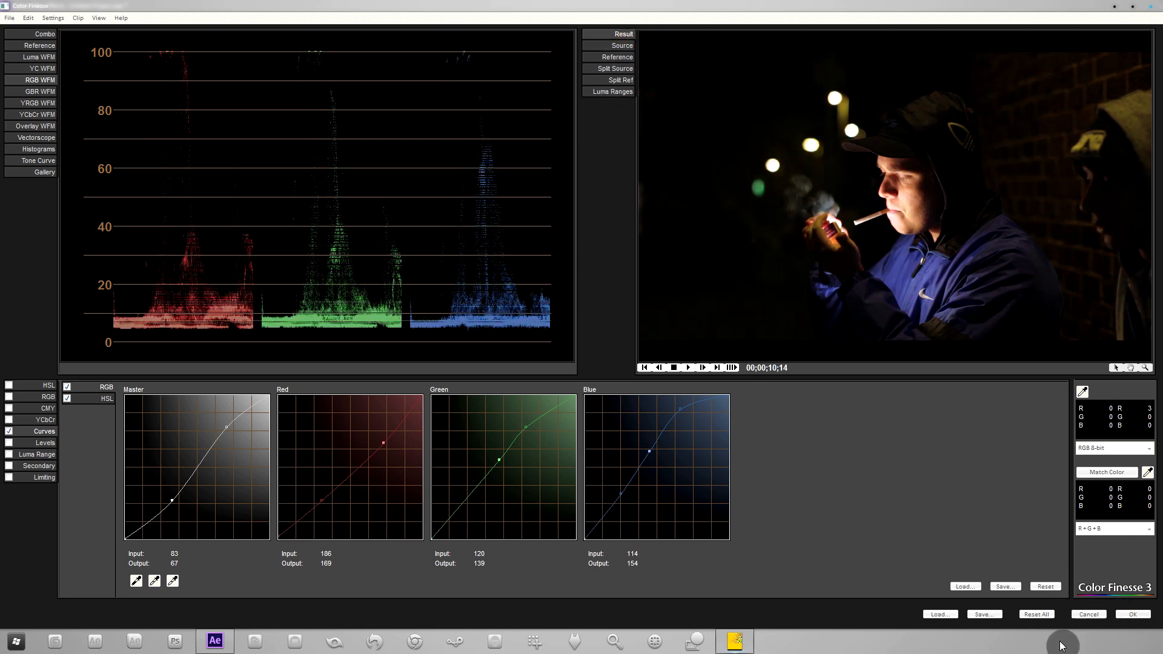
left_click(1131, 614)
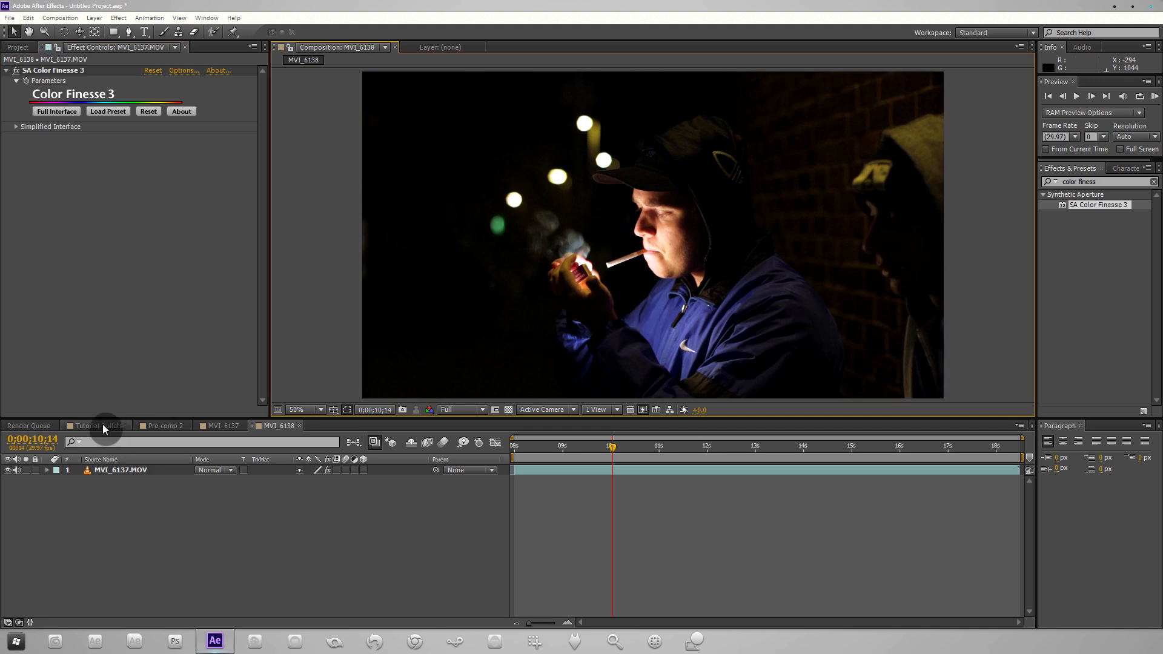
left_click(97, 425)
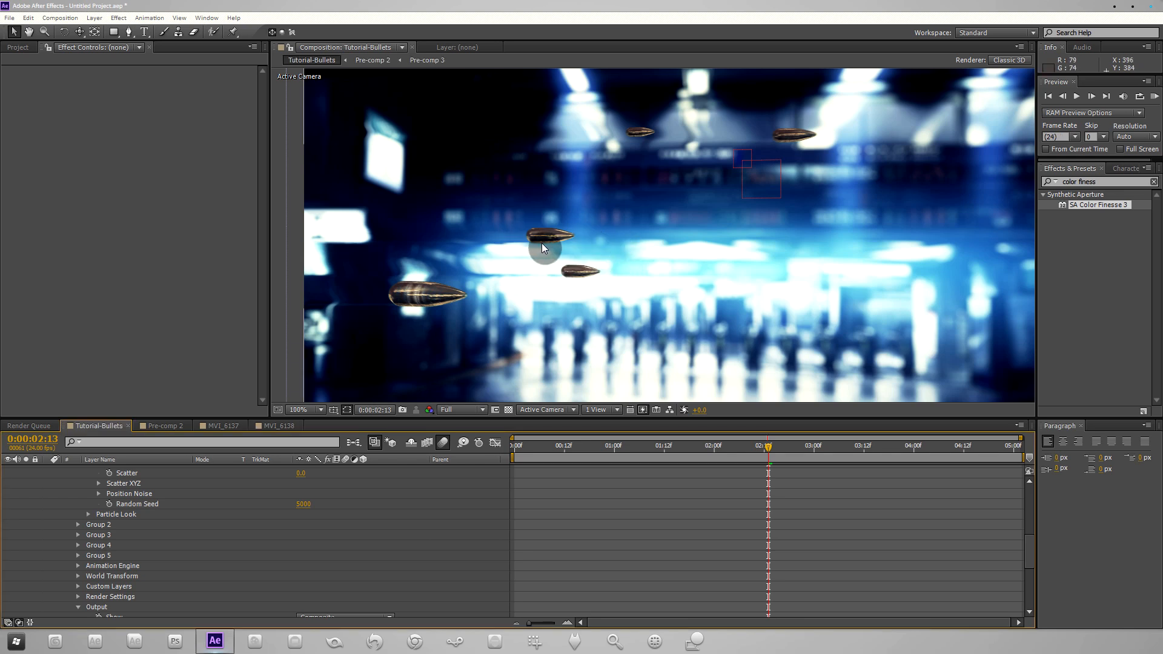
mouse_move(273, 524)
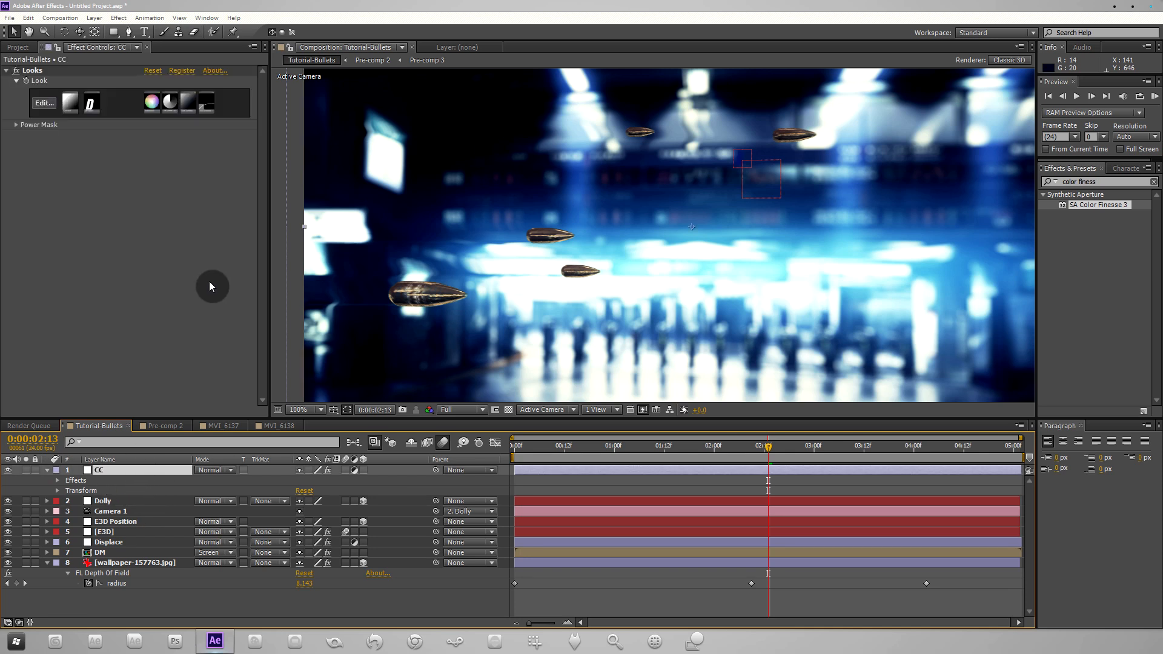
mouse_move(807, 209)
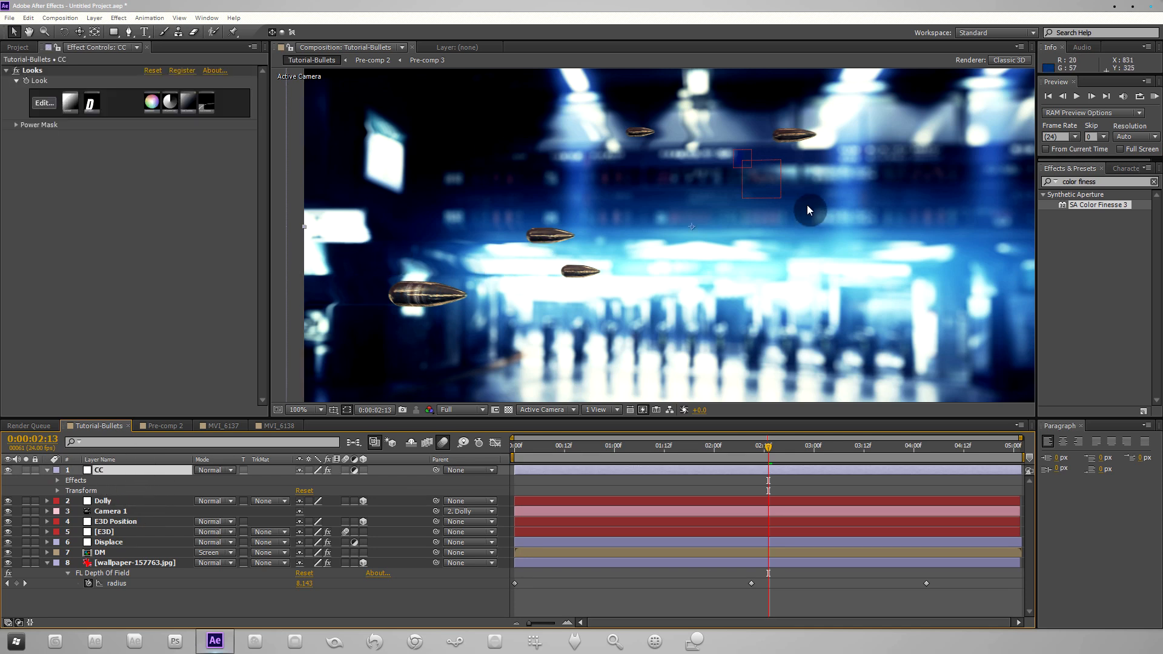
mouse_move(319, 163)
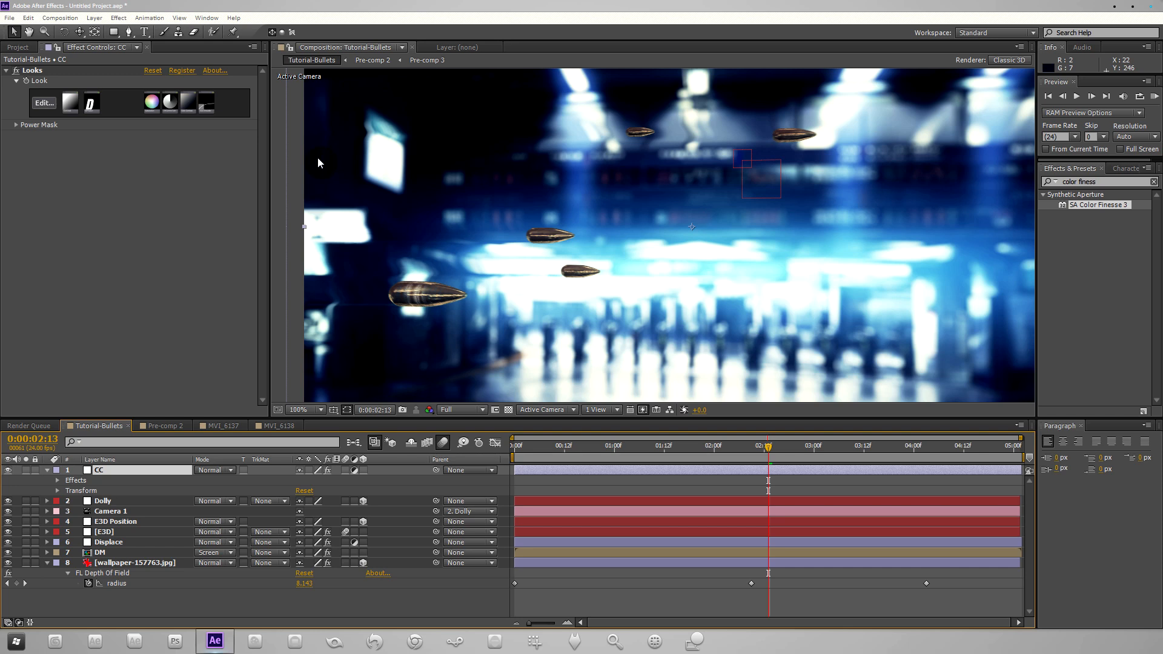
mouse_move(122, 120)
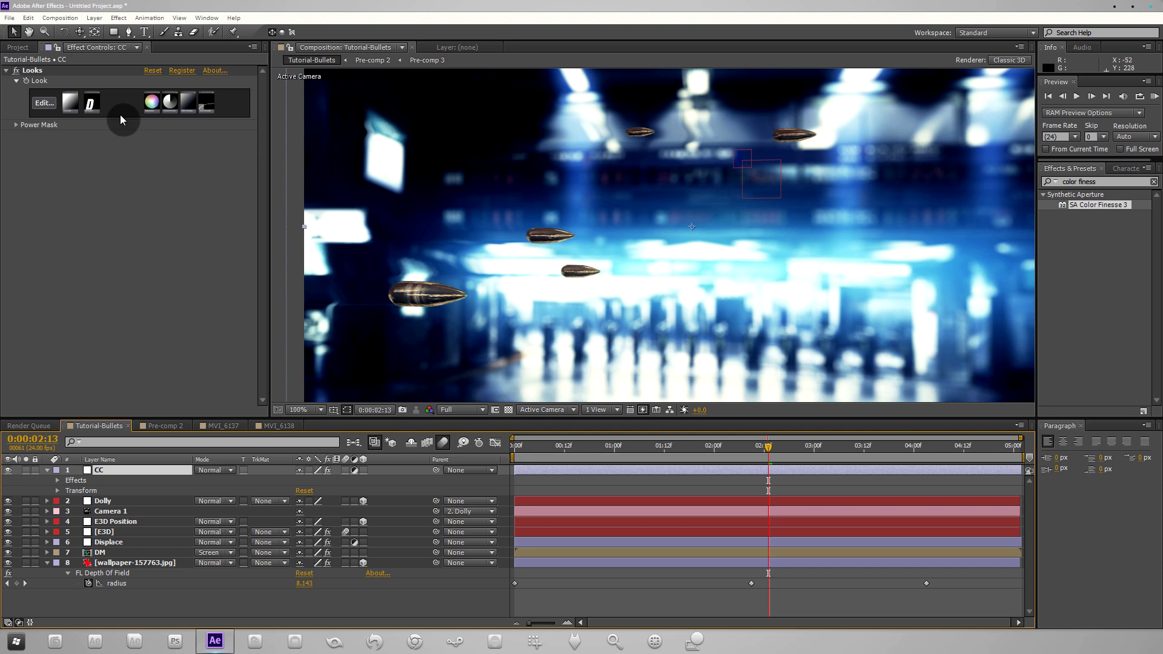
mouse_move(786, 240)
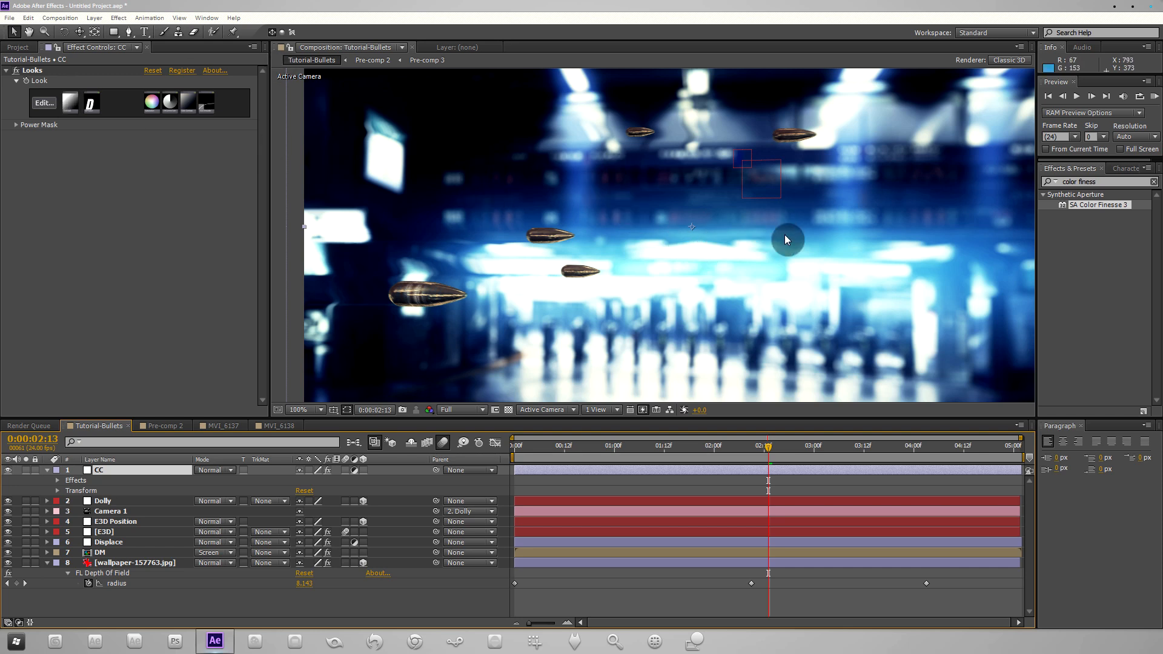
mouse_move(777, 239)
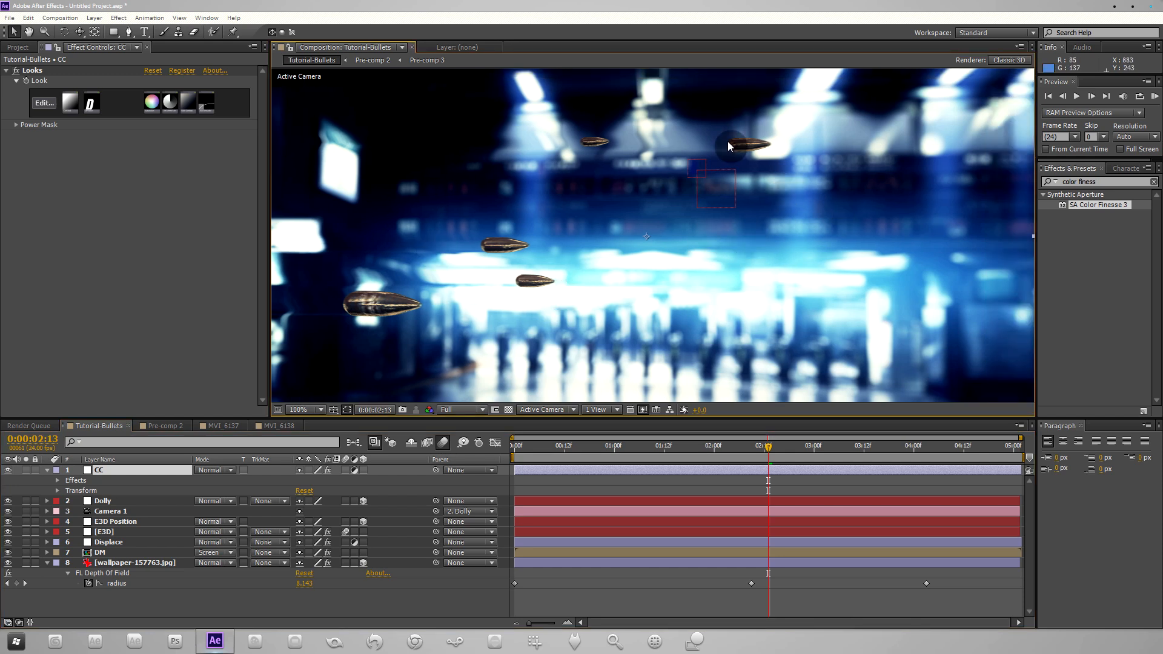
mouse_move(652, 124)
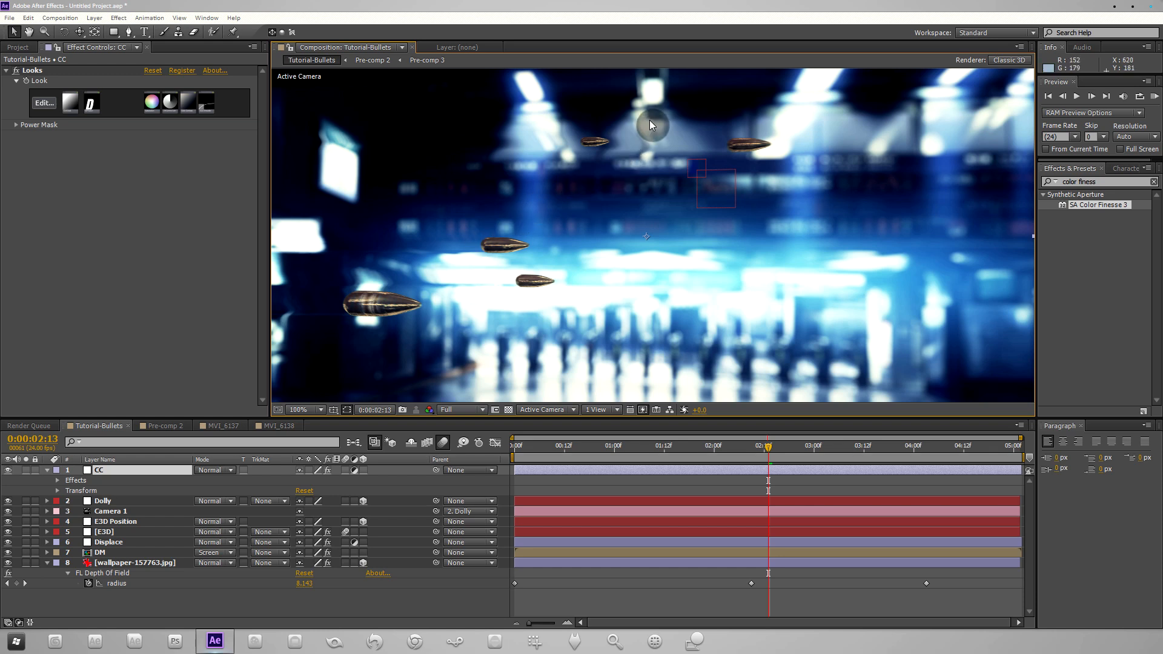
mouse_move(739, 310)
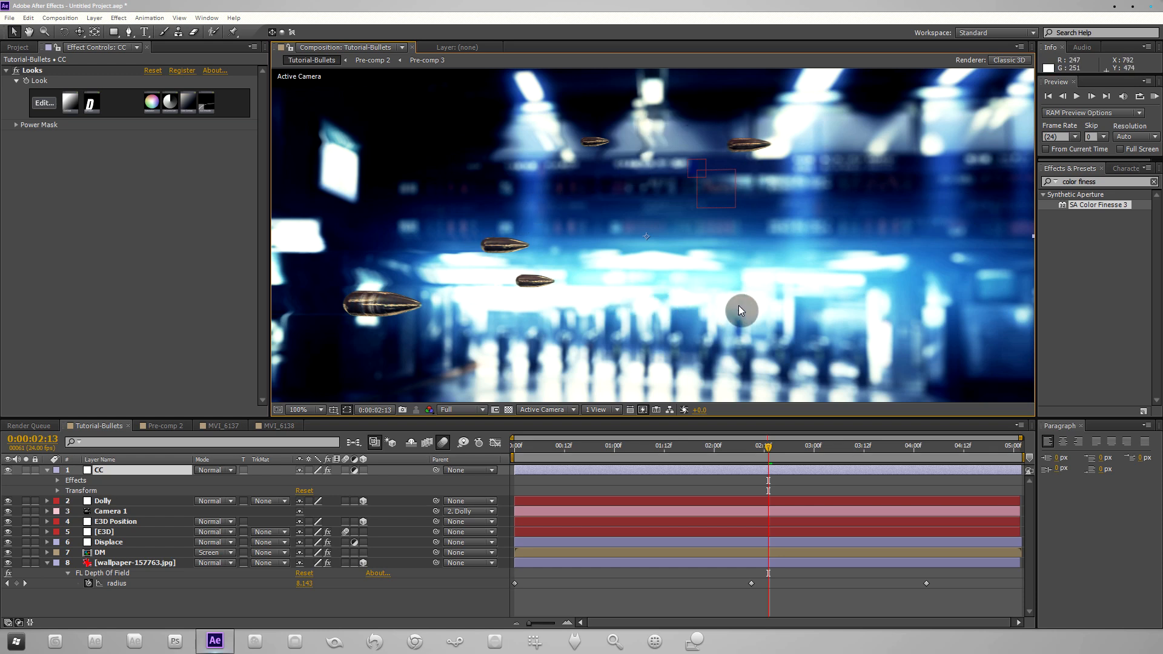
mouse_move(729, 330)
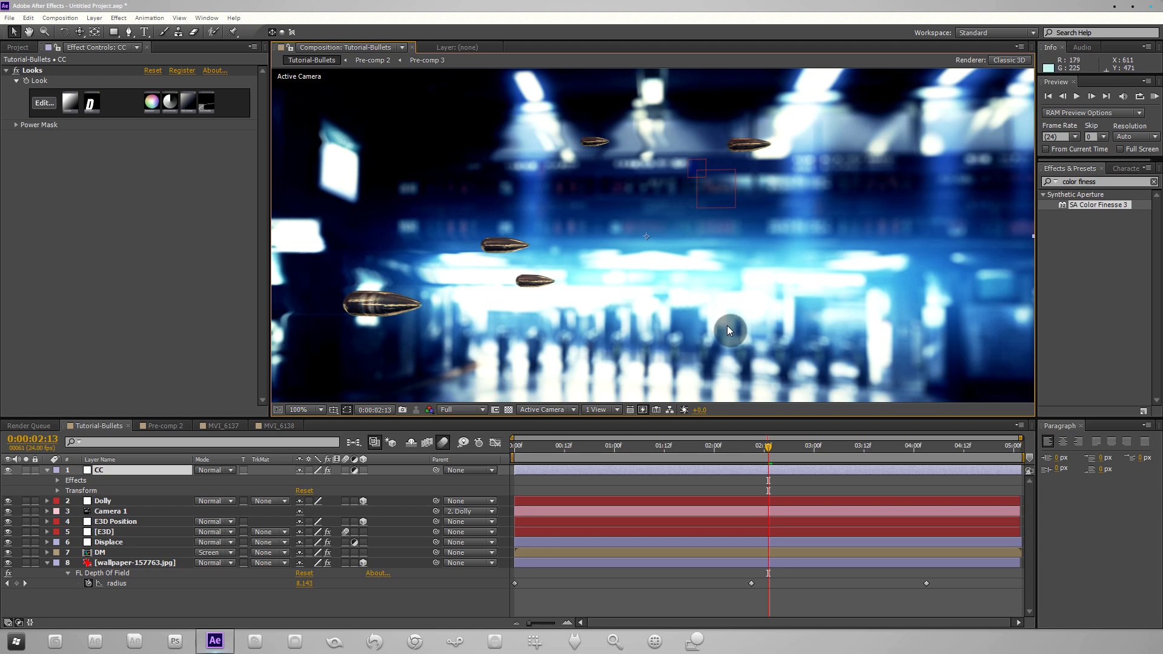
mouse_move(530, 267)
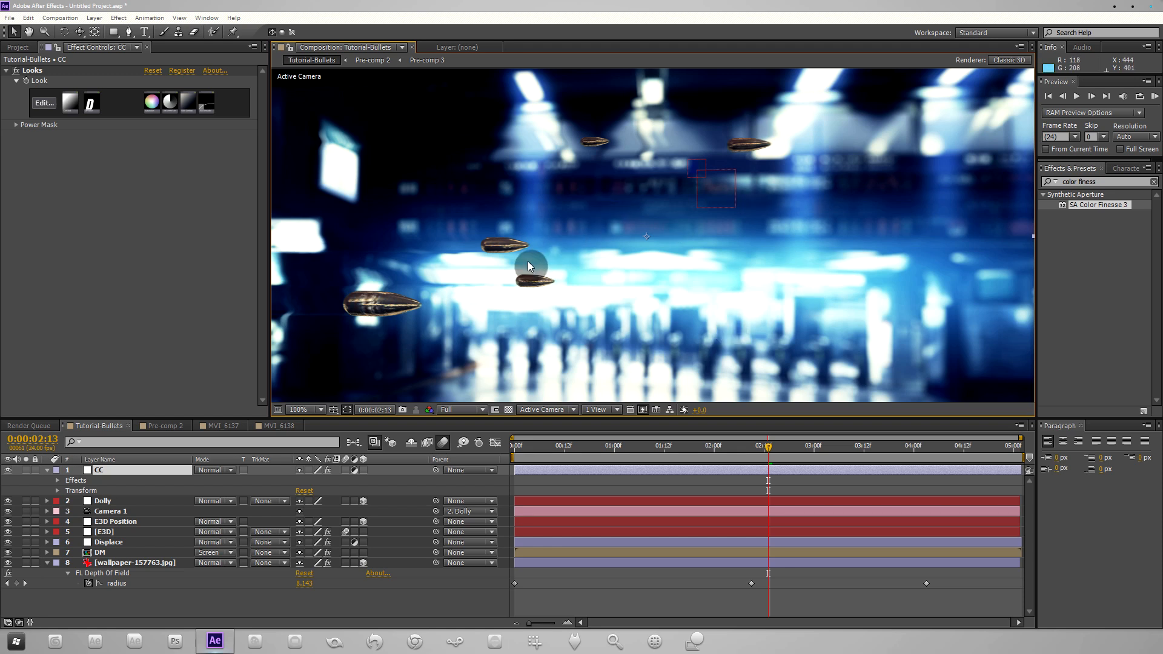
mouse_move(632, 328)
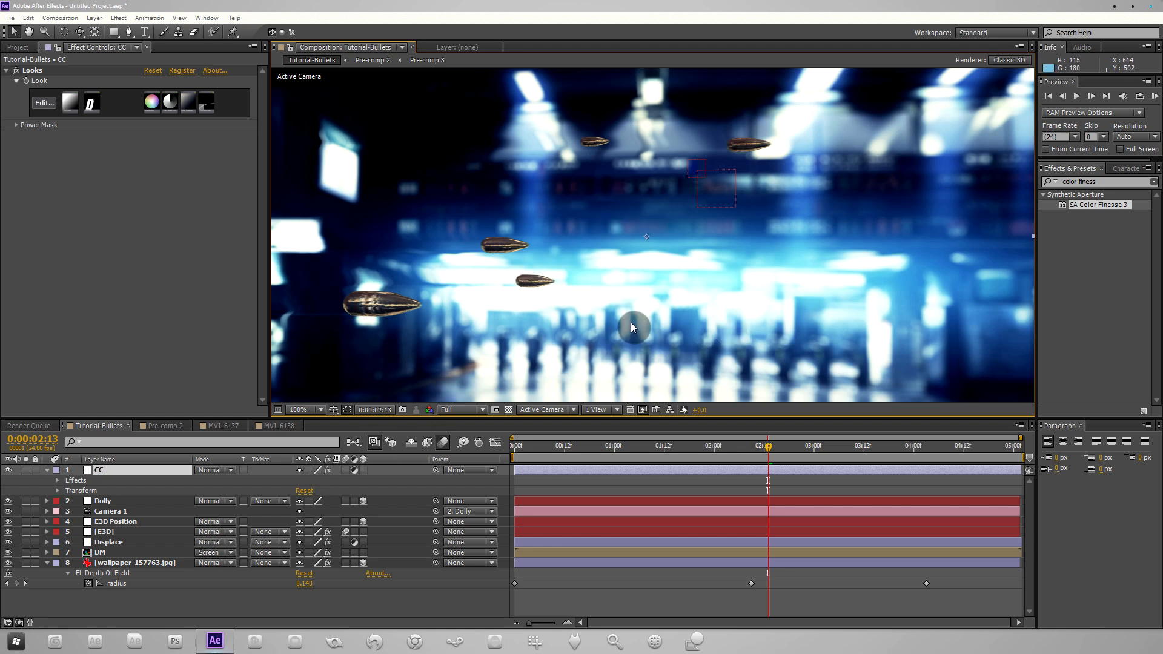
mouse_move(377, 353)
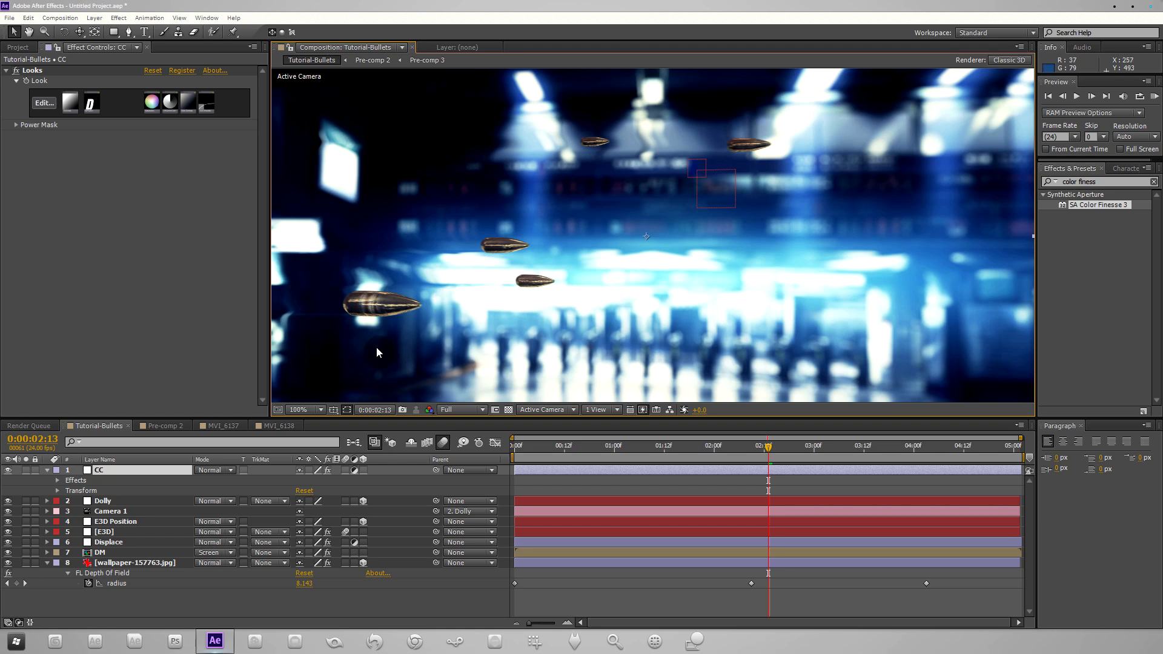
mouse_move(195, 169)
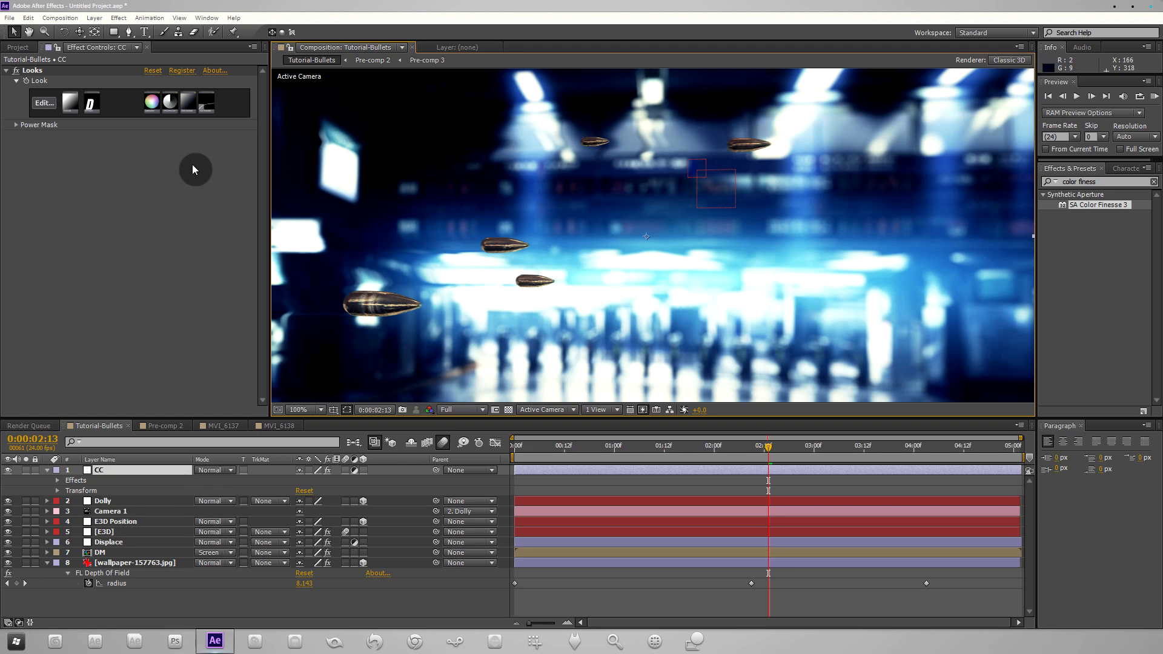
mouse_move(551, 169)
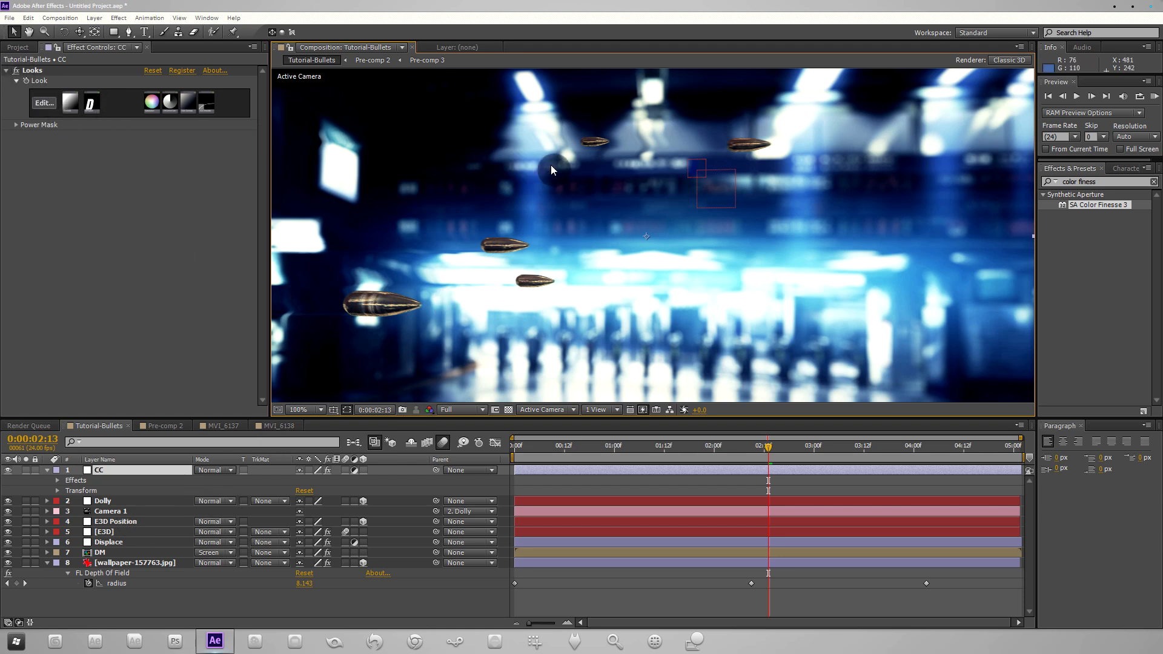
mouse_move(26, 415)
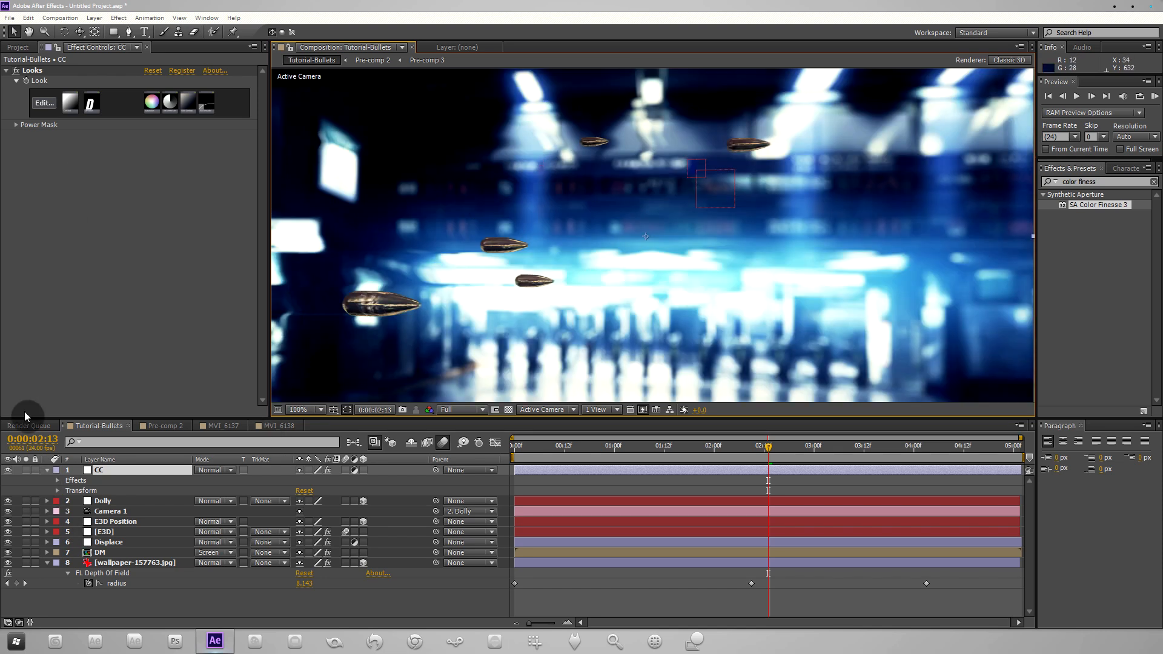
mouse_move(545, 166)
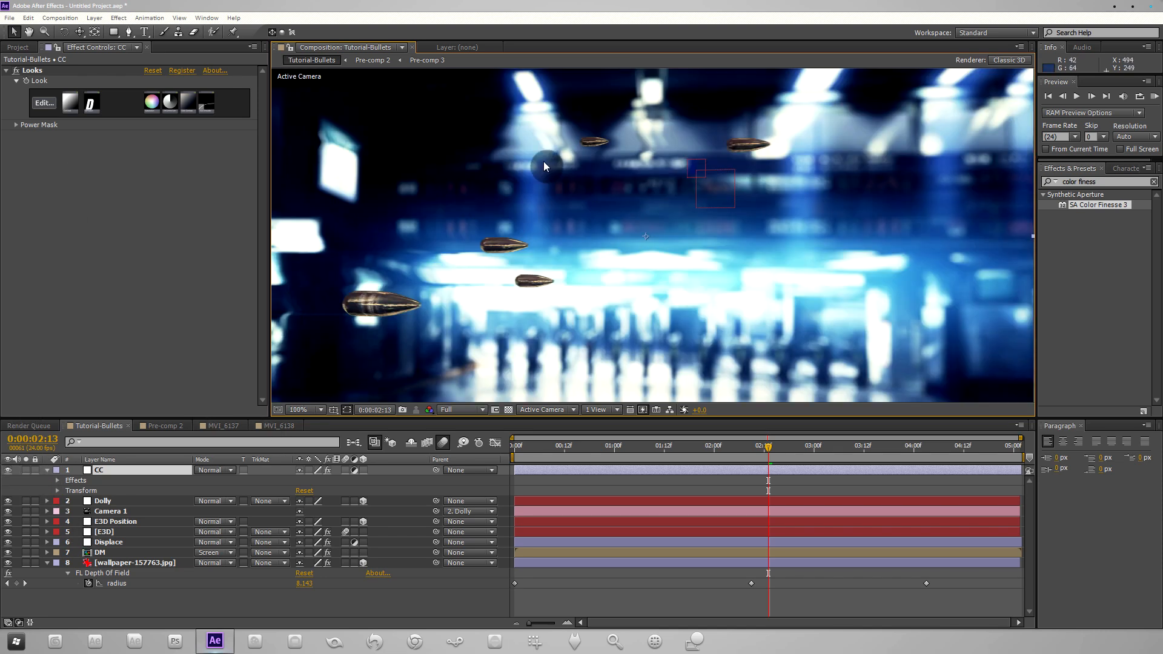
mouse_move(655, 243)
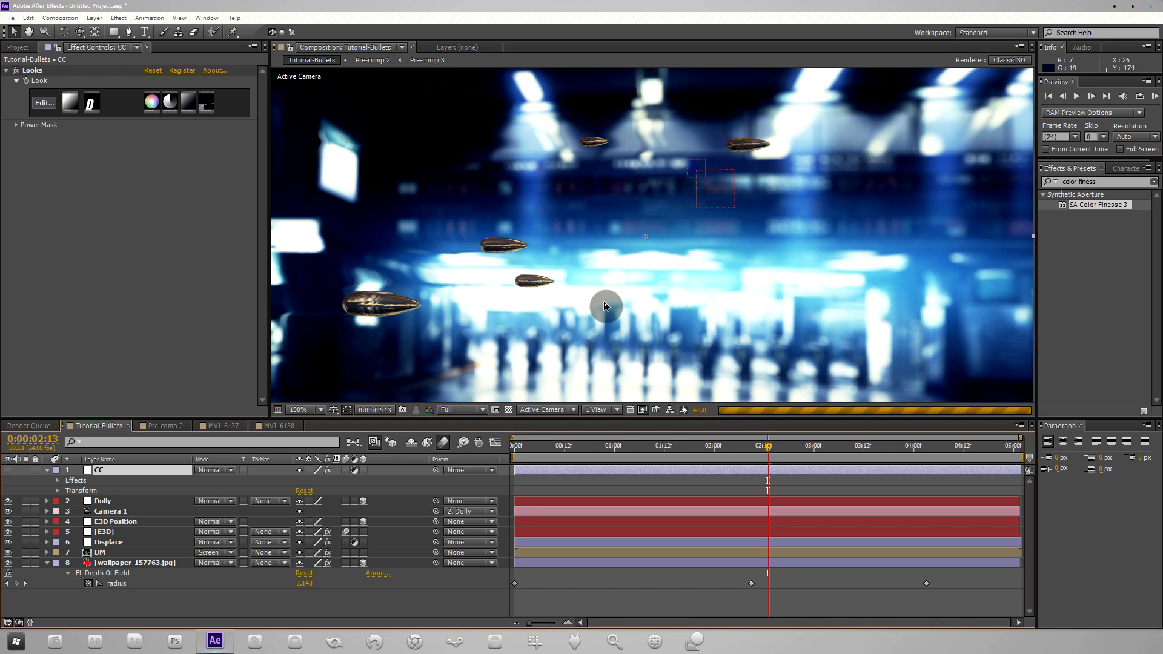
mouse_move(501, 247)
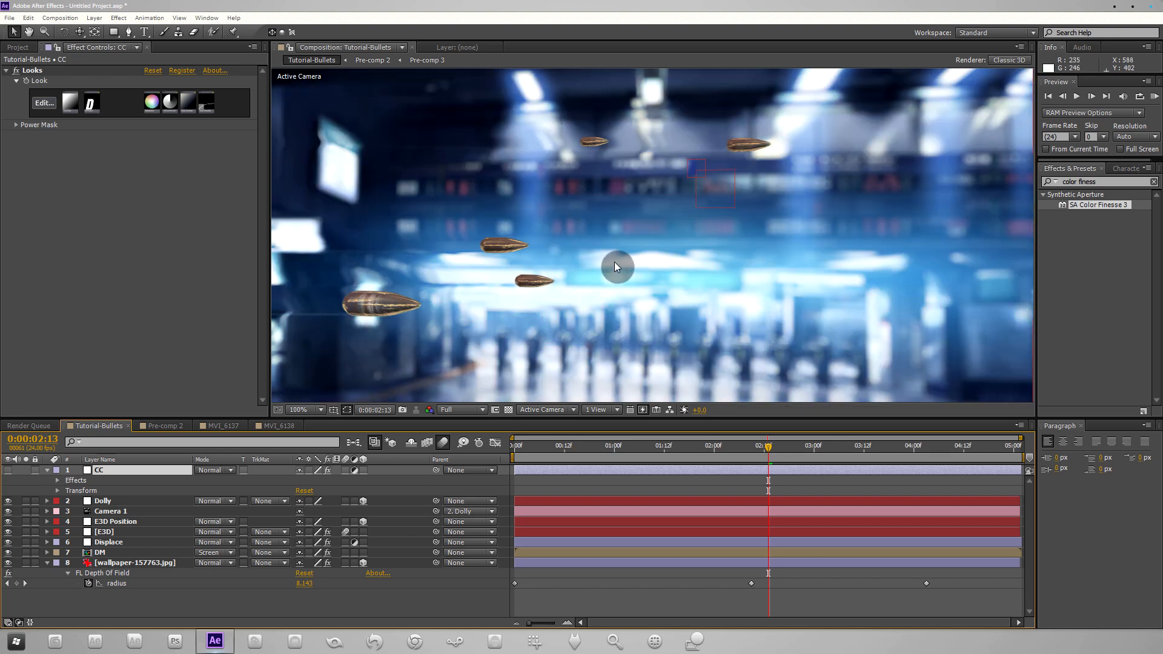
mouse_move(590, 289)
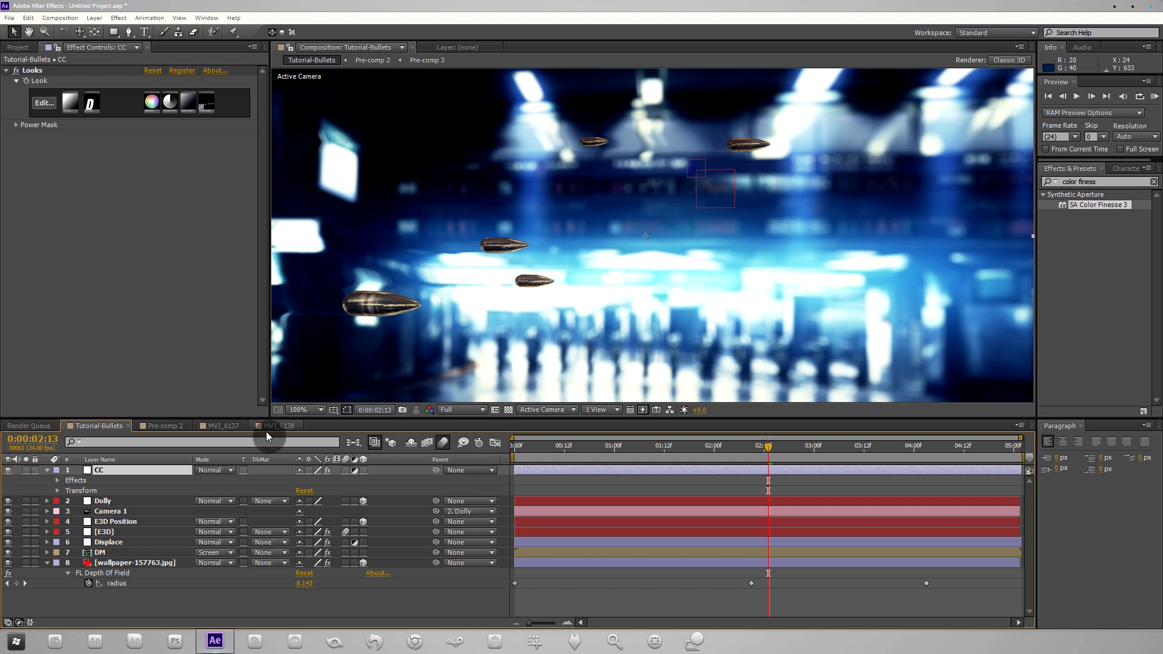
Step: Return to the MVI_6137 composition and check the viewer at 100% then back at 50%
left_click(279, 425)
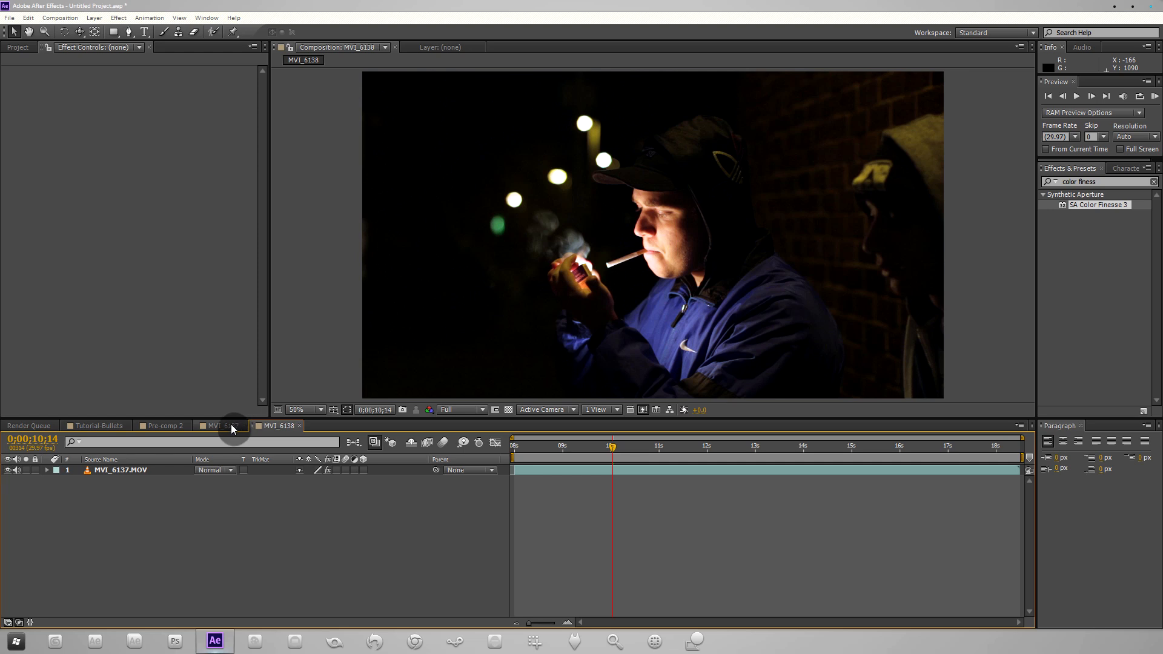
left_click(219, 425)
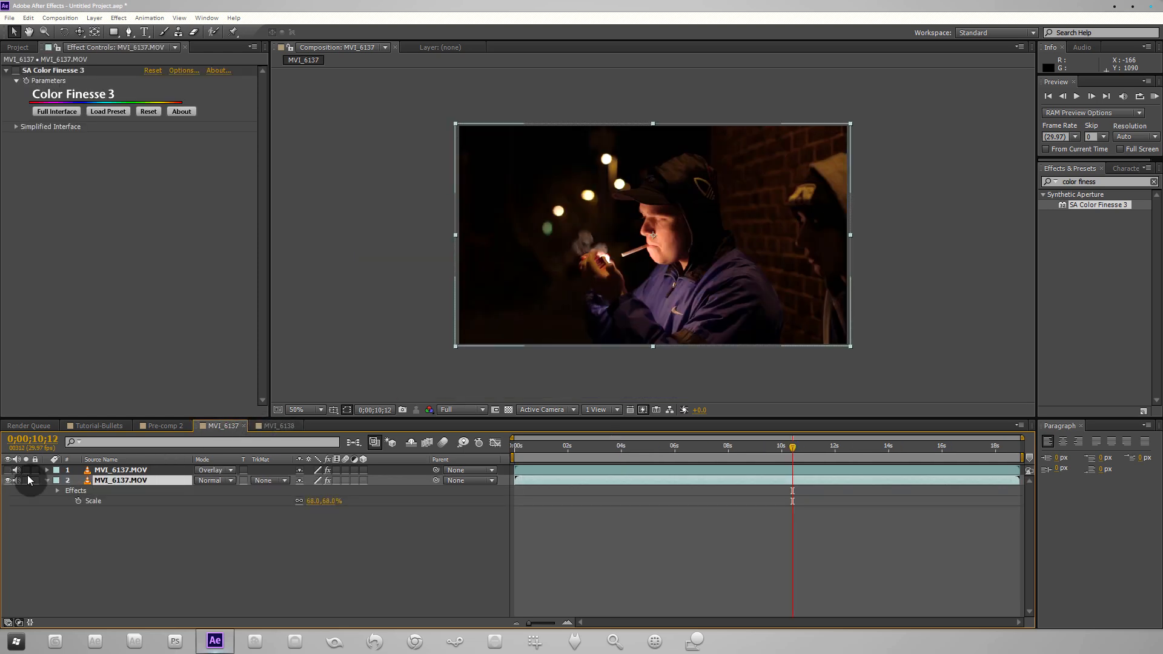
left_click(16, 75)
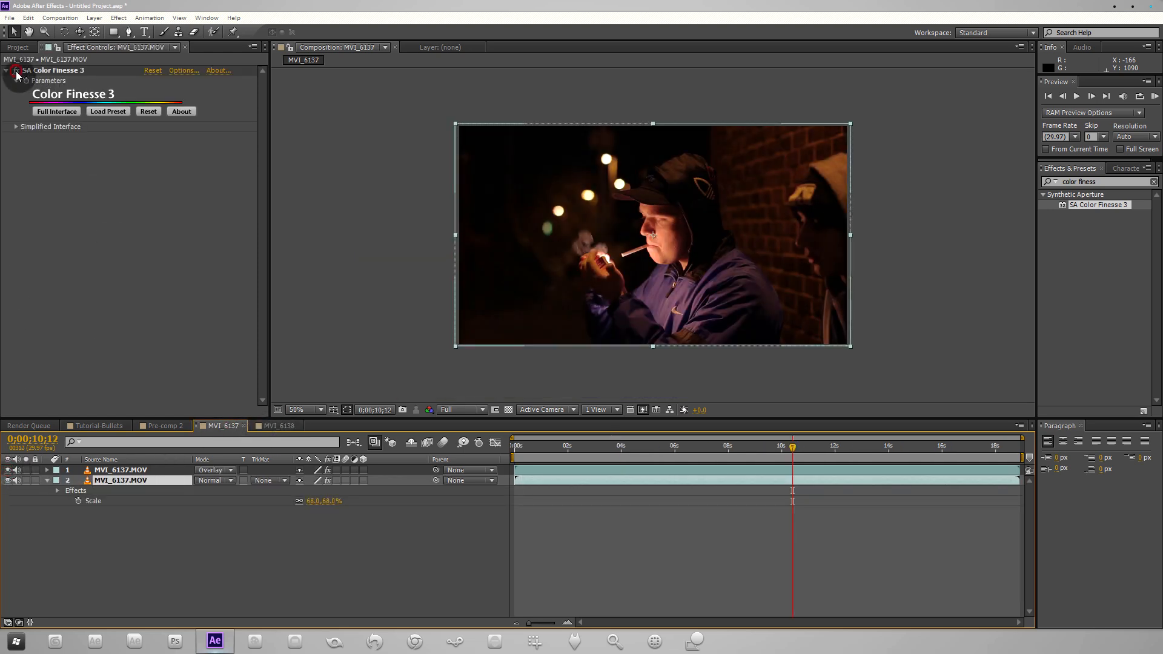
left_click(299, 409)
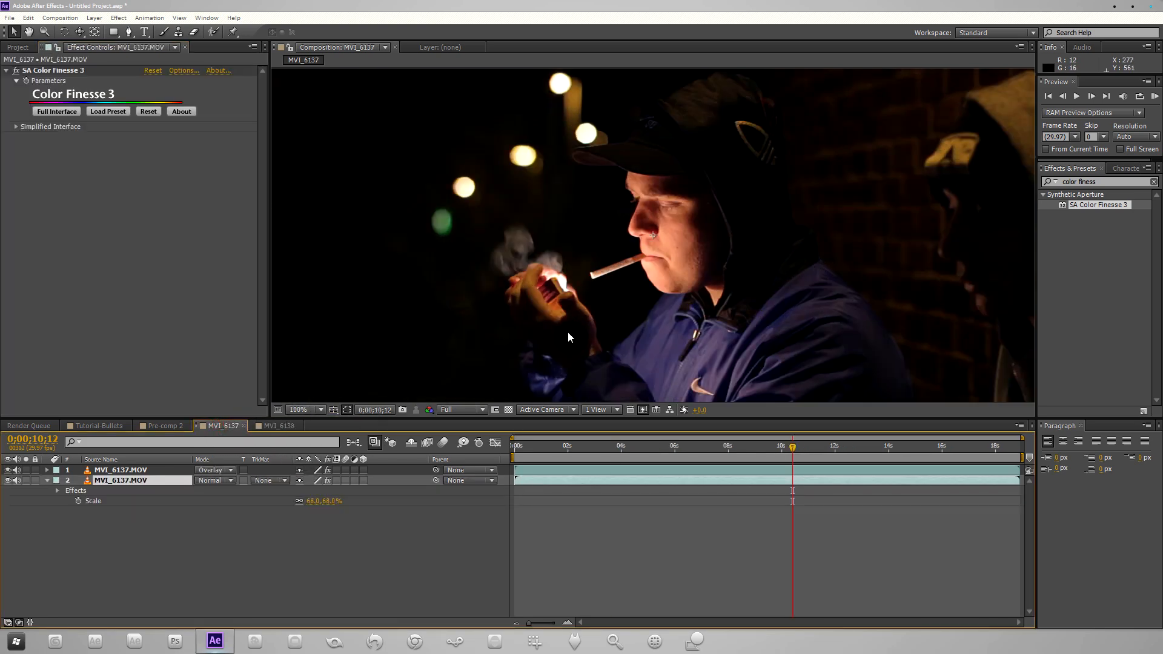
mouse_move(476, 326)
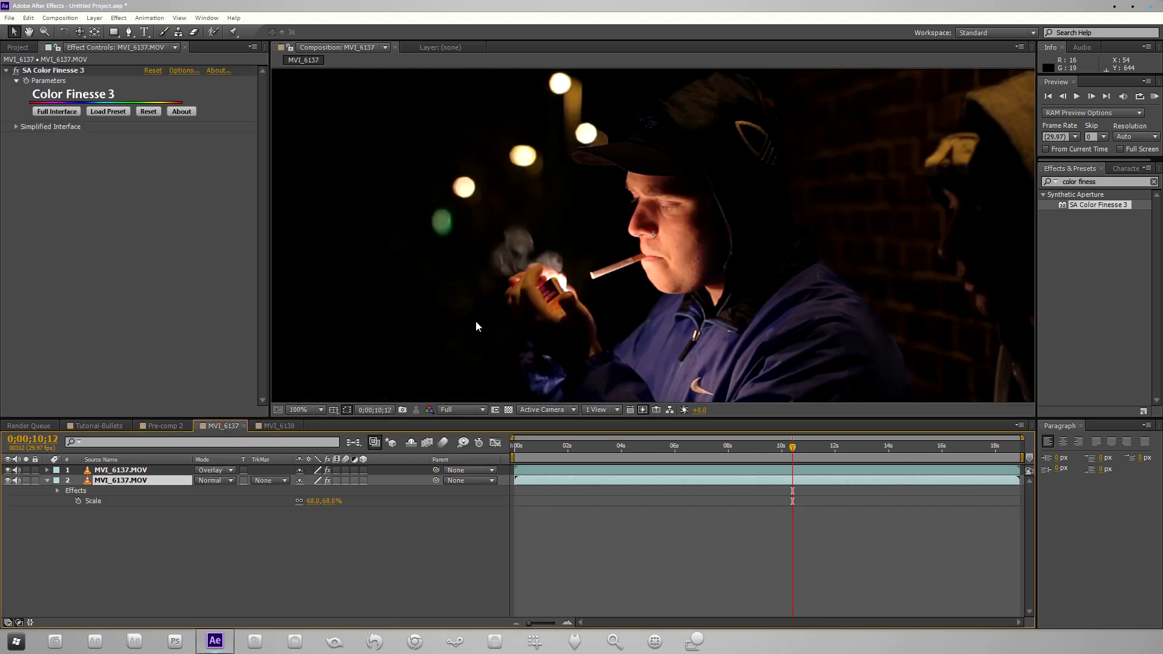
mouse_move(573, 229)
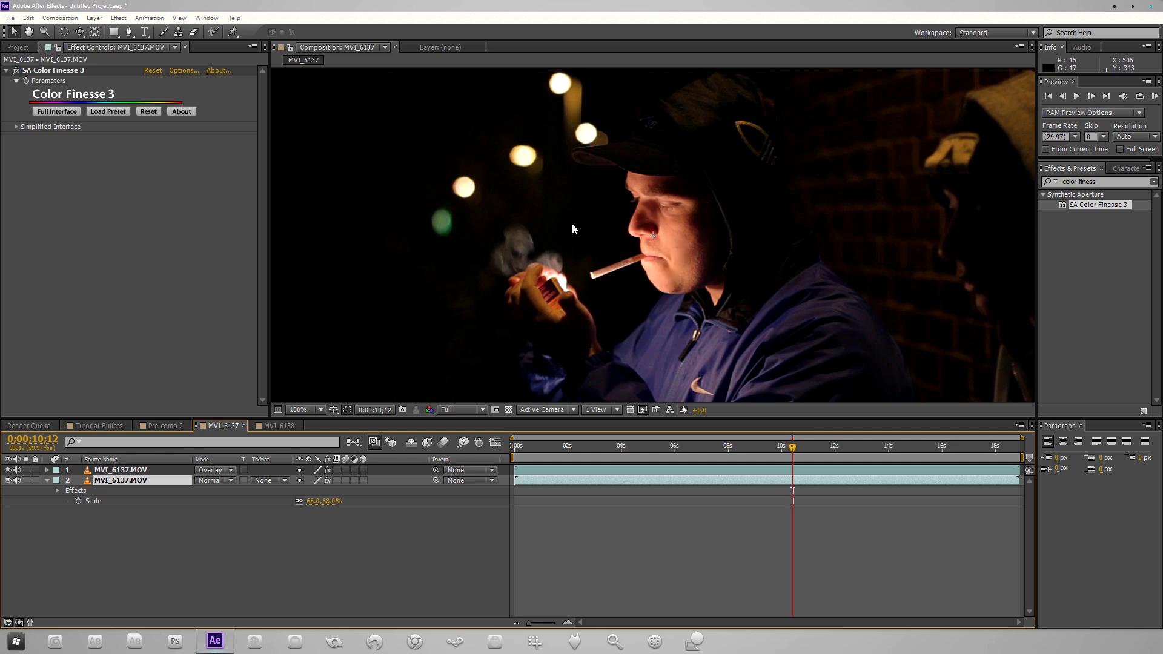
mouse_move(567, 275)
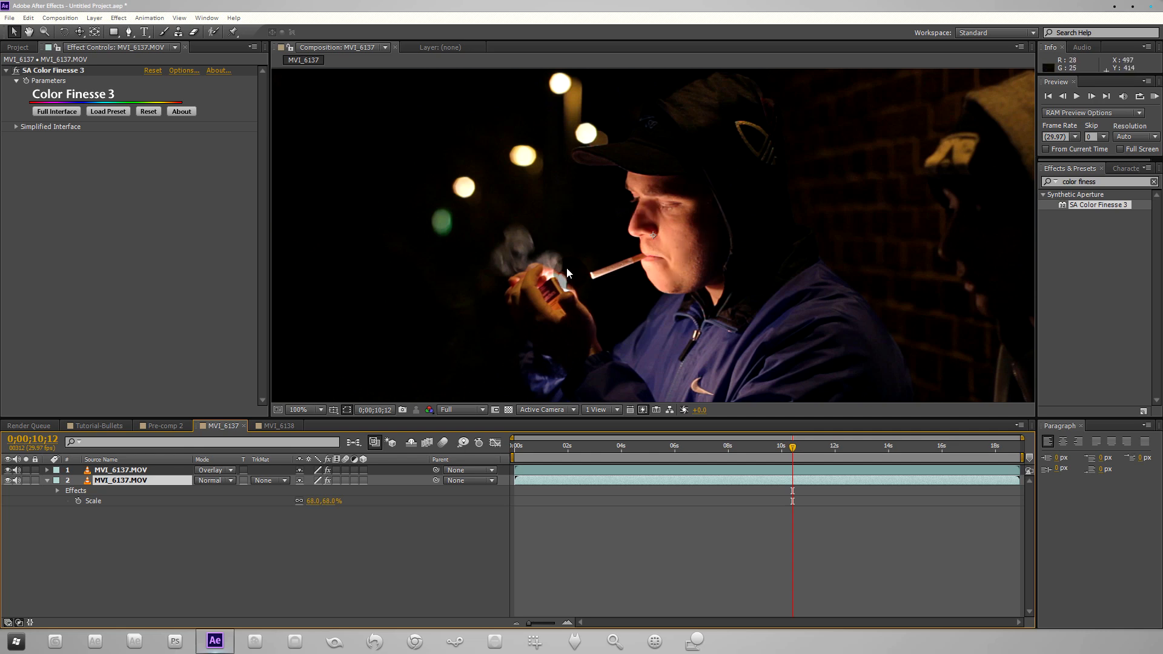
left_click(299, 409)
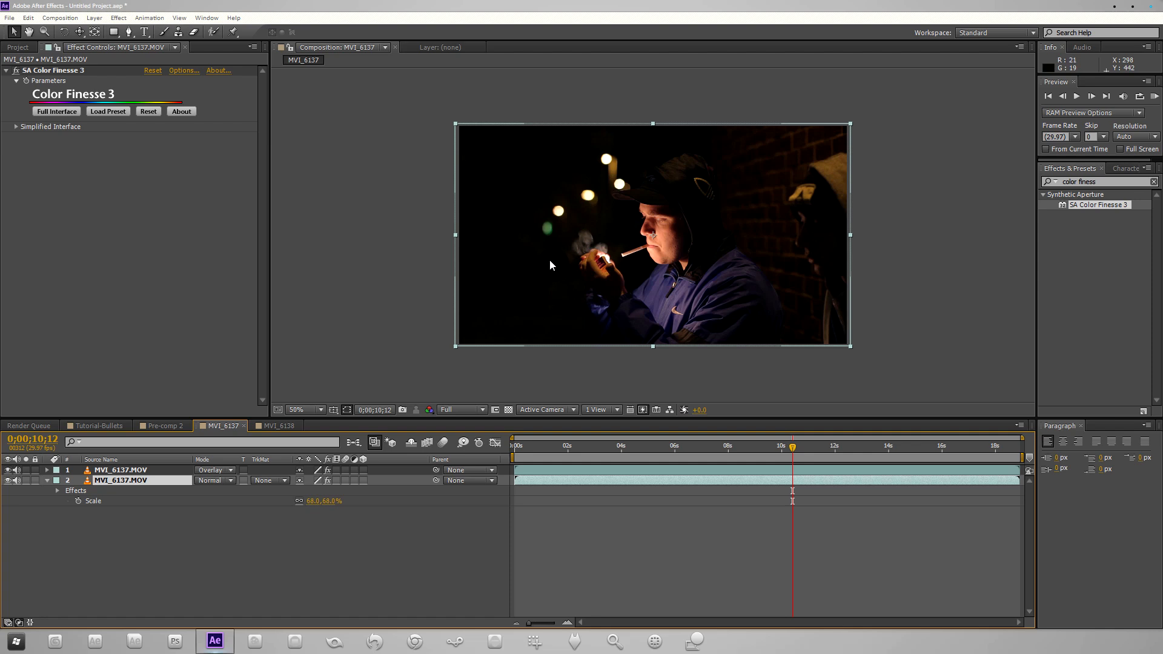
mouse_move(403, 315)
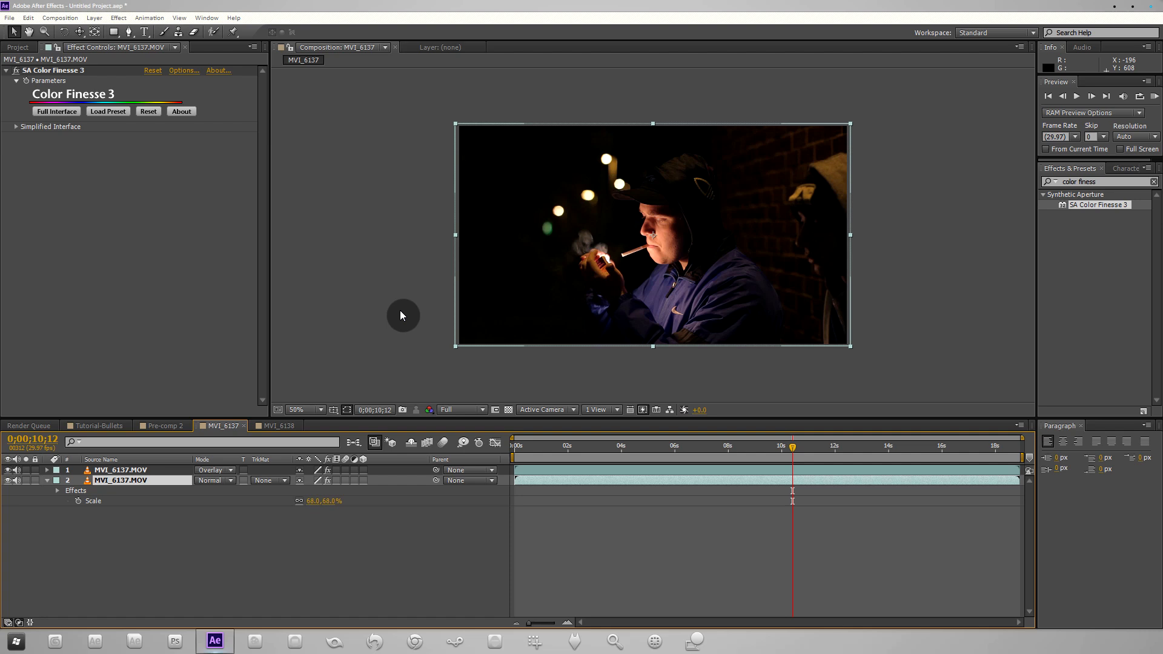
mouse_move(729, 97)
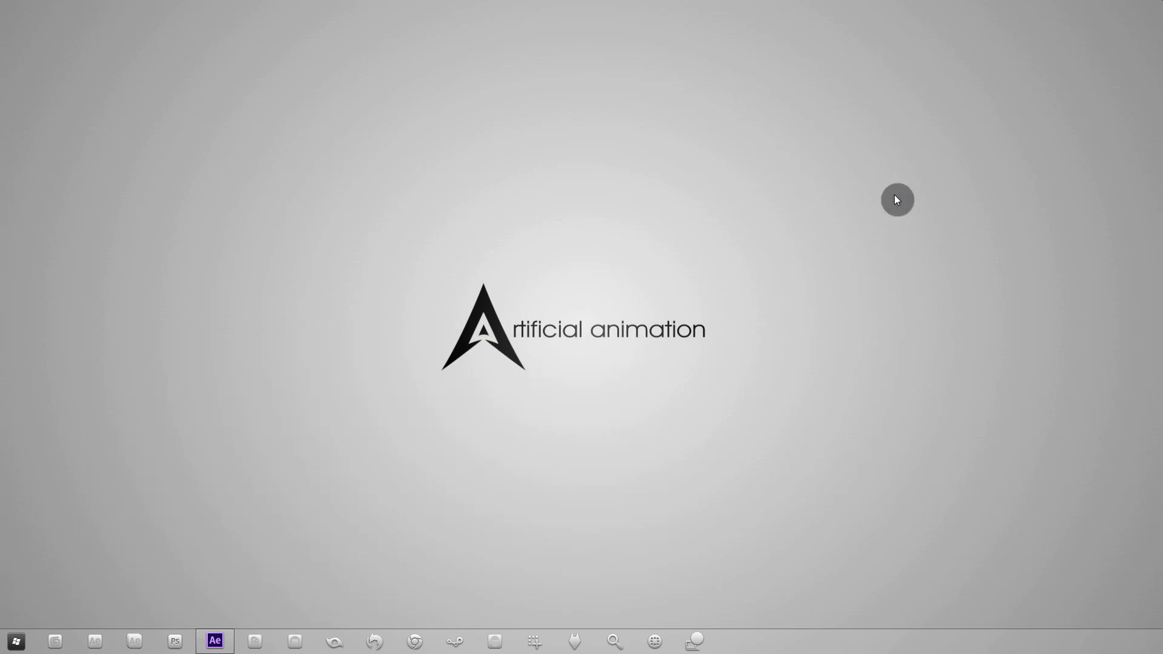
mouse_move(831, 238)
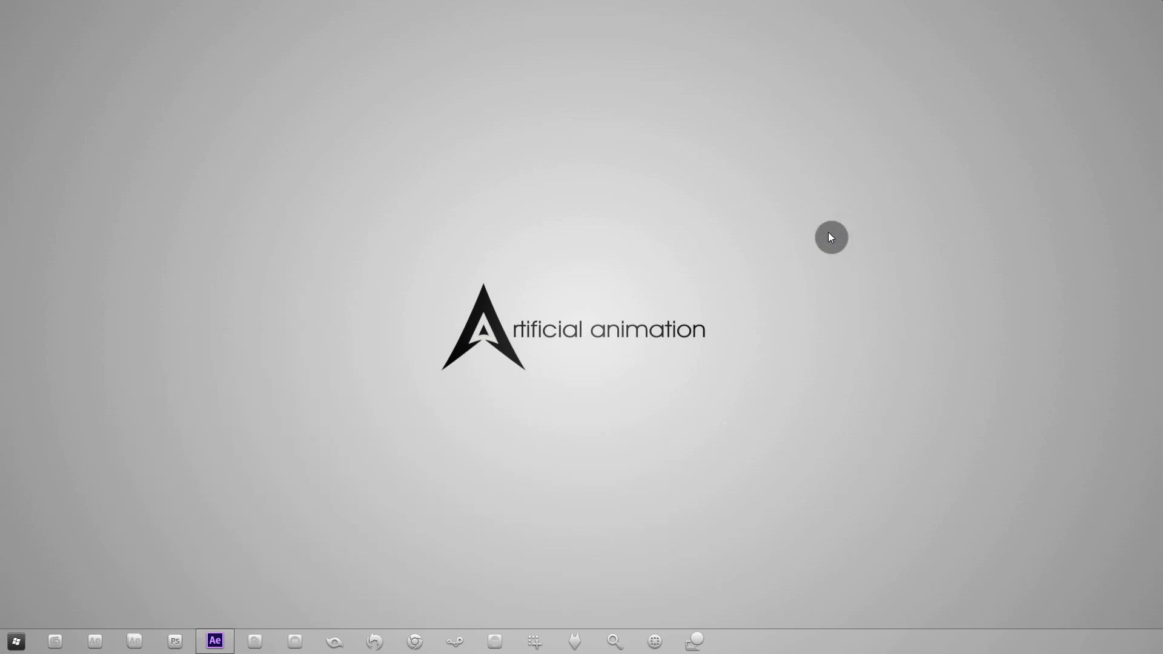